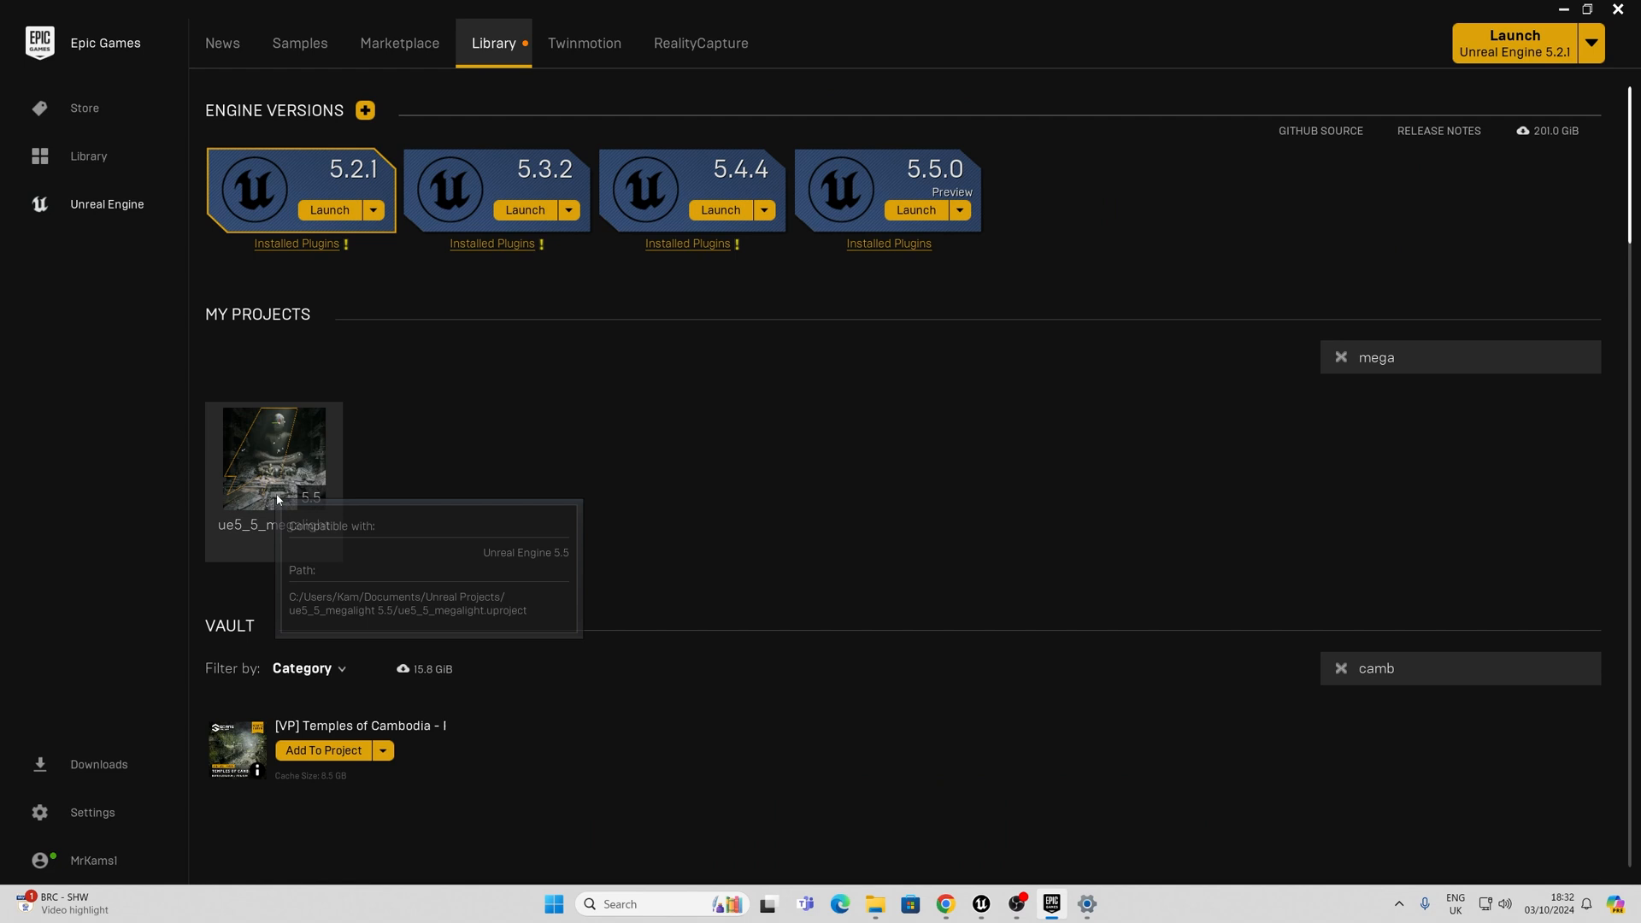
mouse_move(935, 183)
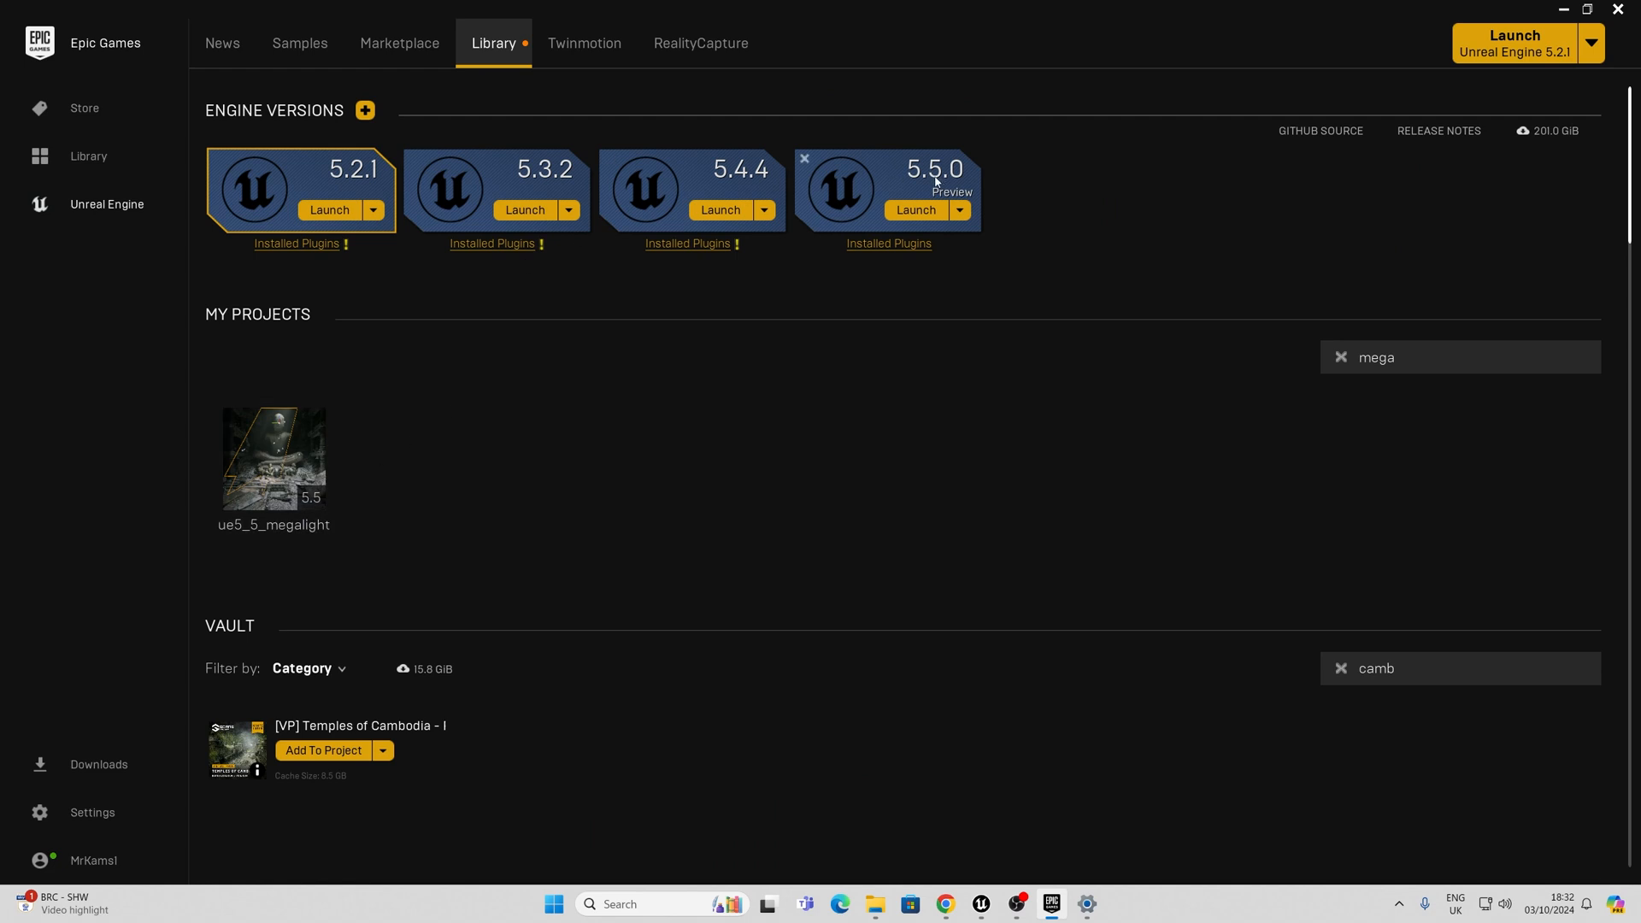
mouse_move(946, 179)
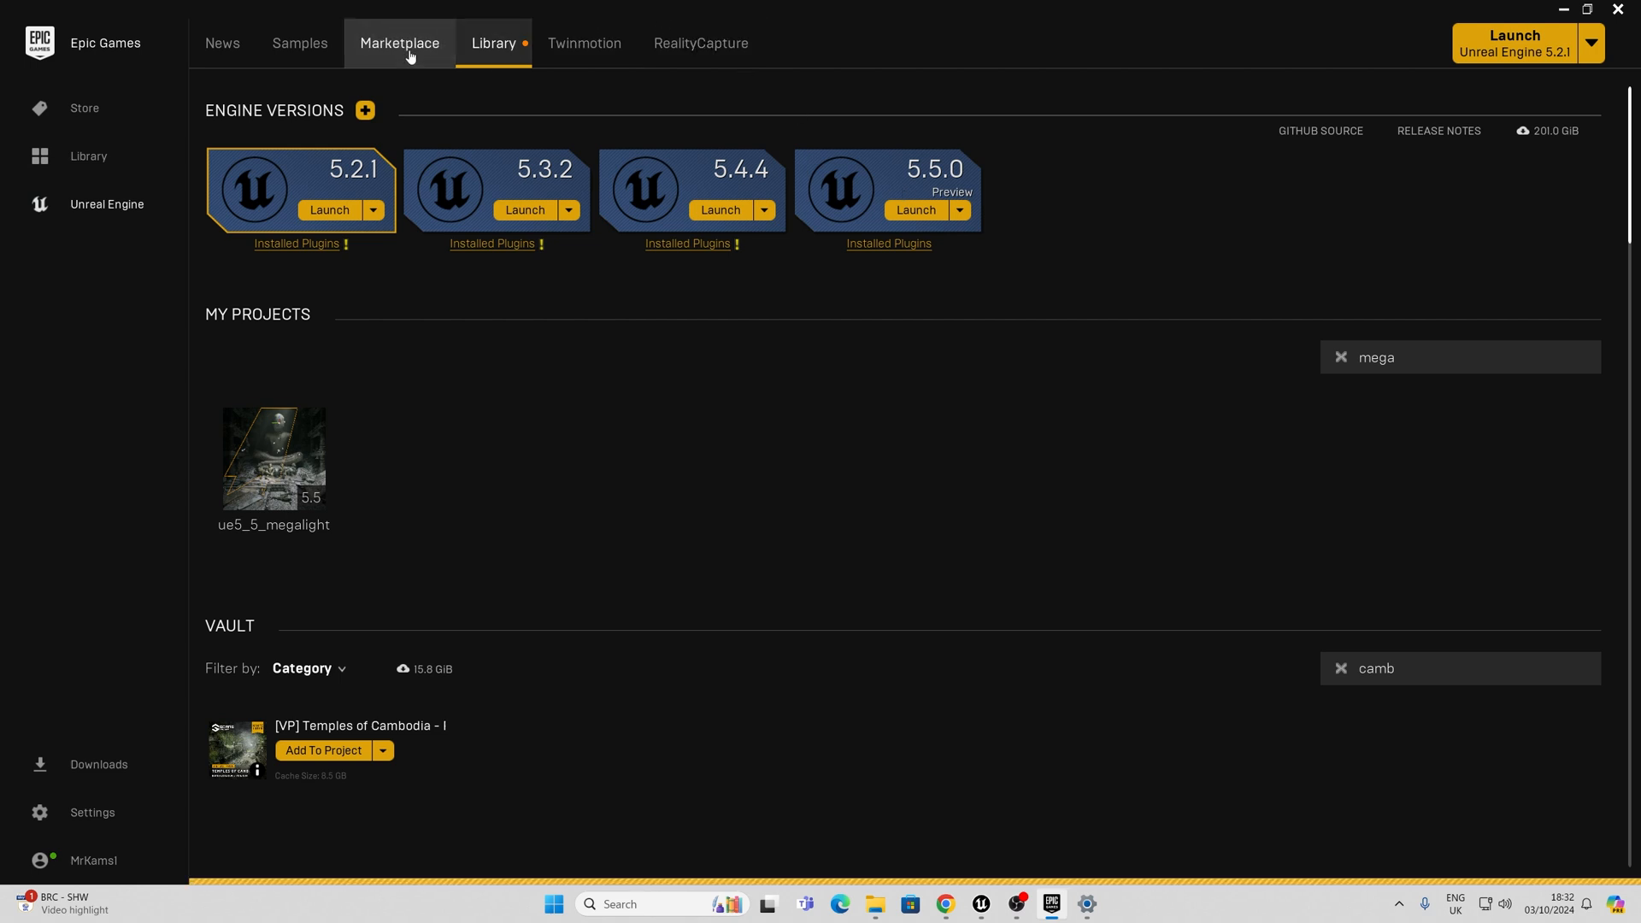
Step: Browse the store page briefly, then return to the Library of engines and projects
click(399, 42)
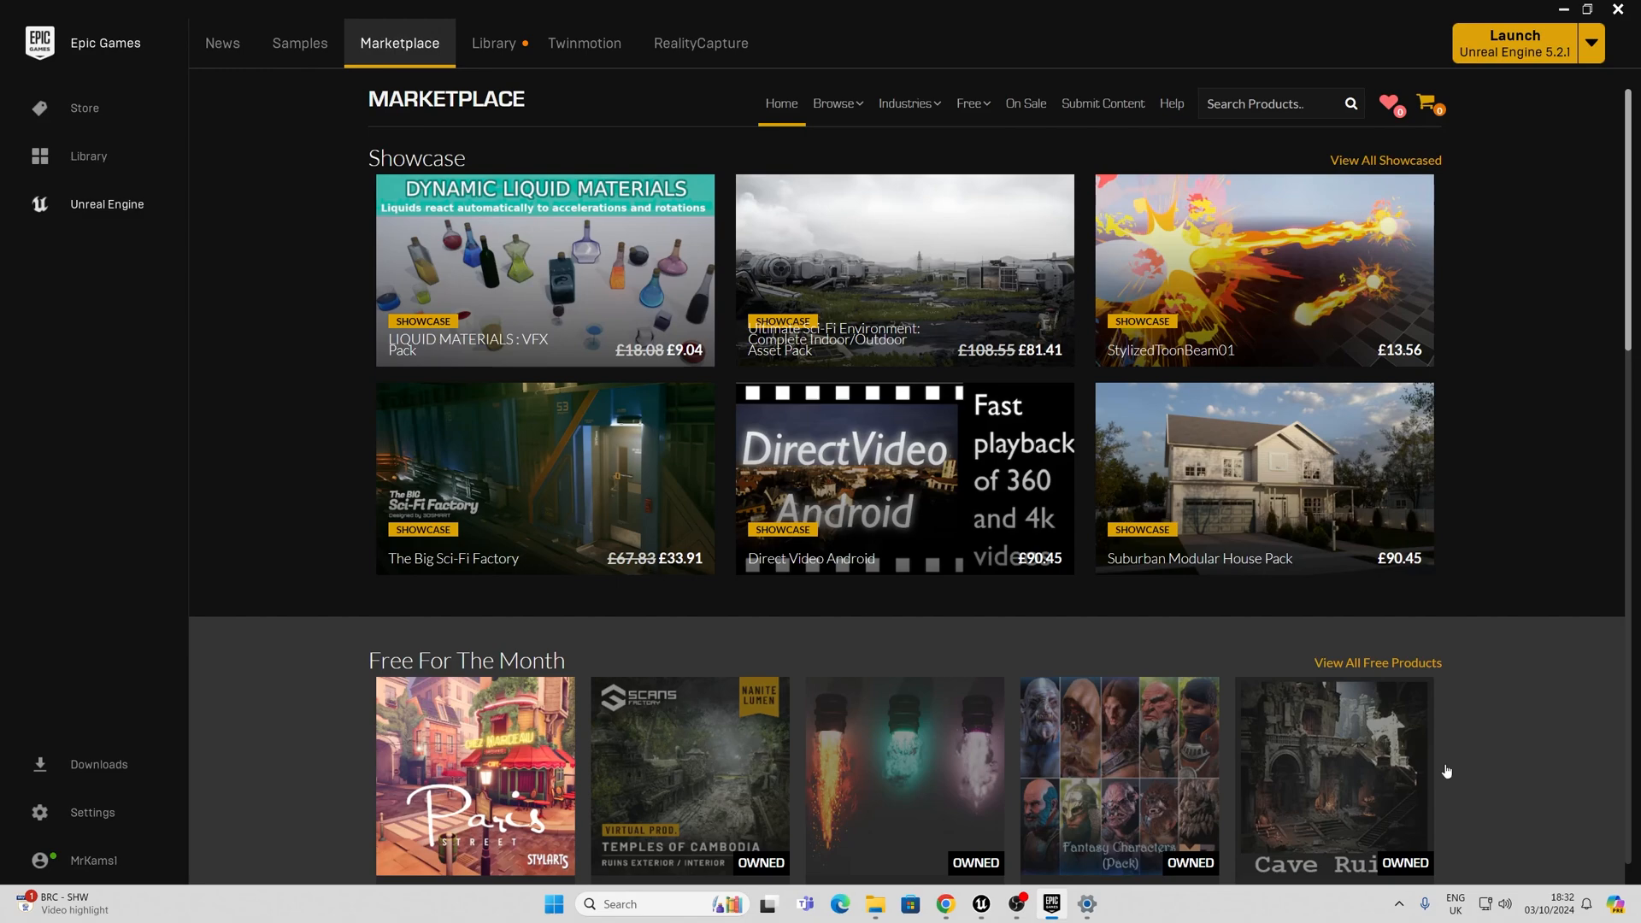
scroll(down, 3)
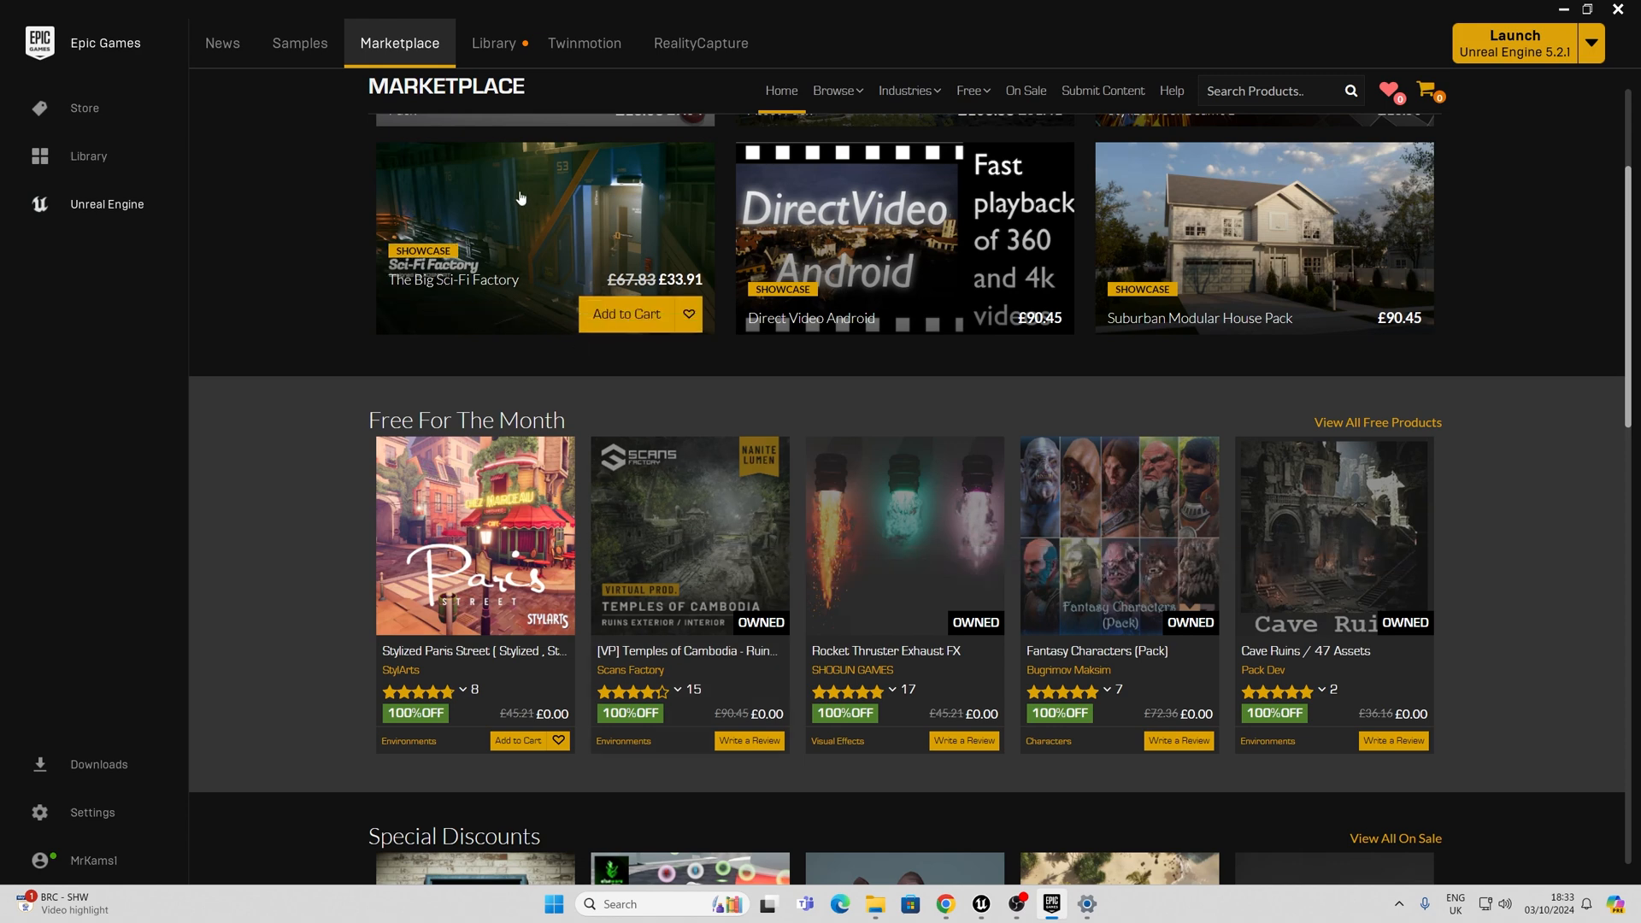
click(492, 43)
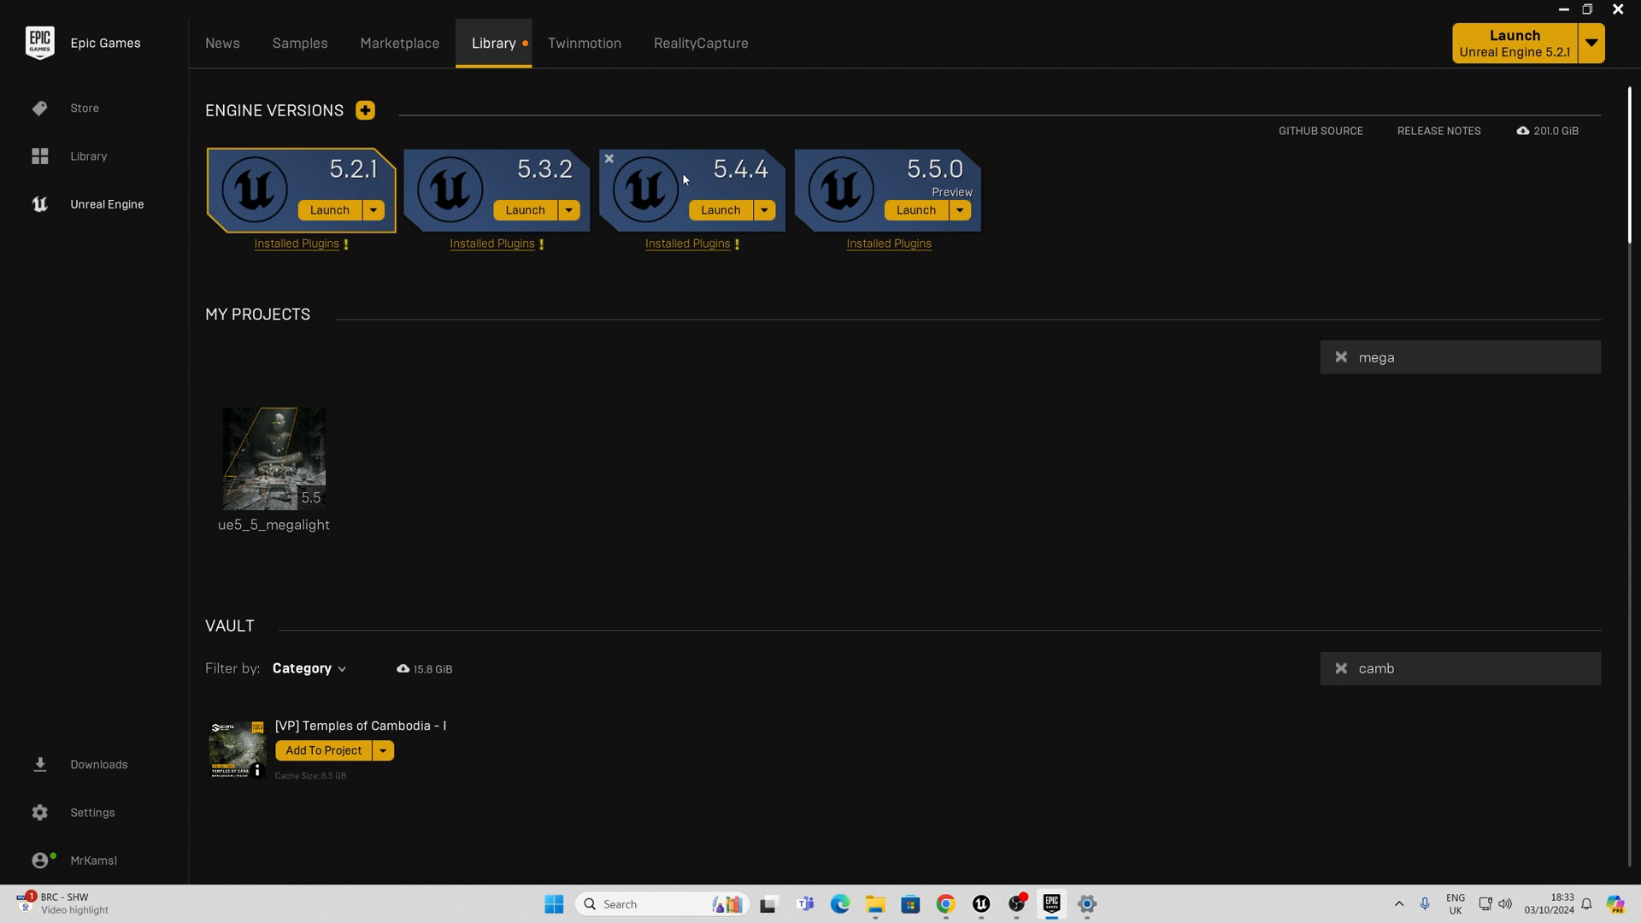
mouse_move(739, 181)
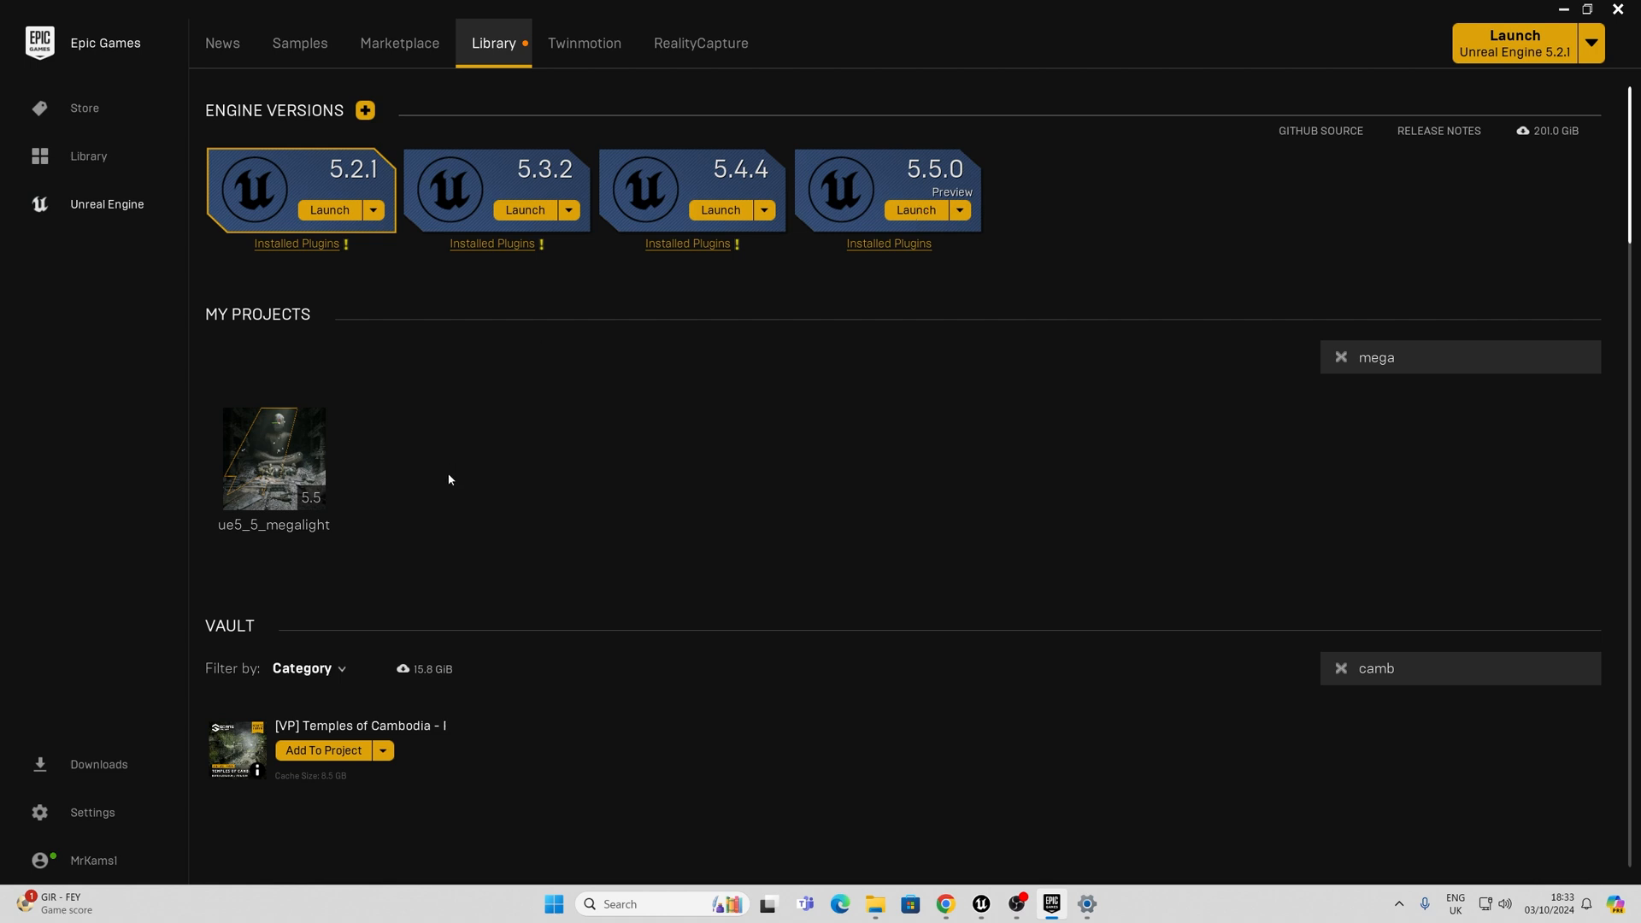
Step: Launch the 5.5.0 engine and open the ue5_5_megalight project from the Project Browser
click(913, 210)
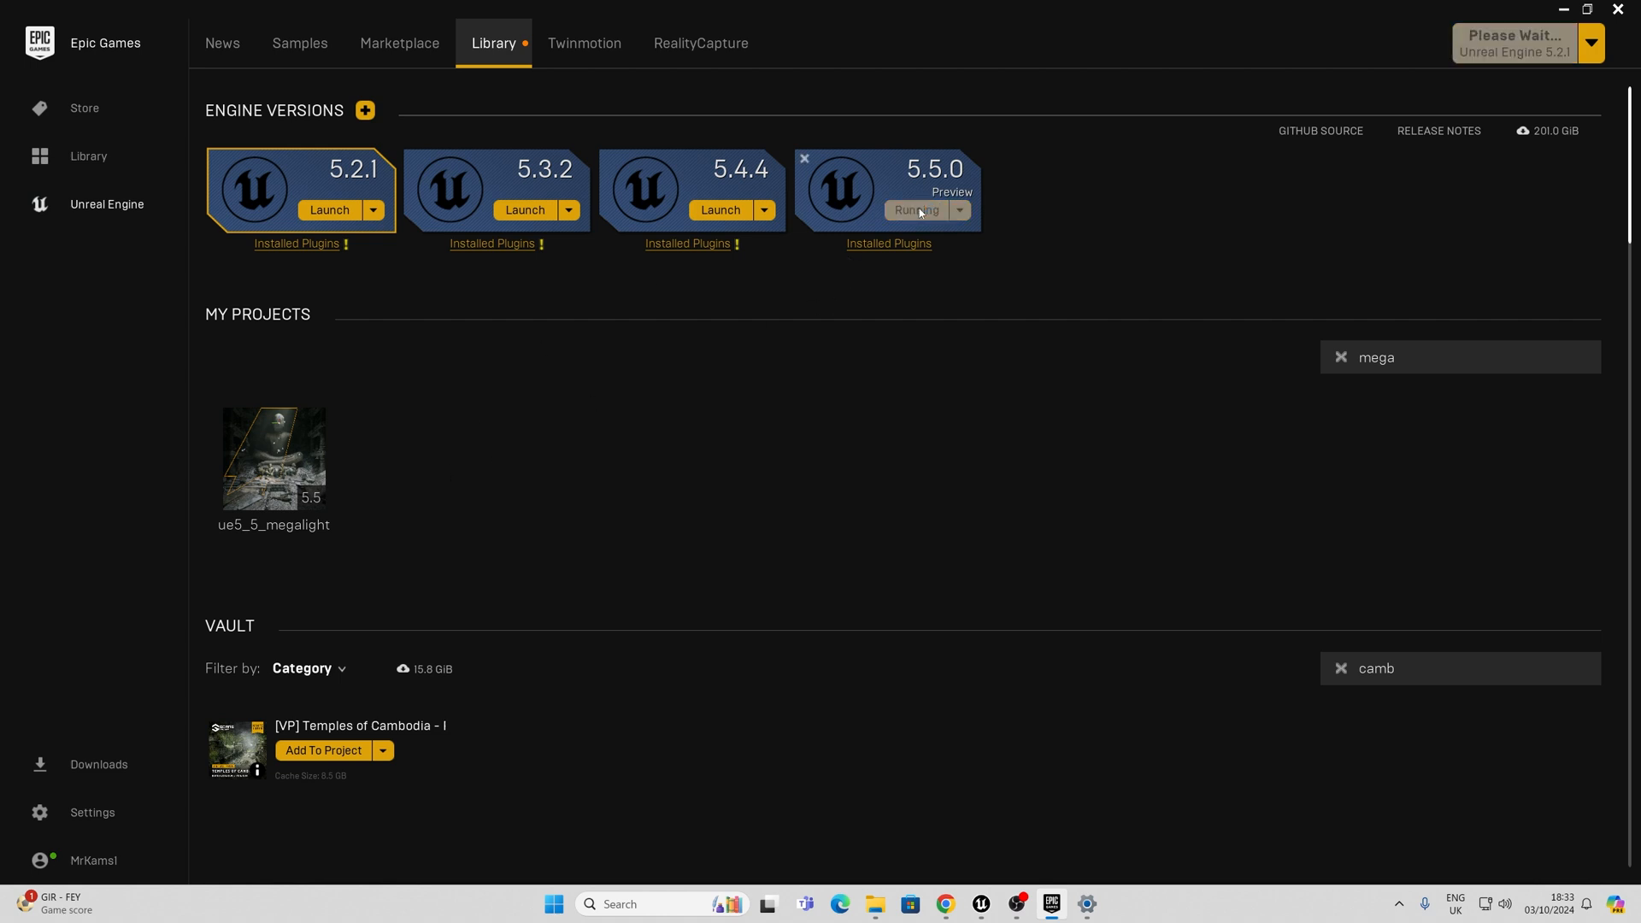
click(915, 210)
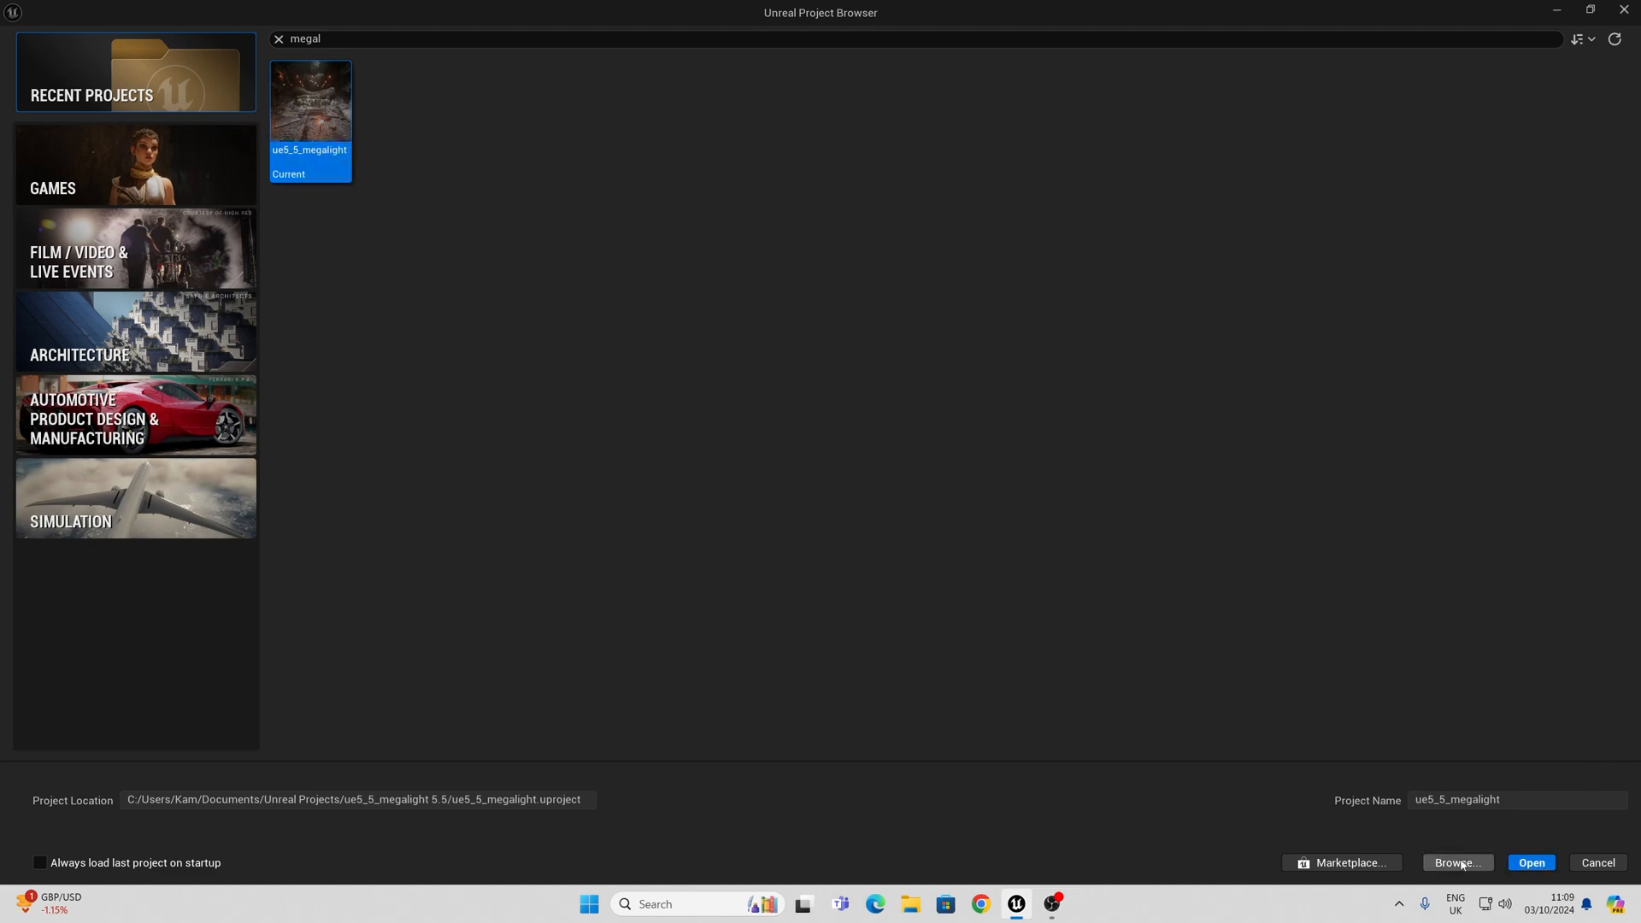
click(1530, 861)
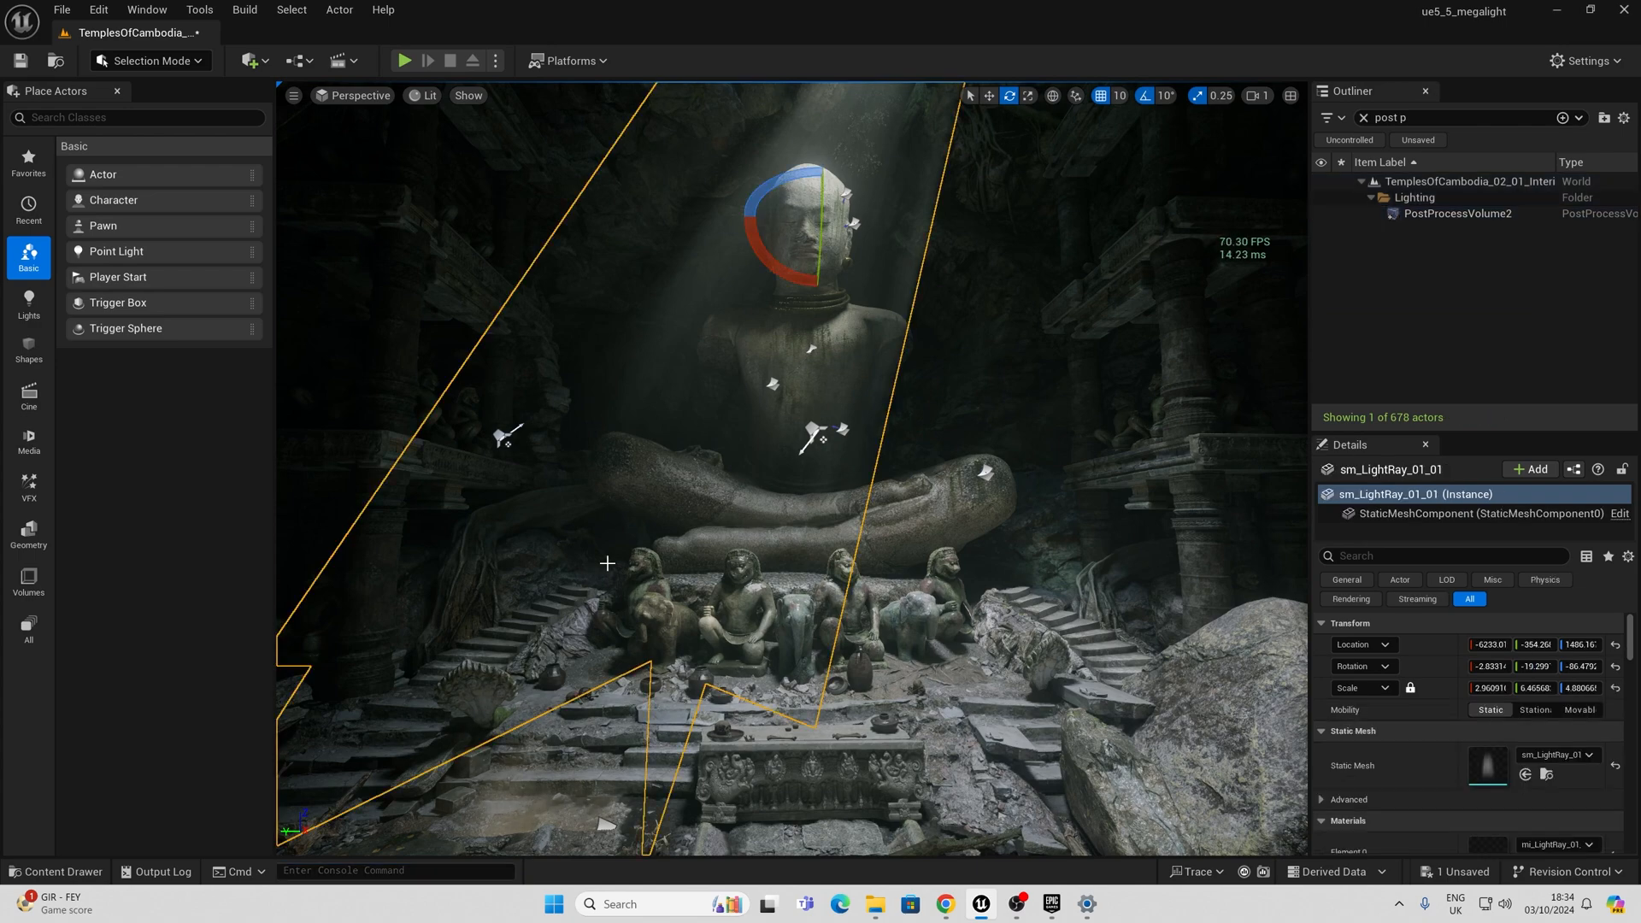
Step: Browse the Content Drawer into TemplesOfCambodia > Demo > Maps and enter the second map folder
click(54, 870)
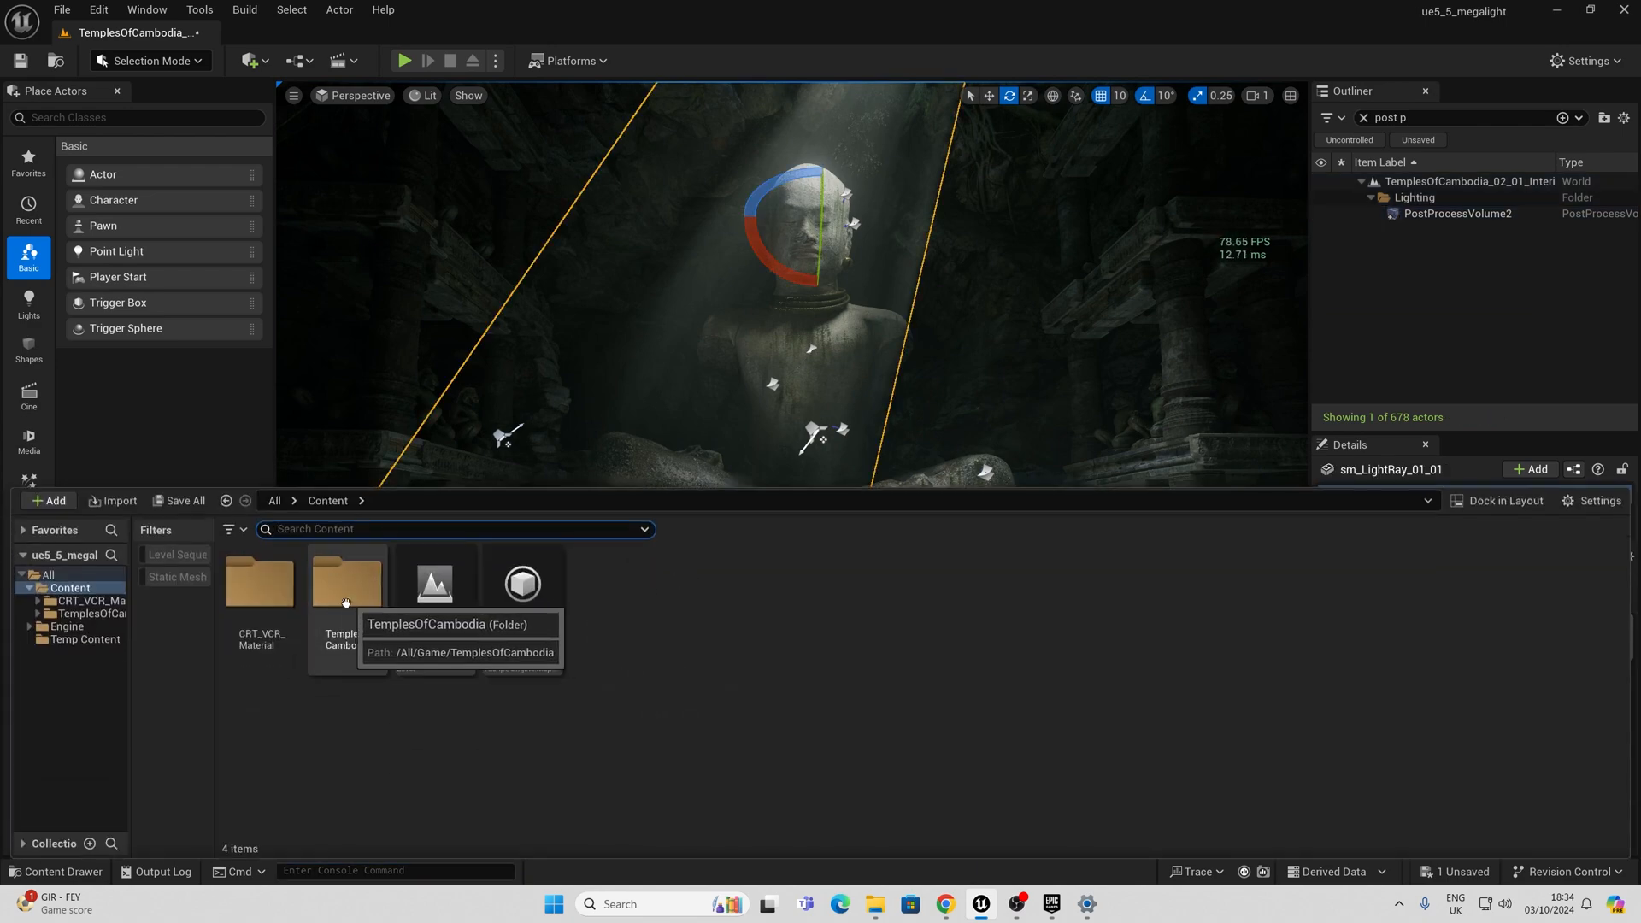
double_click(345, 583)
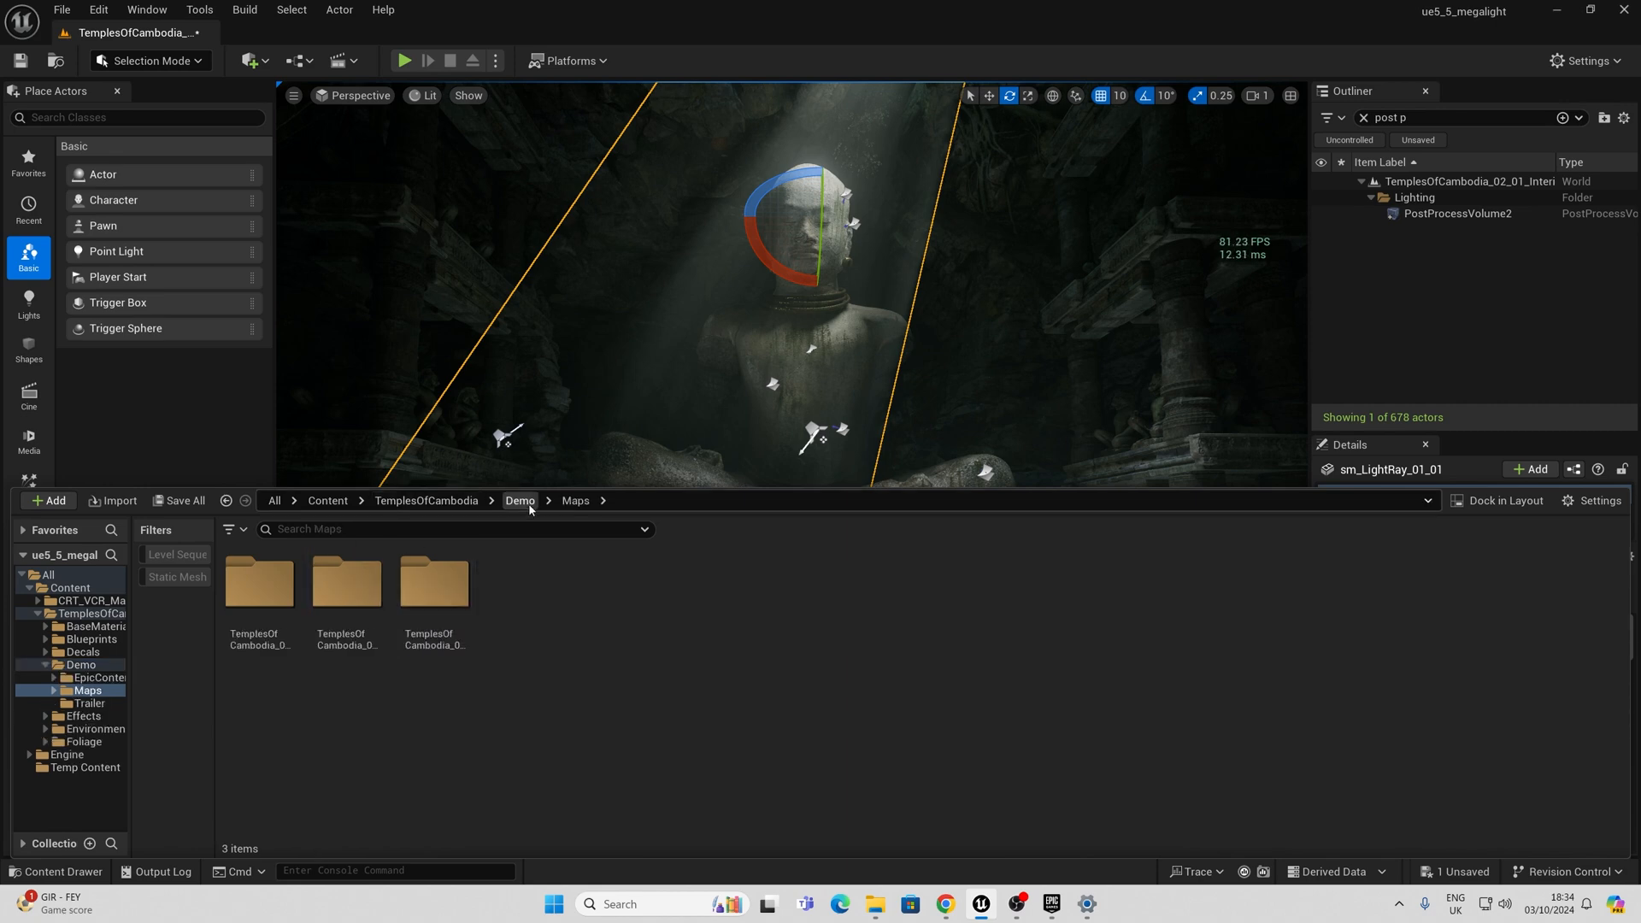
click(347, 585)
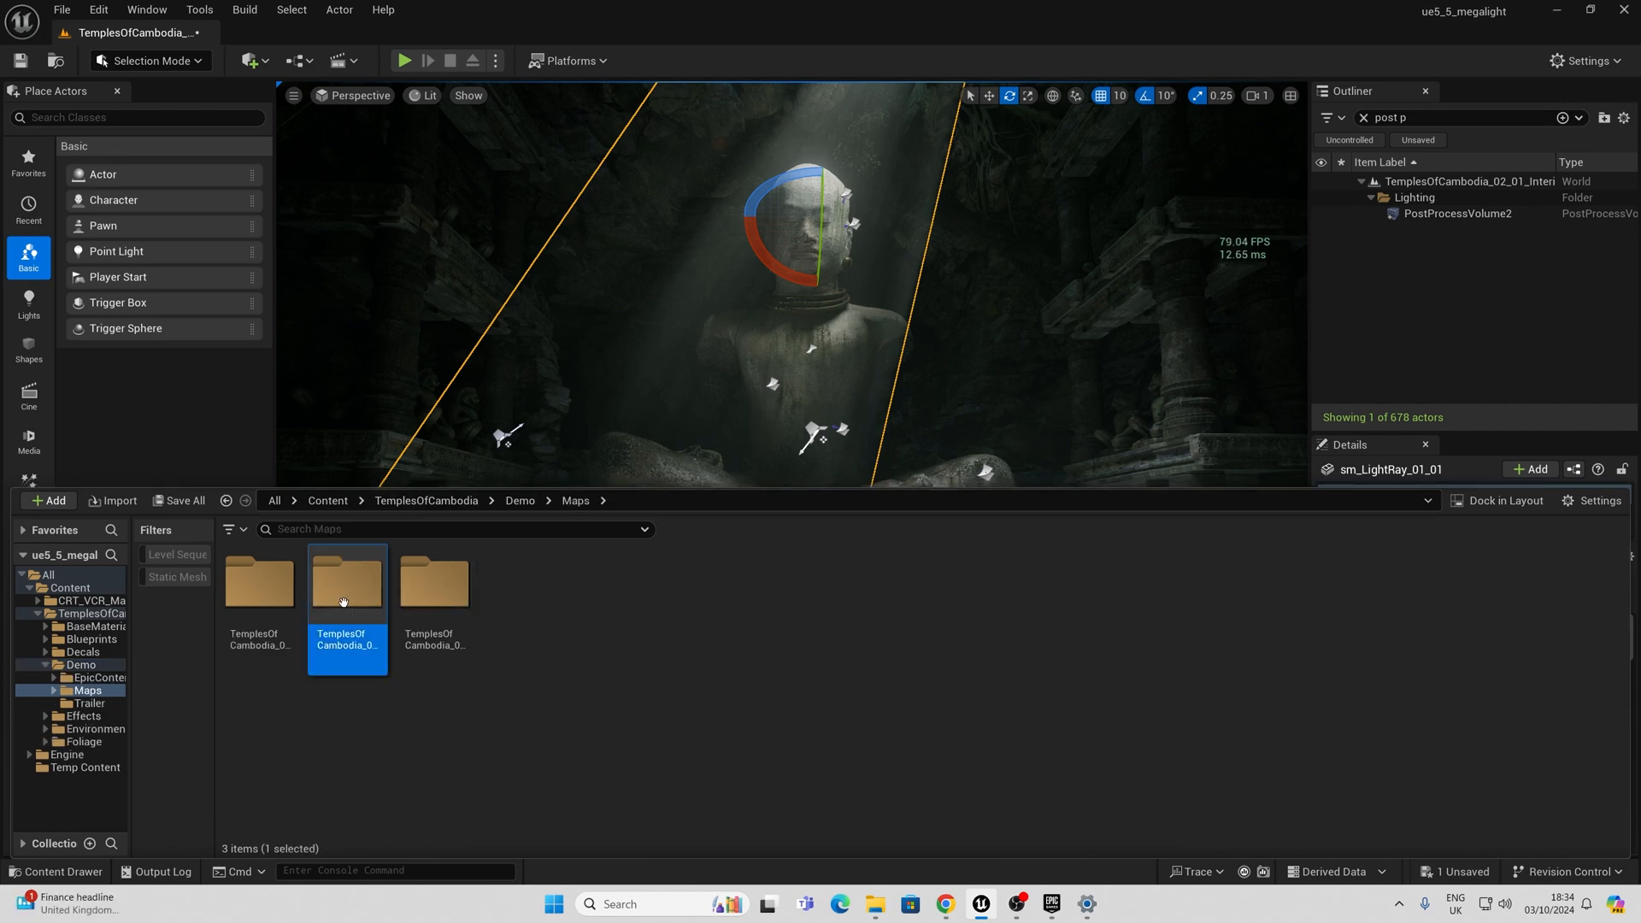
double_click(347, 581)
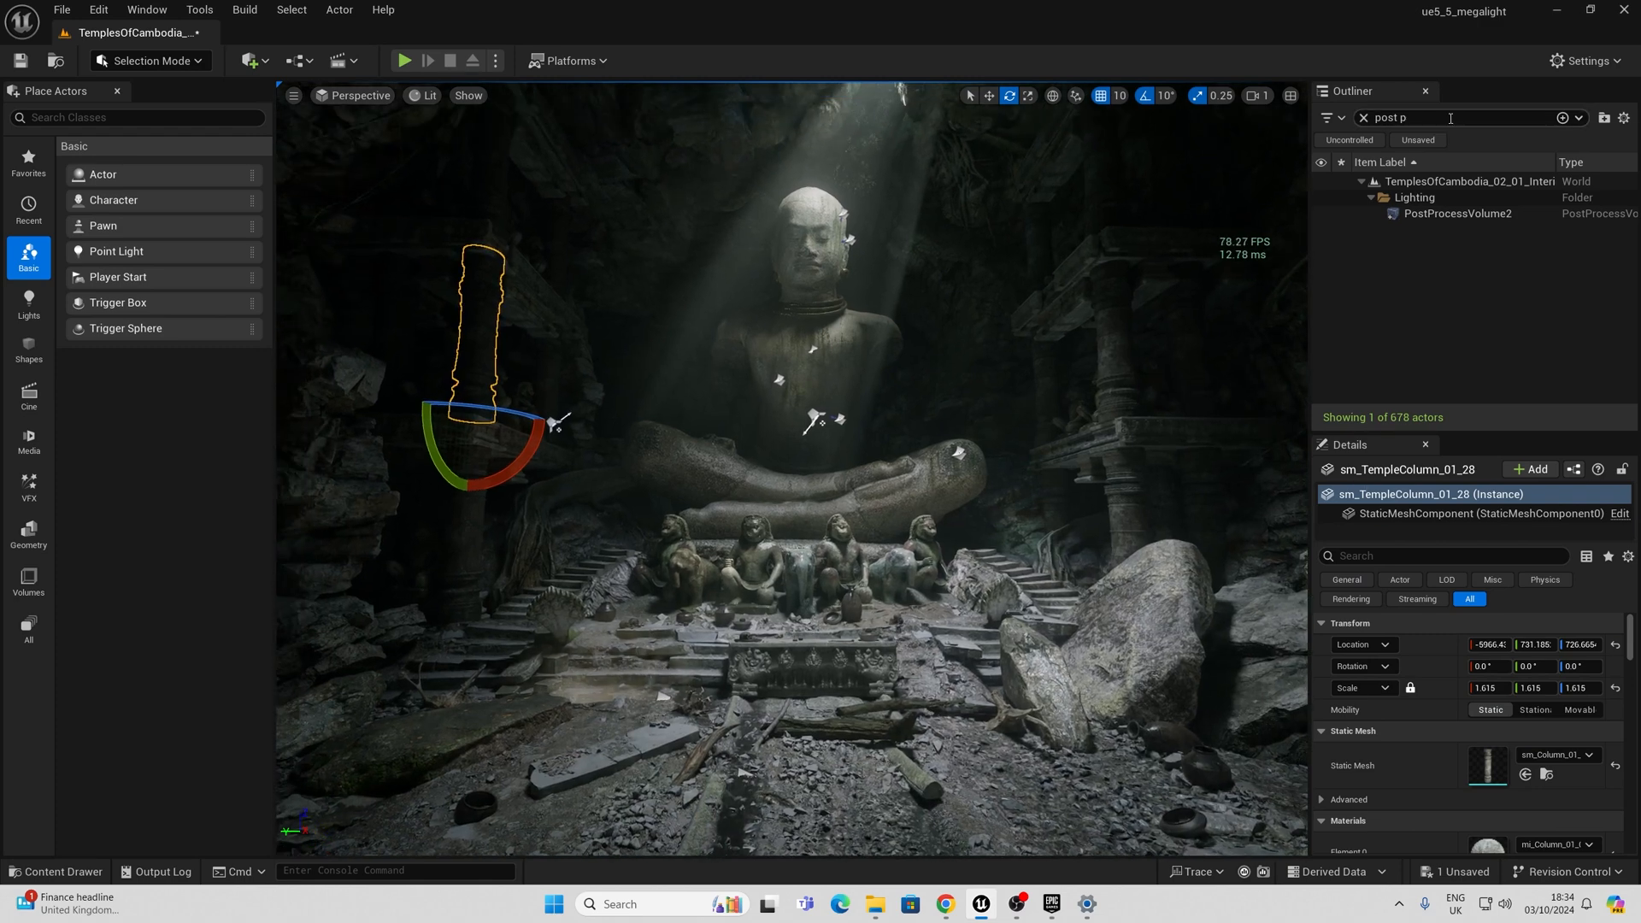
Step: Clear the Outliner filter, select PointLight2 and search its Details for 'me'
click(1364, 118)
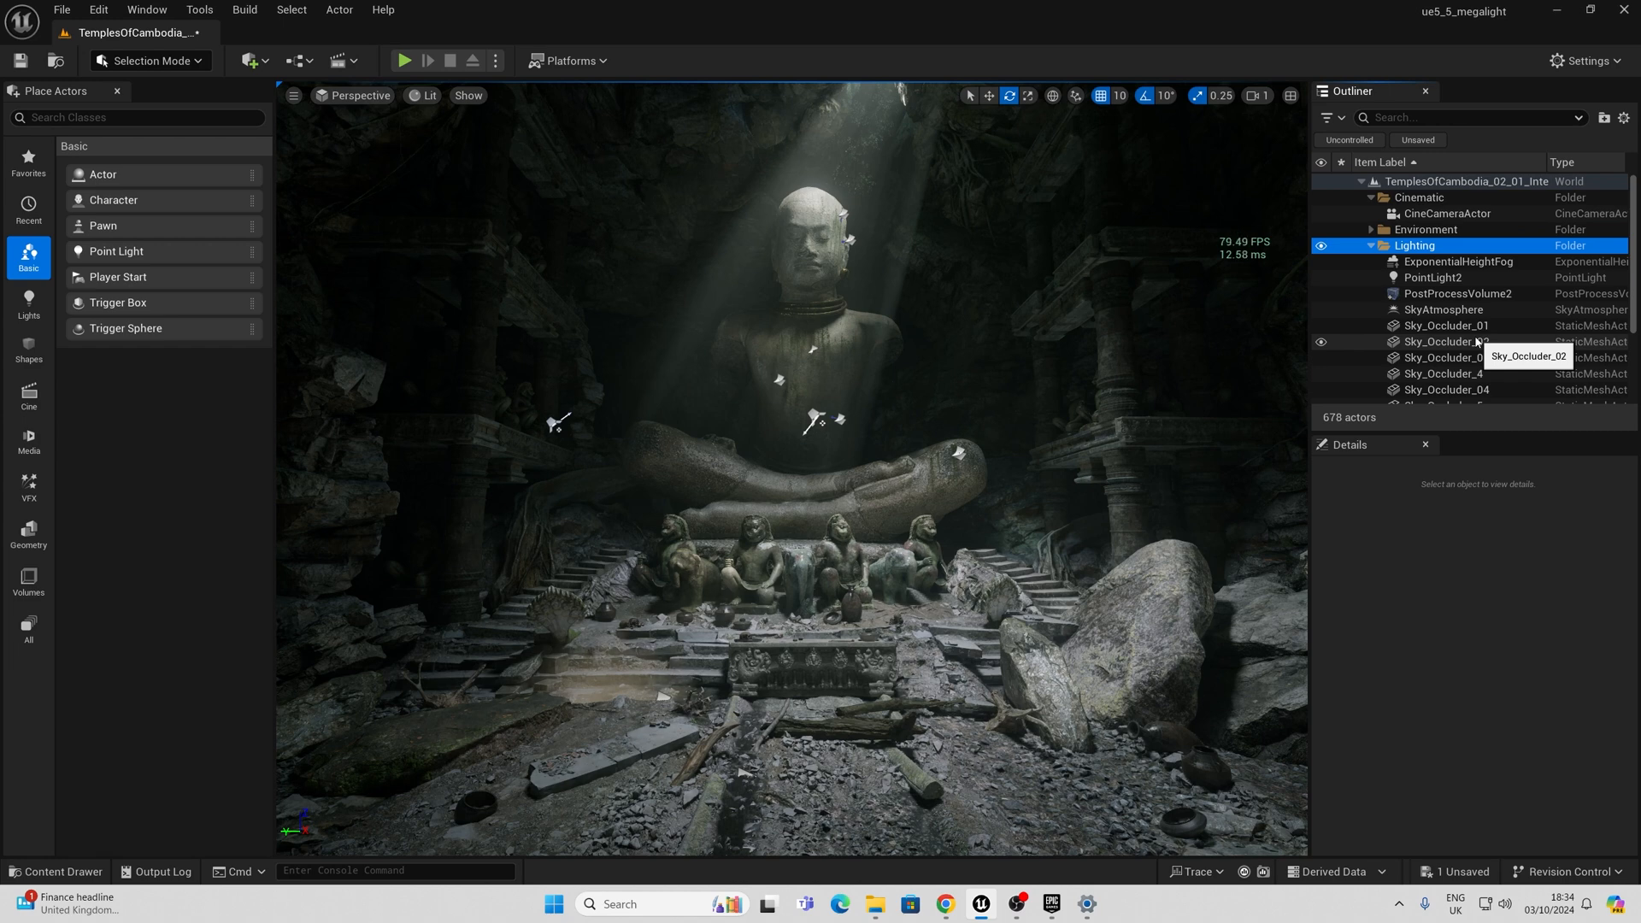
click(1433, 277)
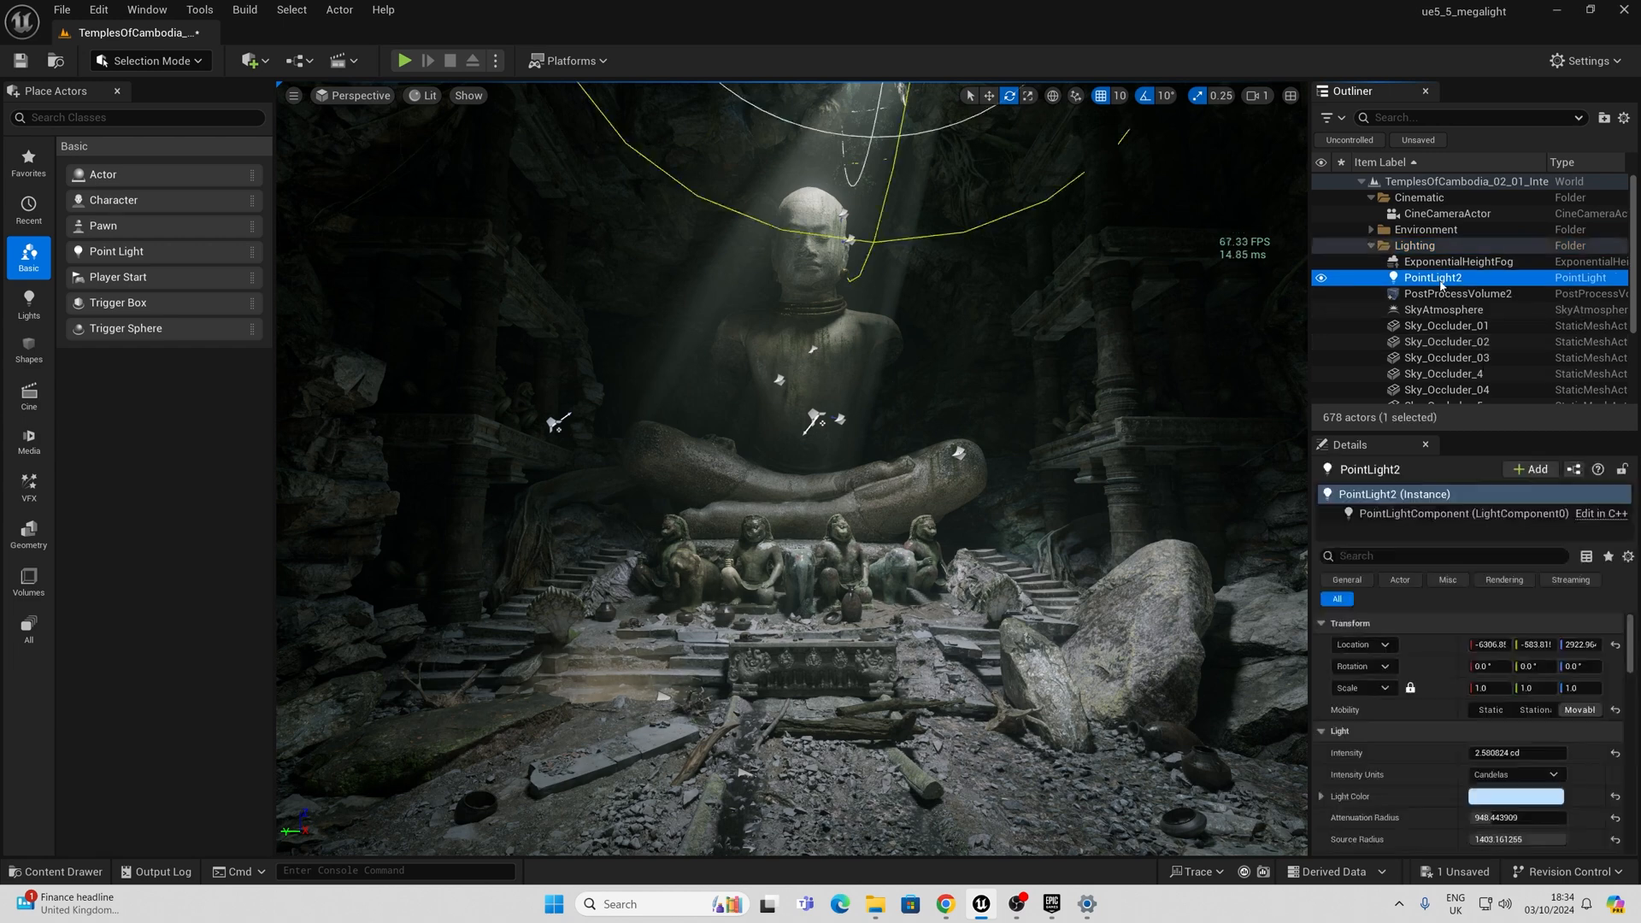
click(1445, 554)
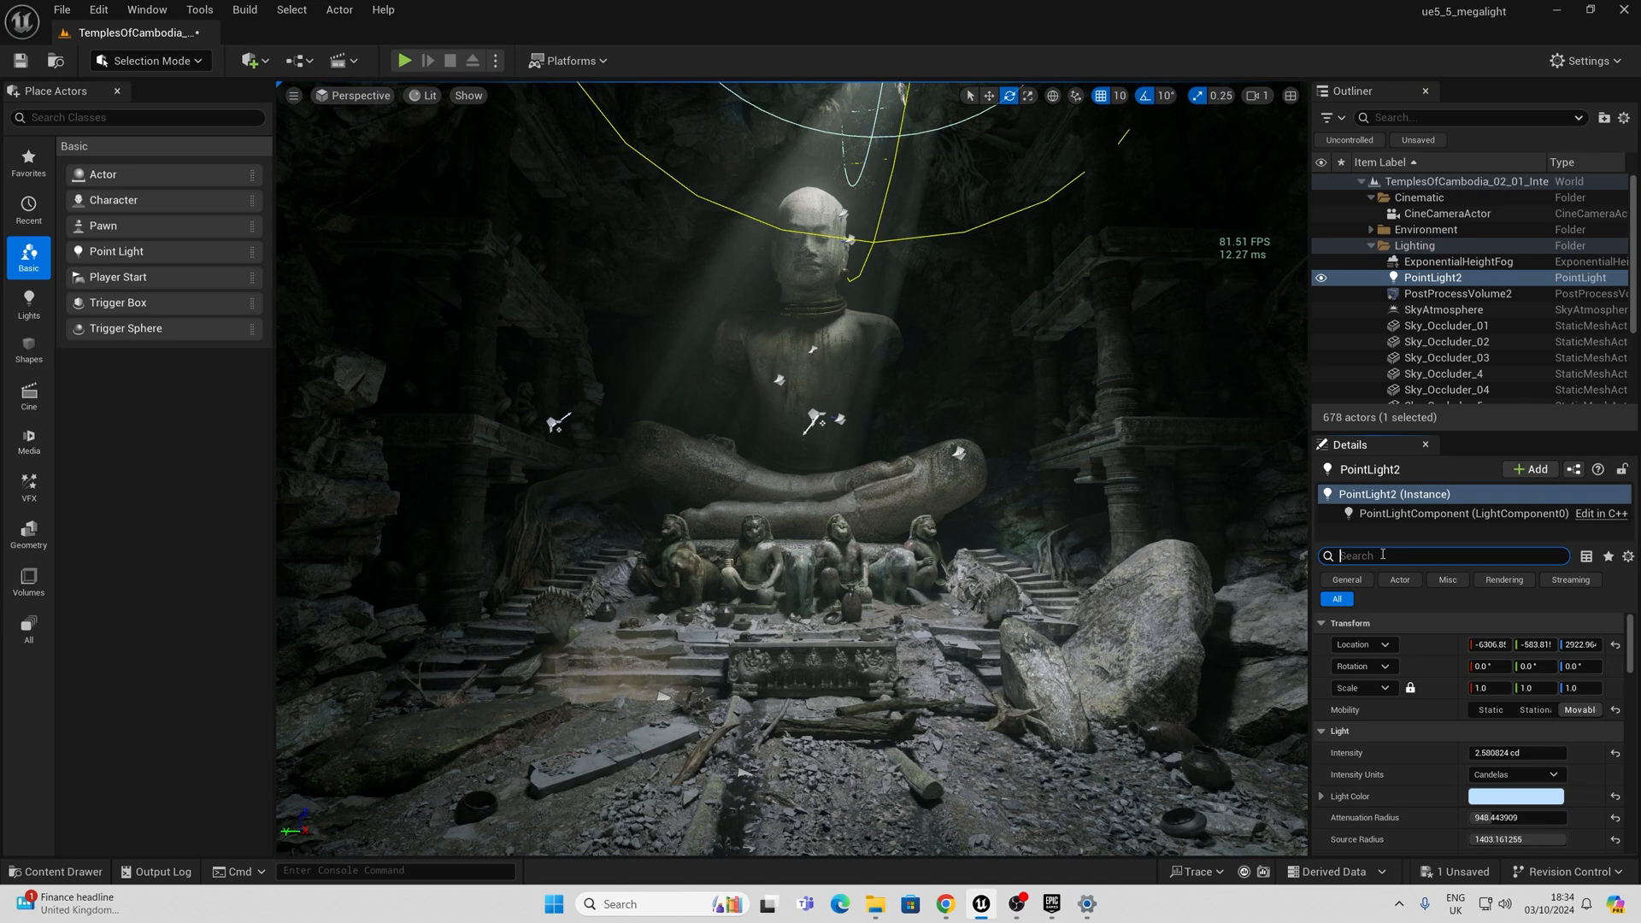
text(me)
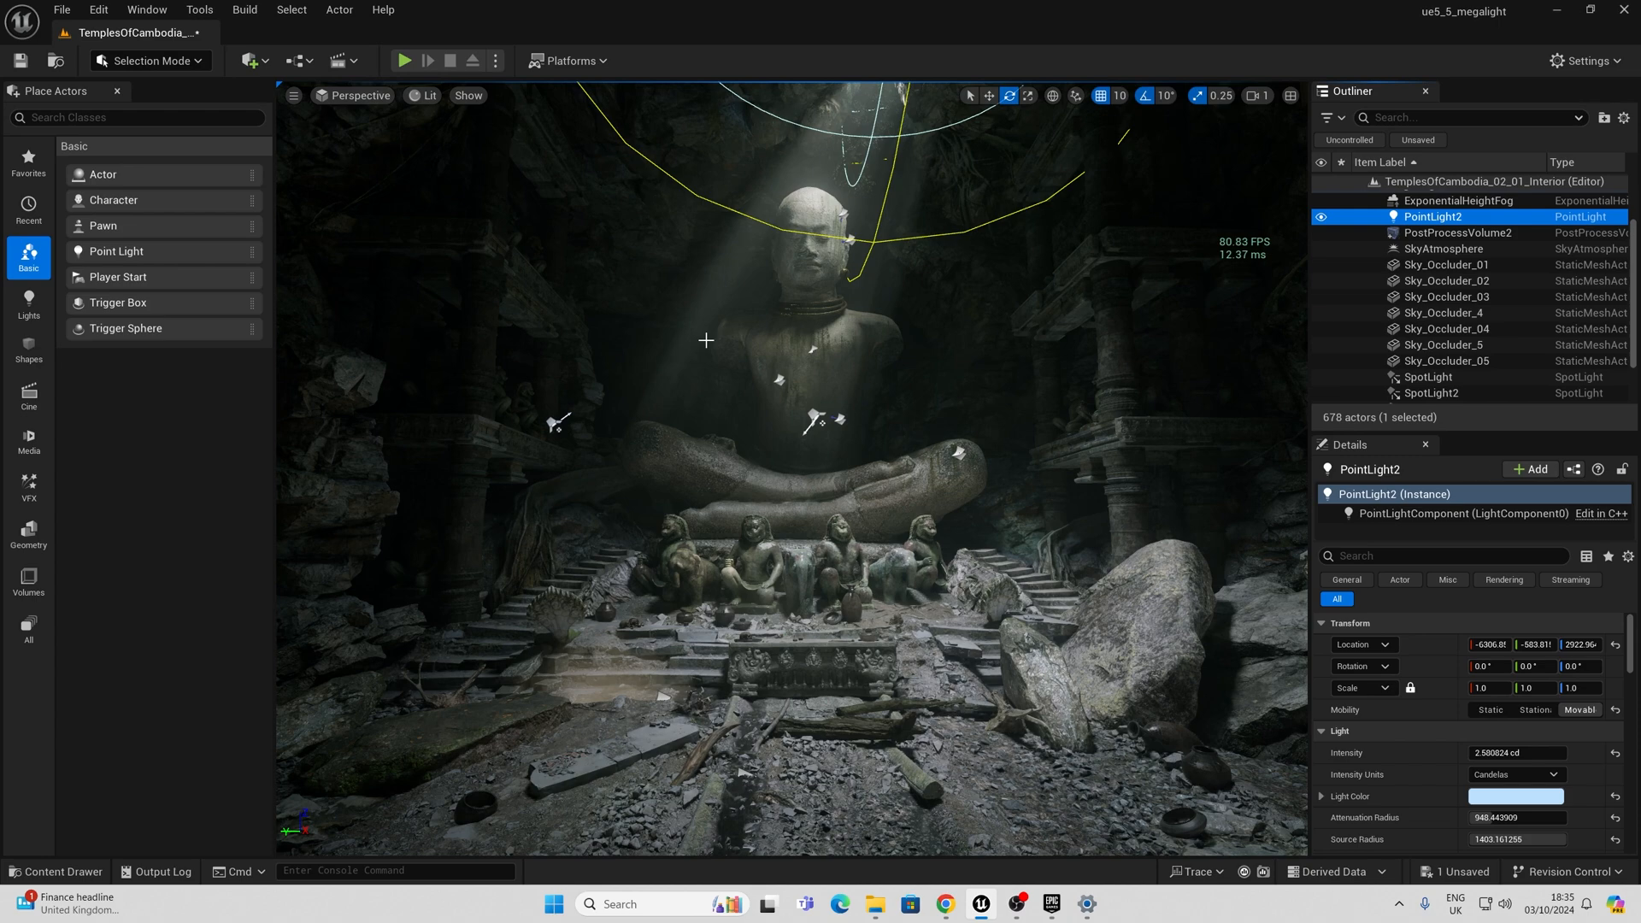
Step: Search Project Settings for 'mega', enable MegaLights under Rendering, then clear the search
click(99, 10)
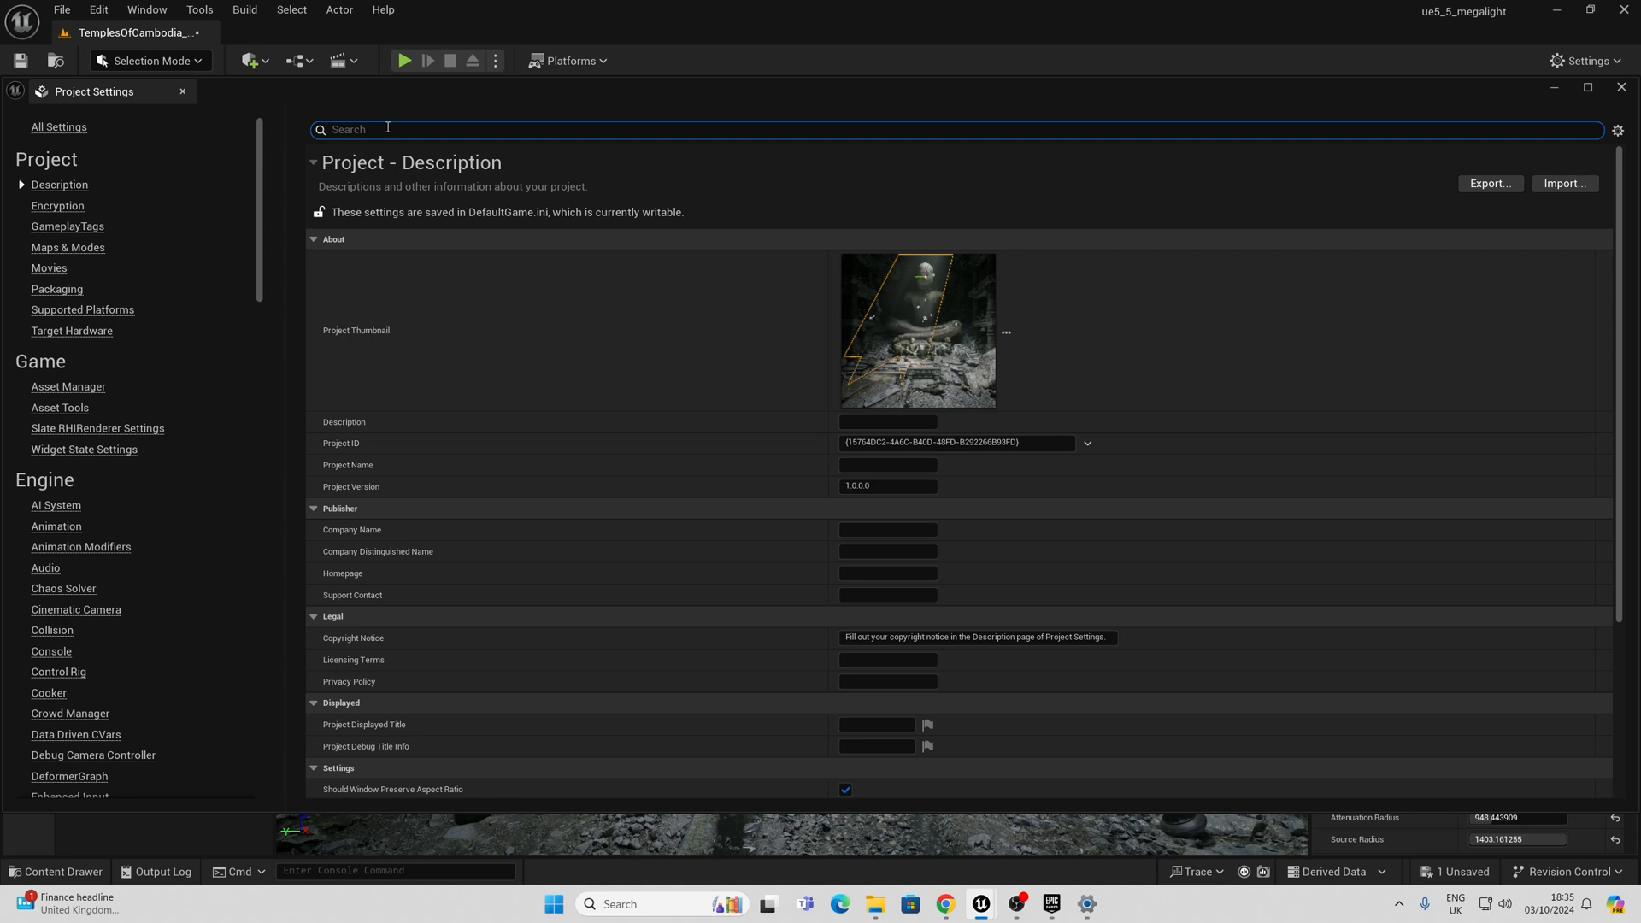
text(mega)
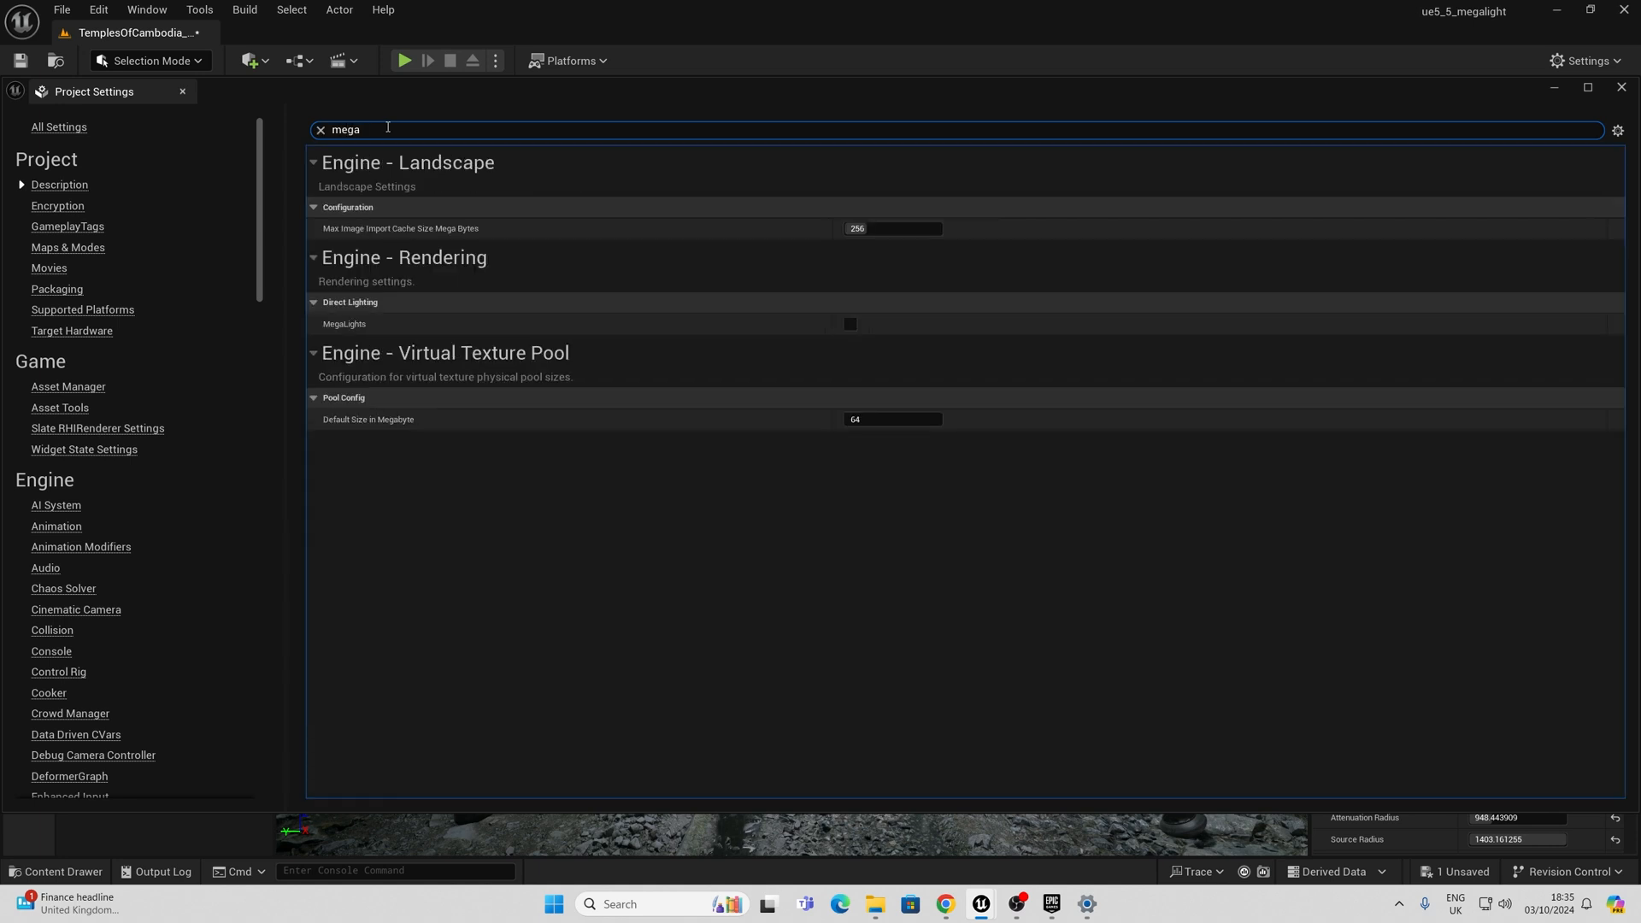
mouse_move(342, 164)
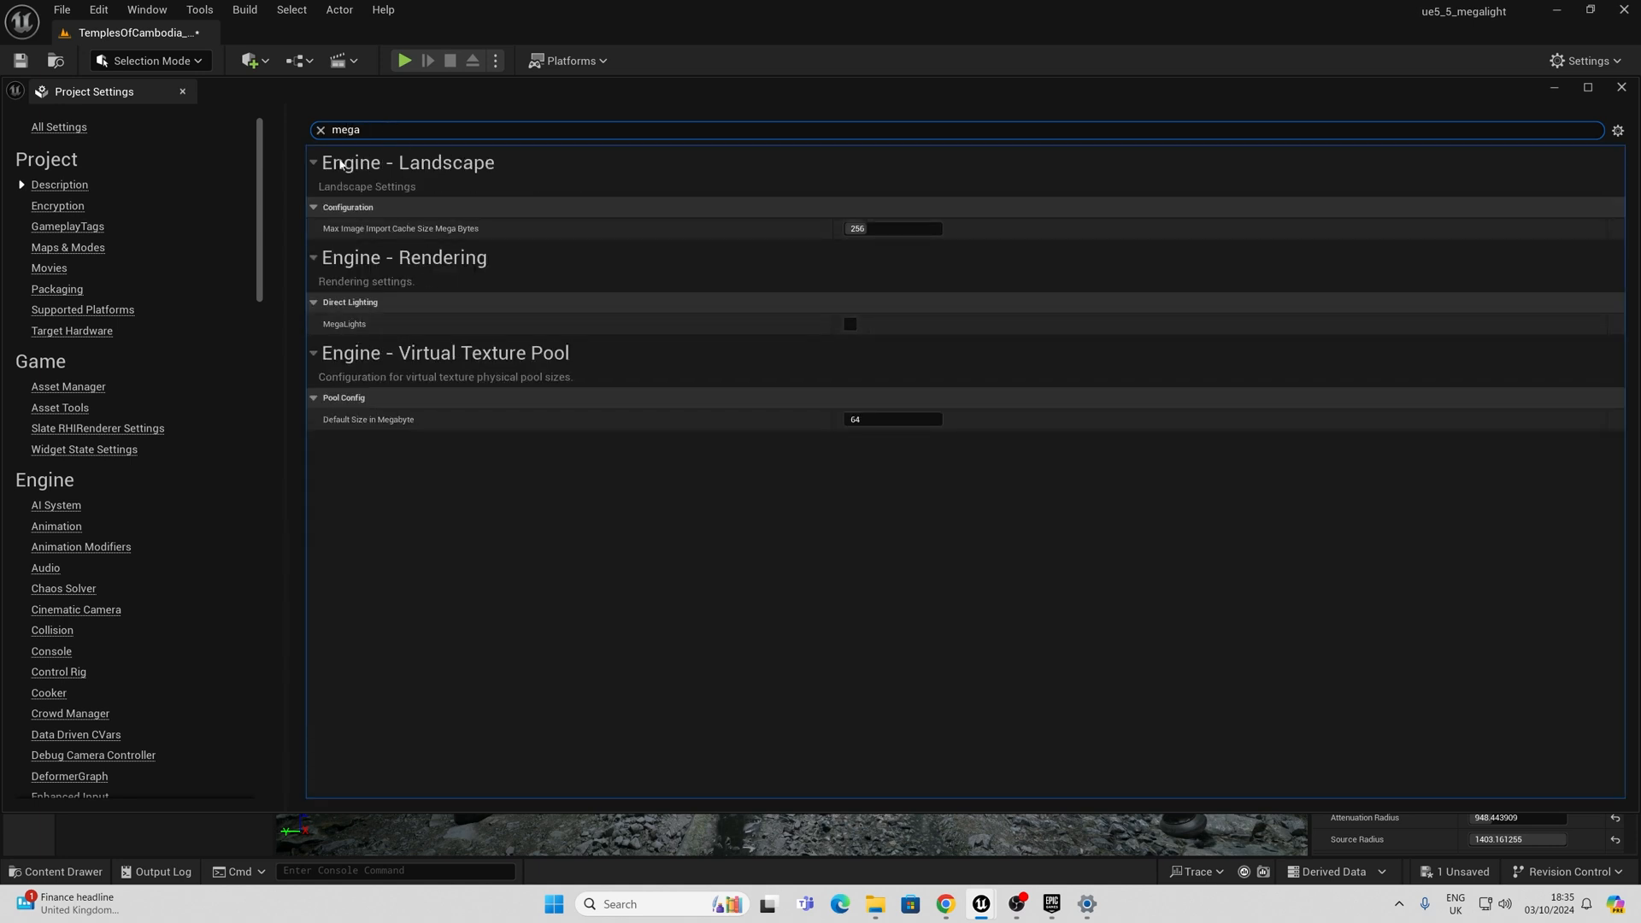
click(850, 323)
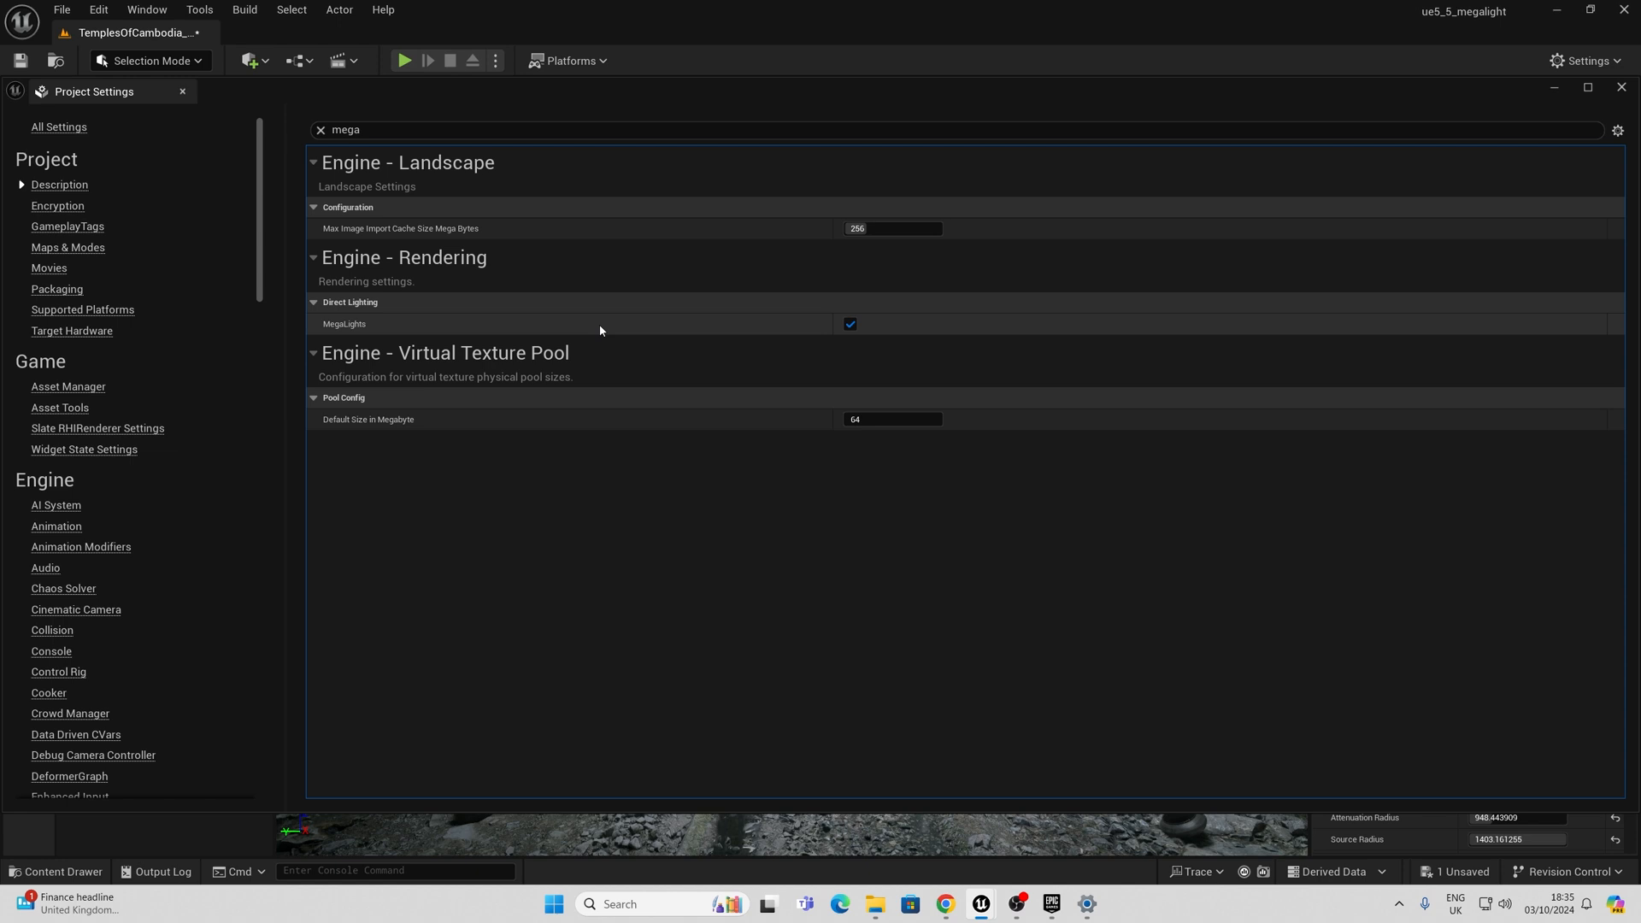
mouse_move(346, 325)
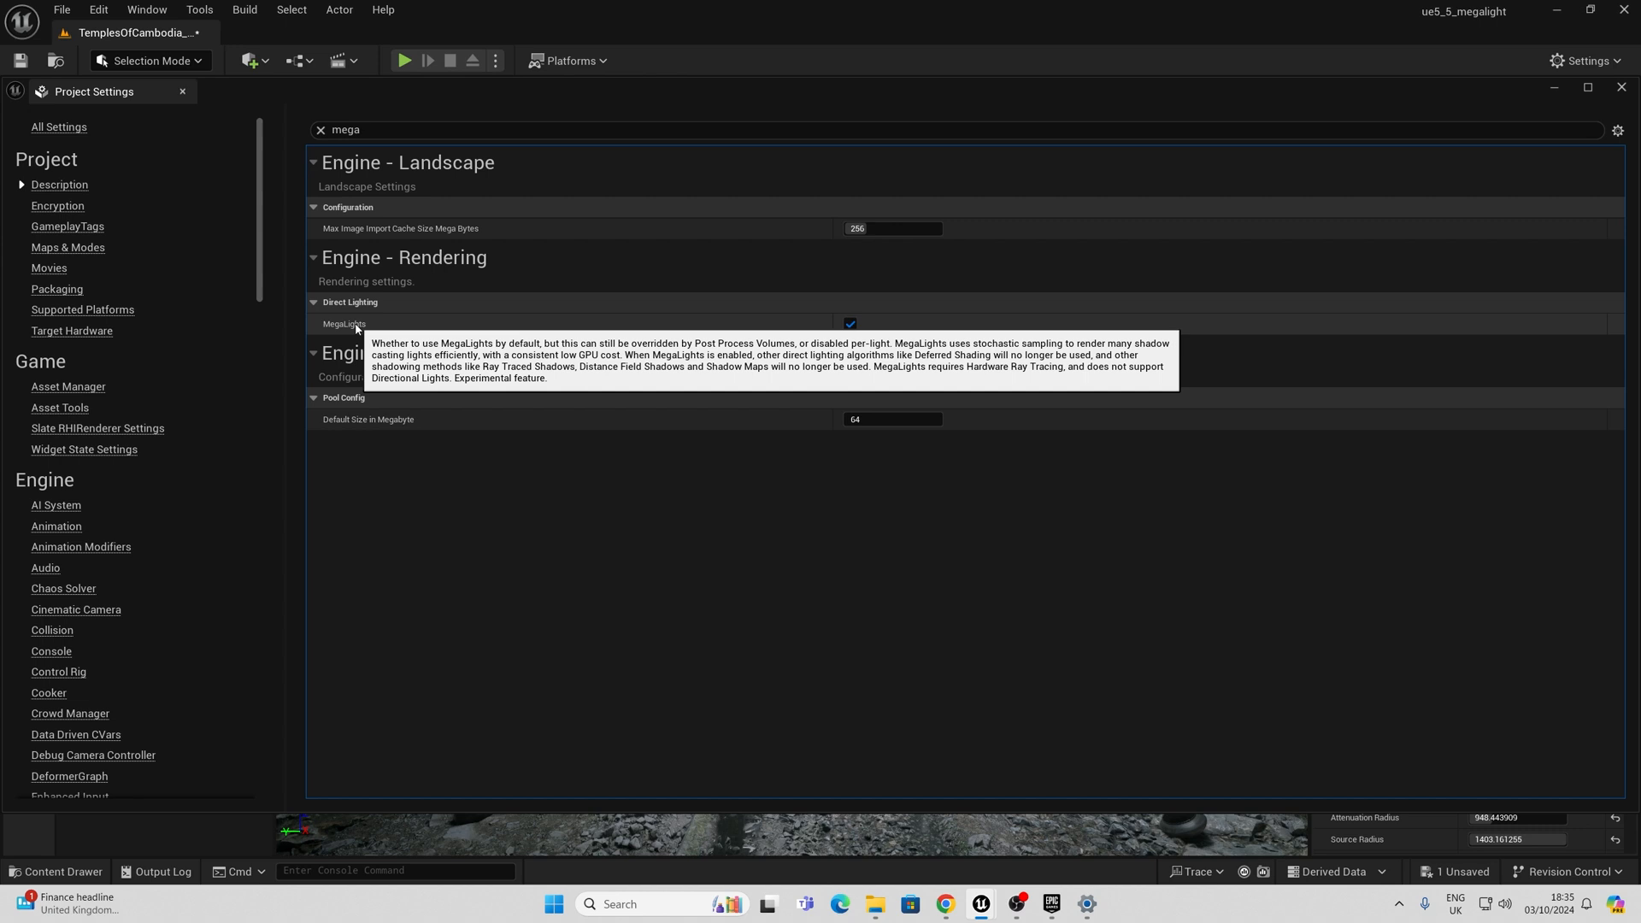
mouse_move(323, 133)
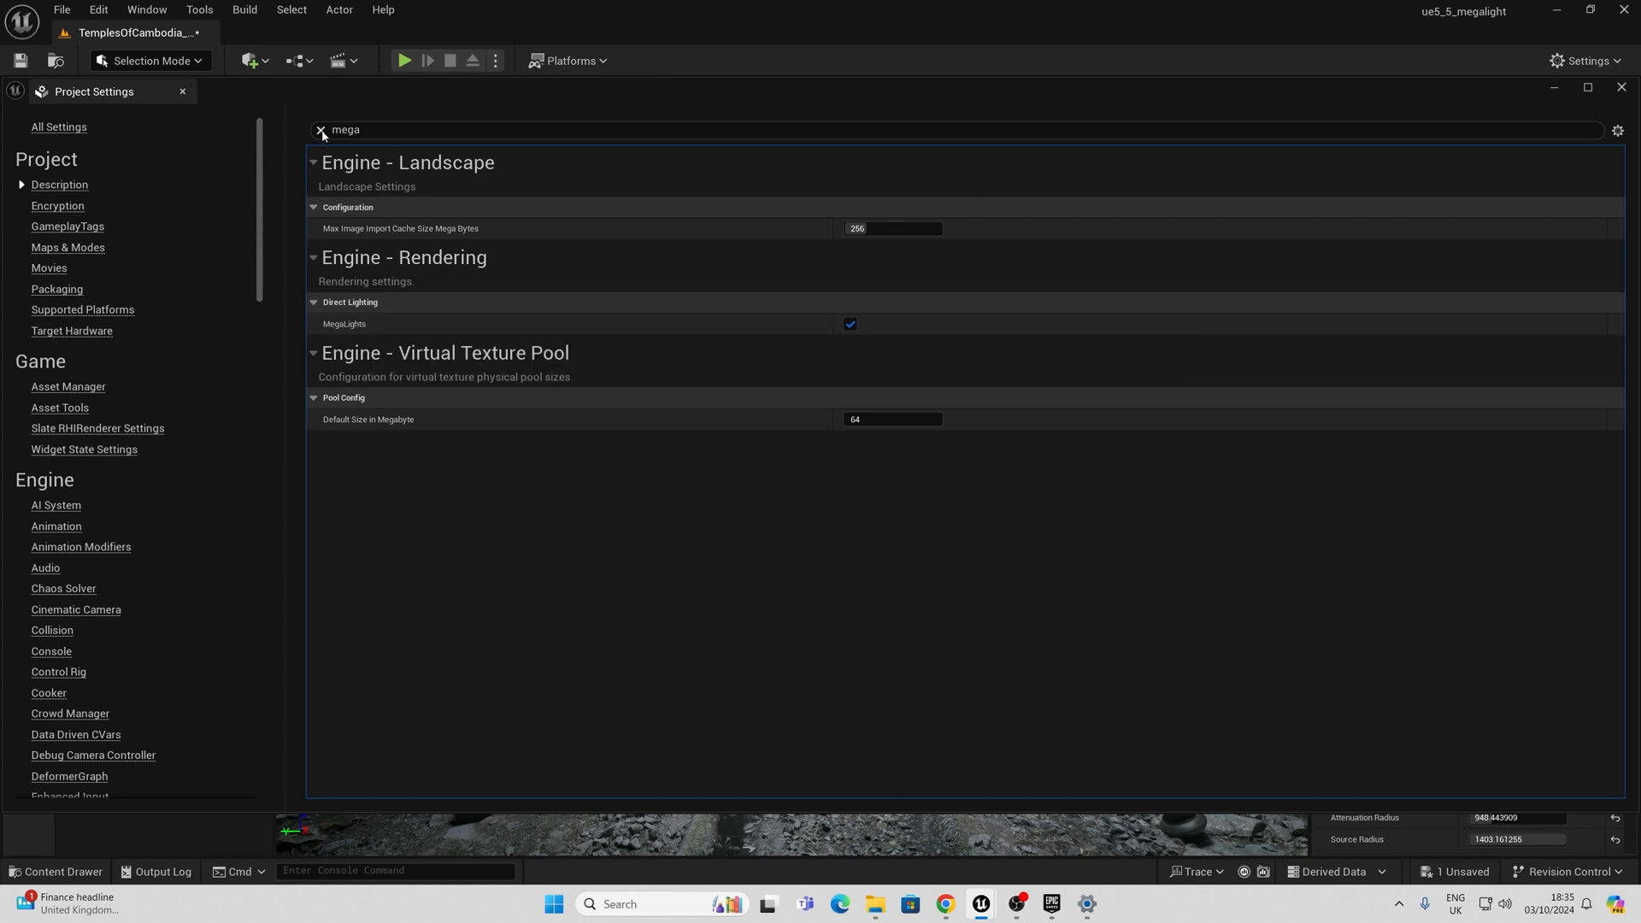
click(320, 130)
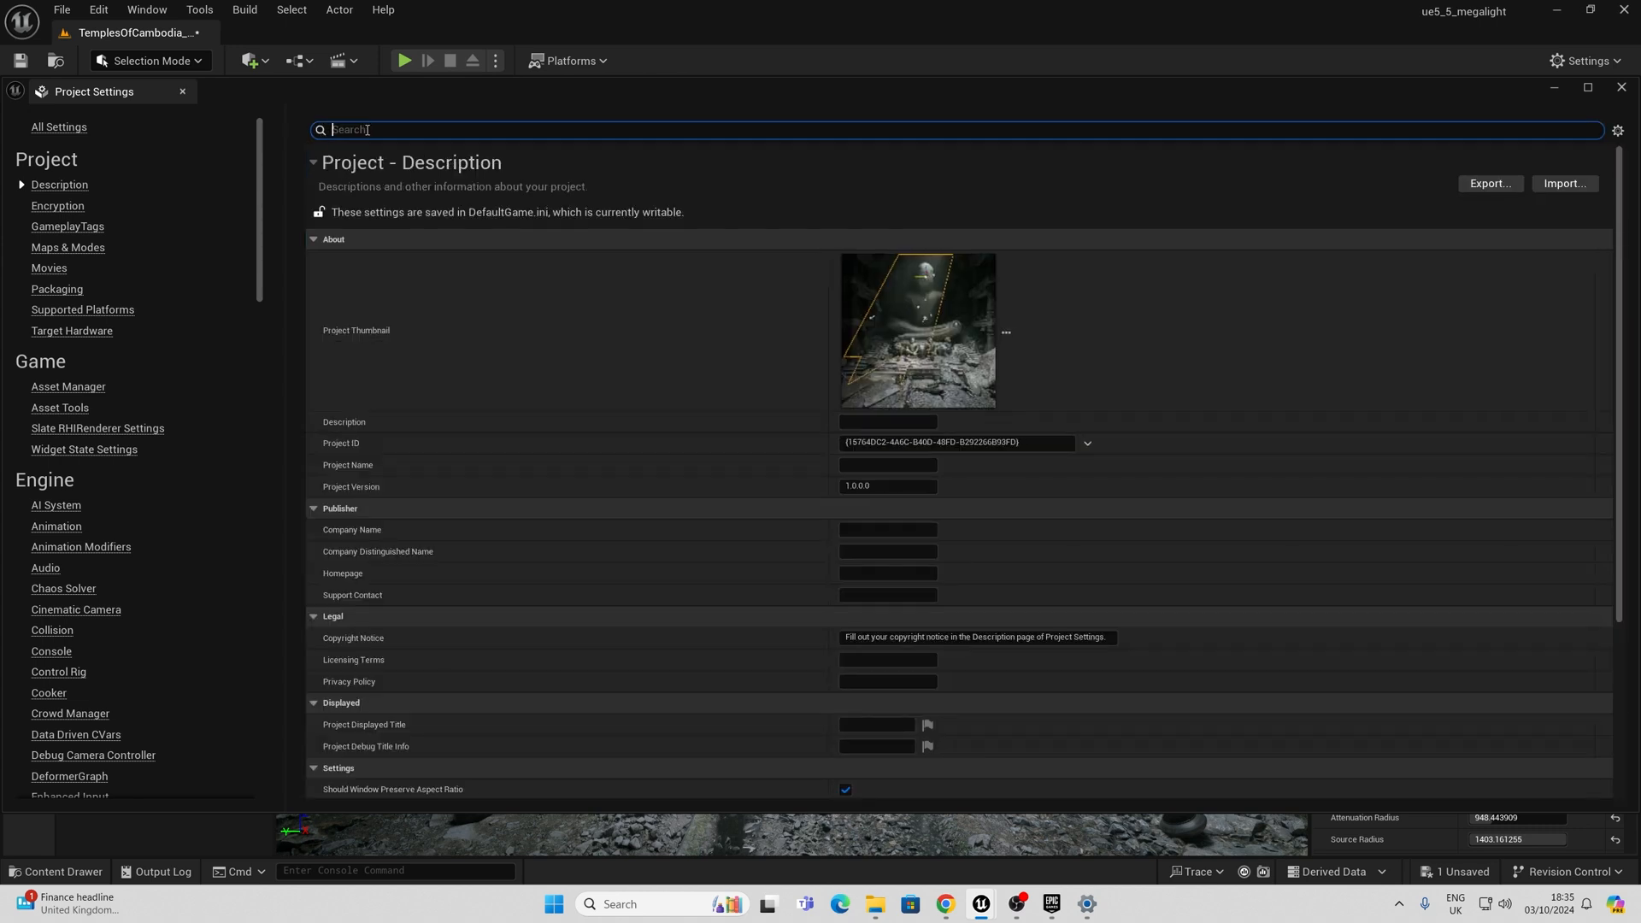
Step: Search Project Settings for 'hardwa' to confirm Support Hardware Ray Tracing is on
text(hardware ray)
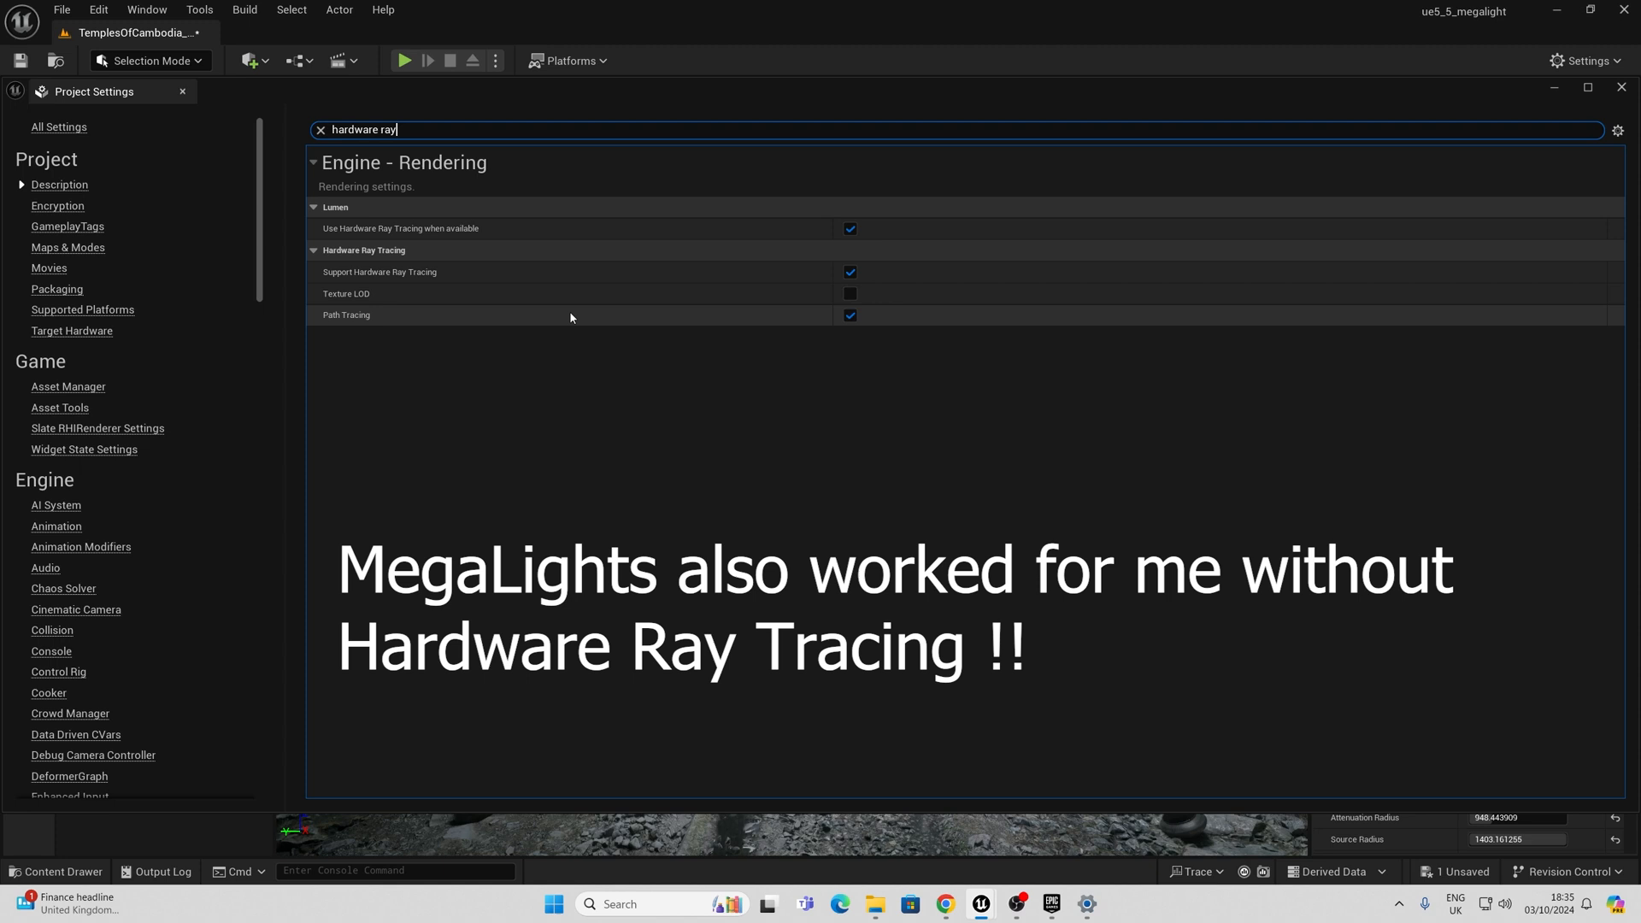
mouse_move(850, 272)
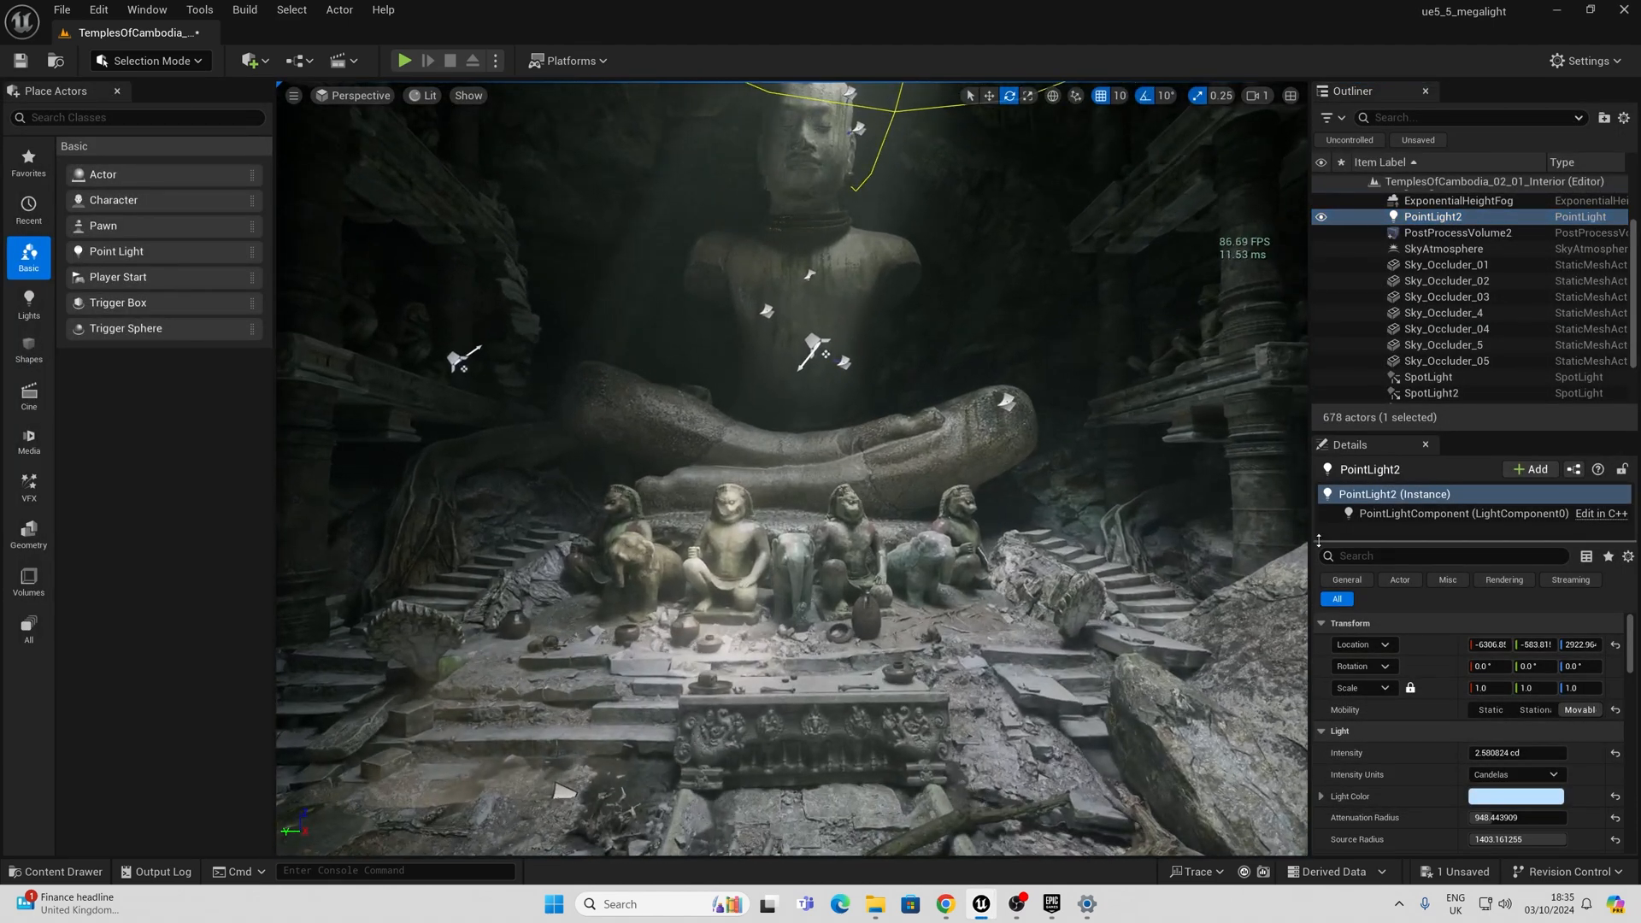
Step: Filter Place Actors to 'post' and select PostProcessVolume2 in the Outliner
click(1459, 232)
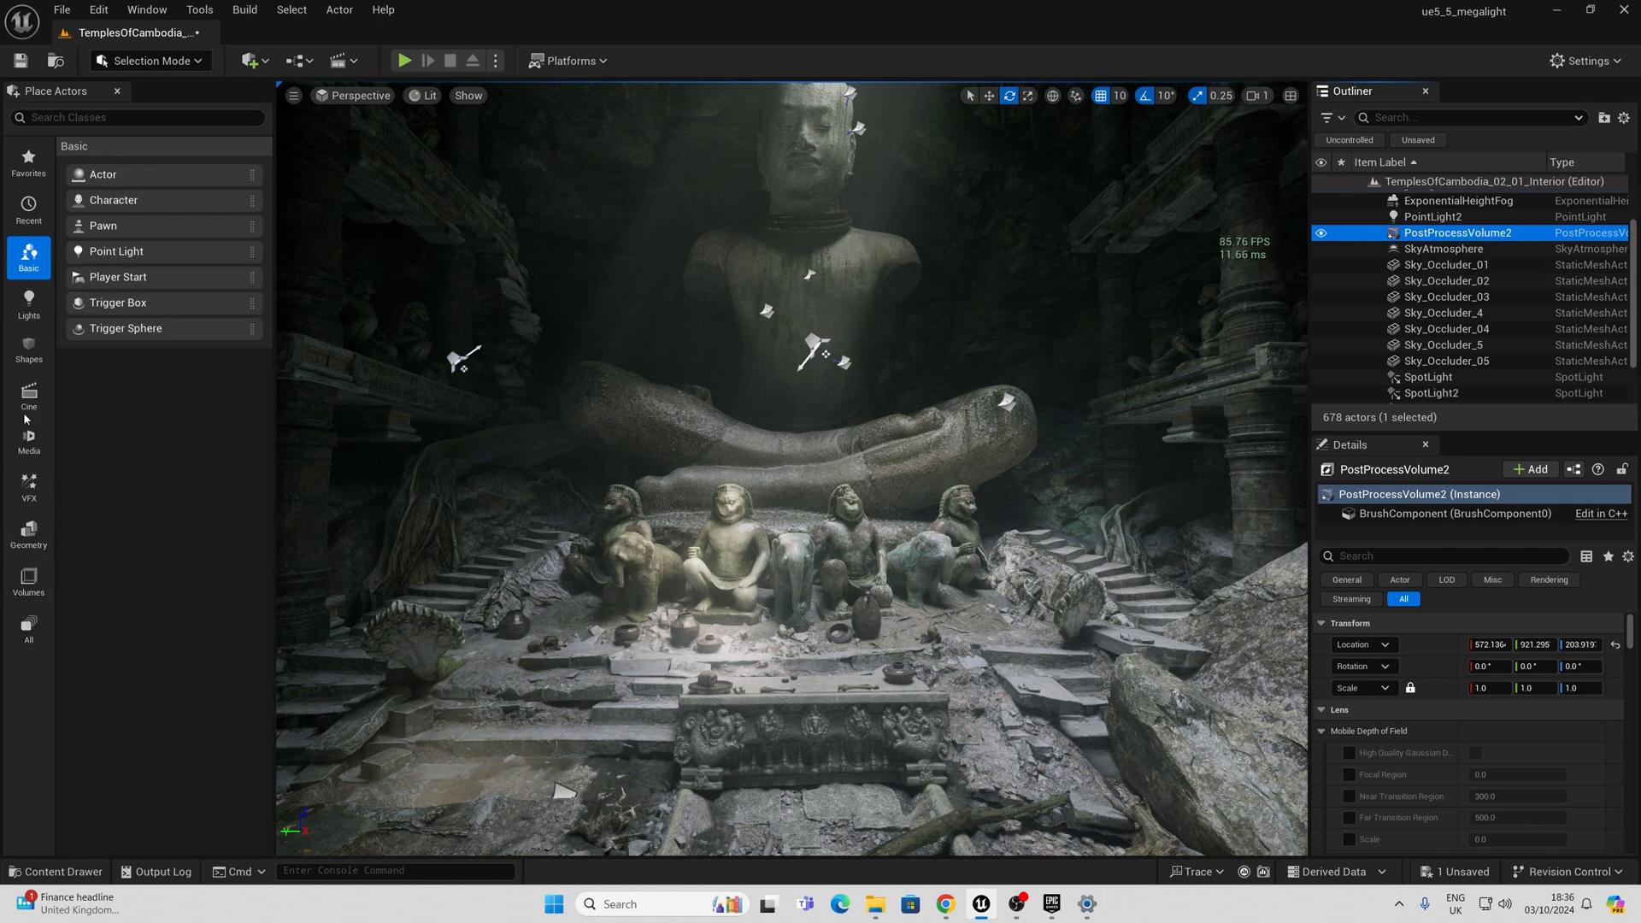
click(137, 118)
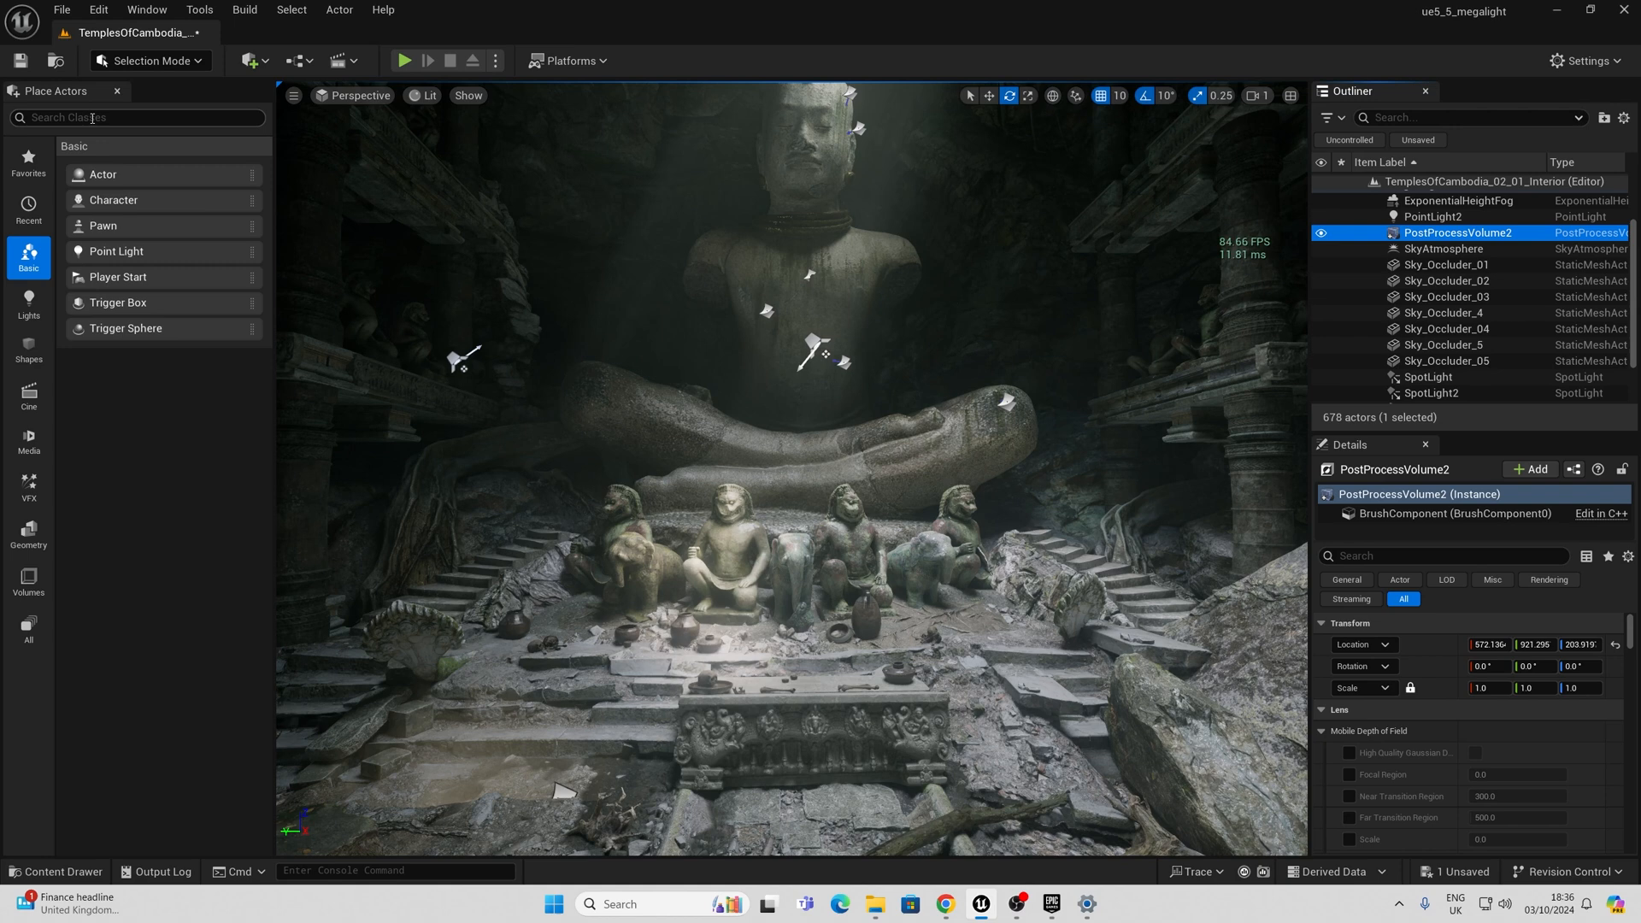
text(post)
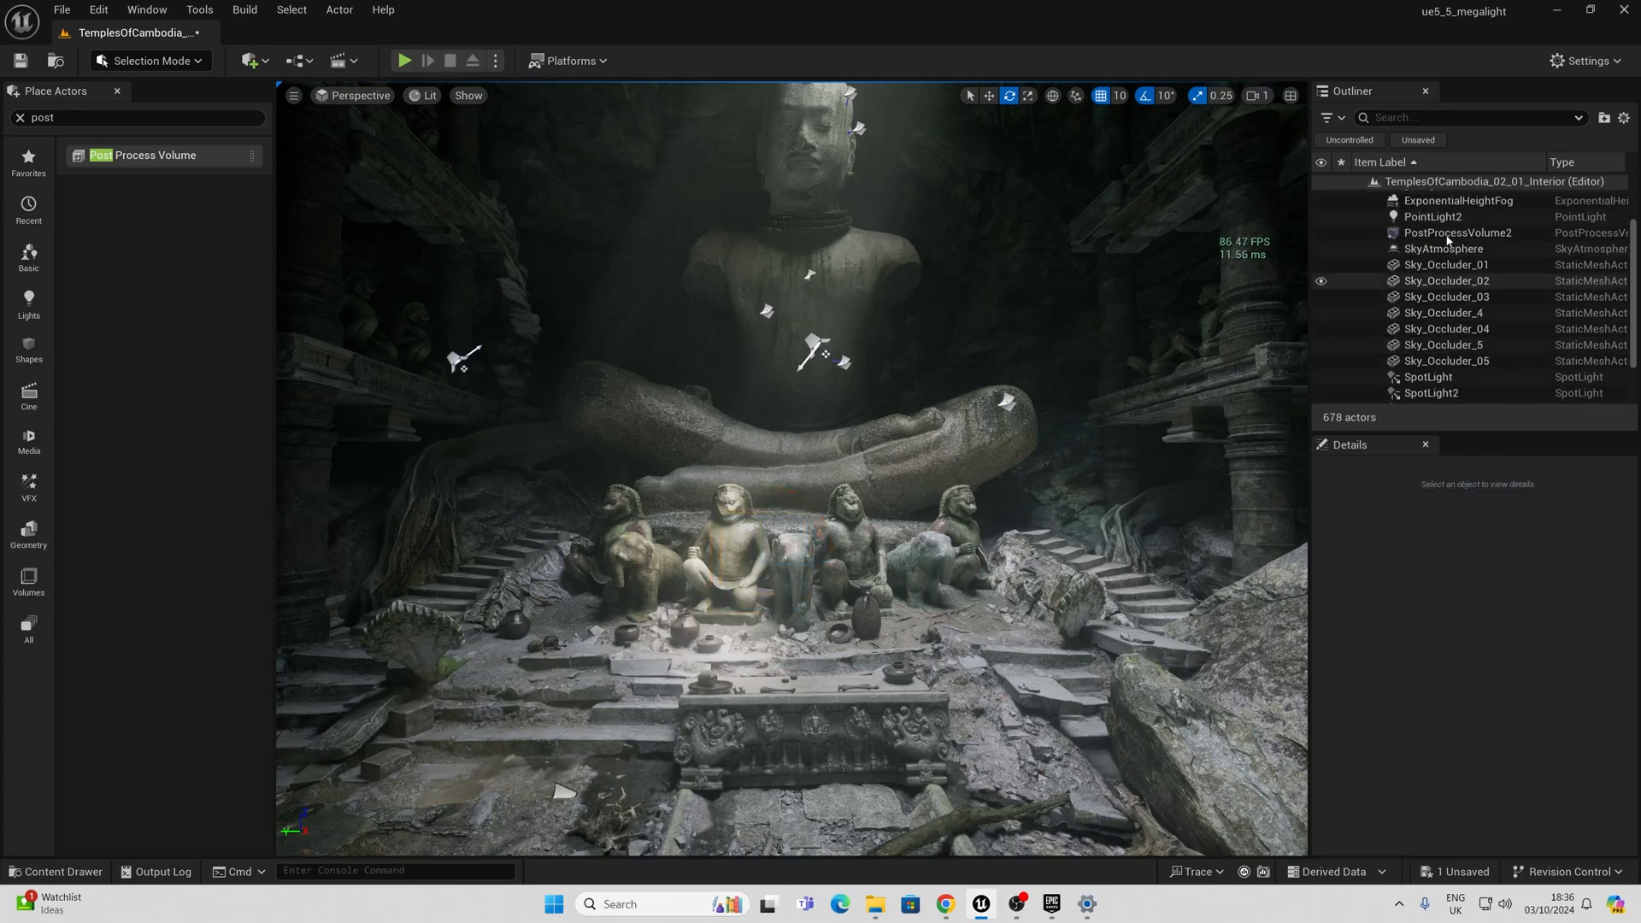
click(1459, 233)
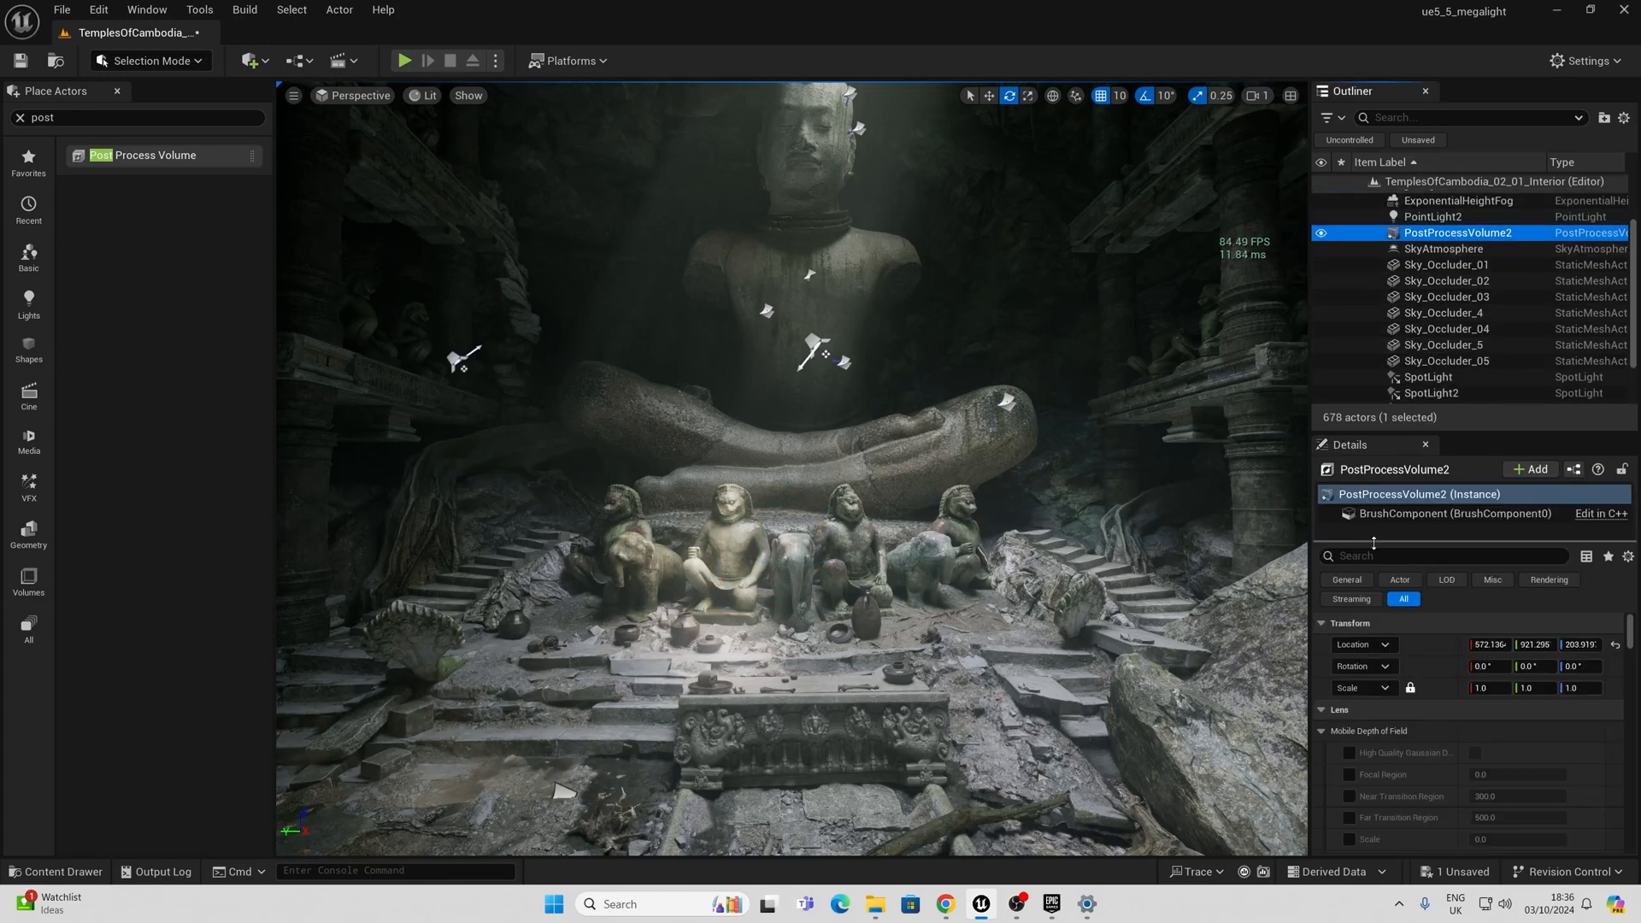
Step: Check PostProcessVolume2's 'unbo' and 'mega' properties in Details, clearing the filter each time
text(unboun)
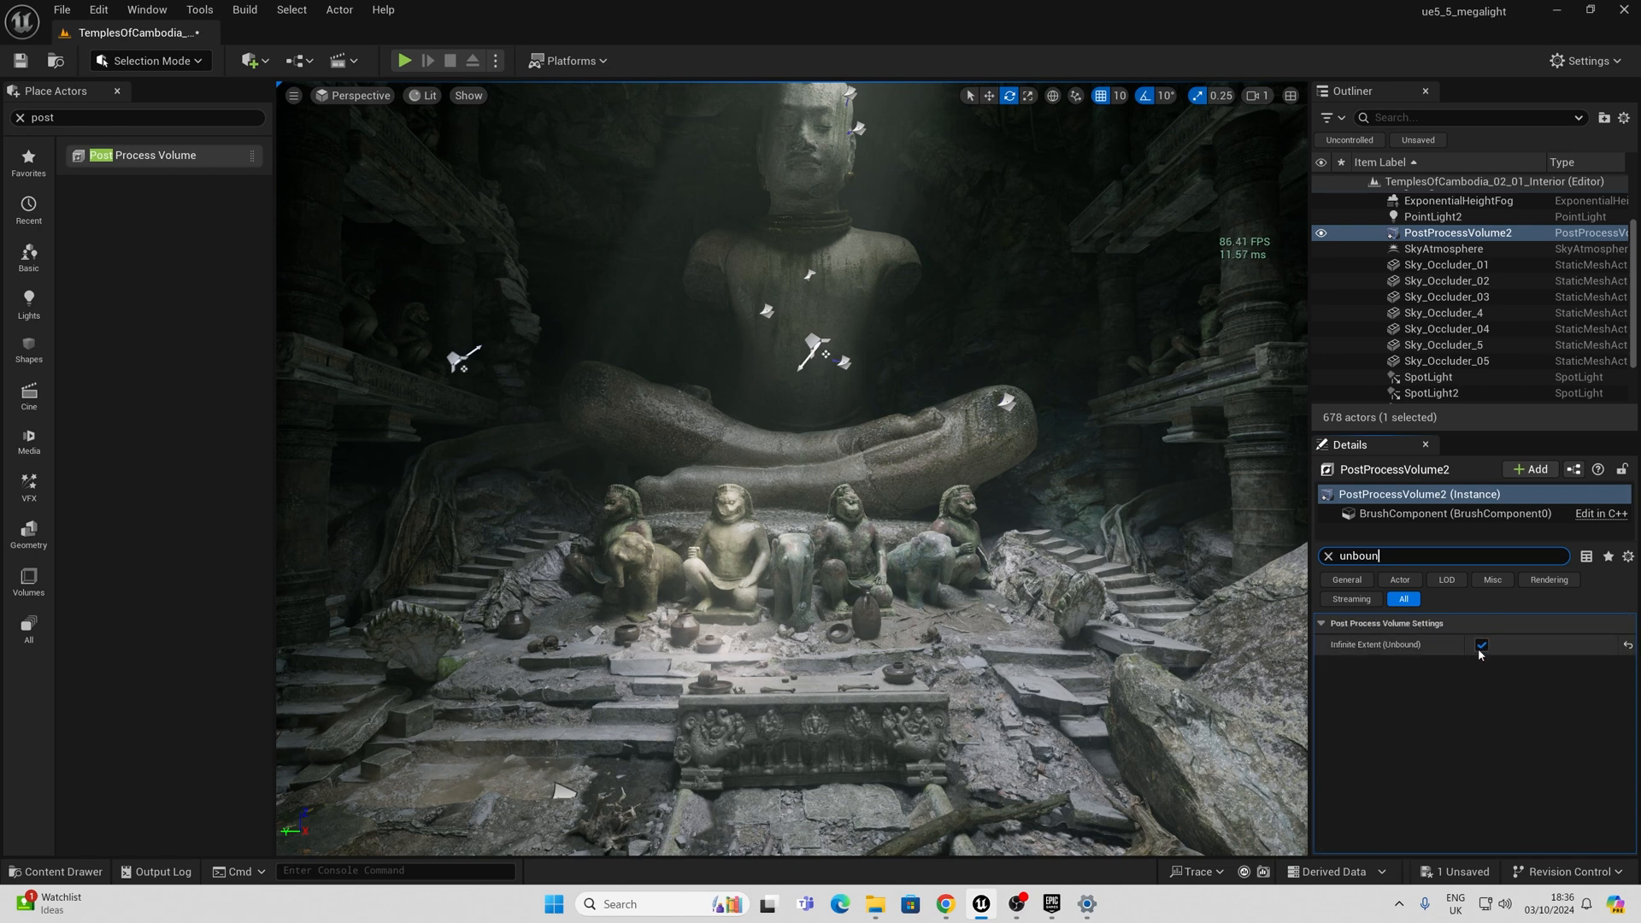
click(1327, 556)
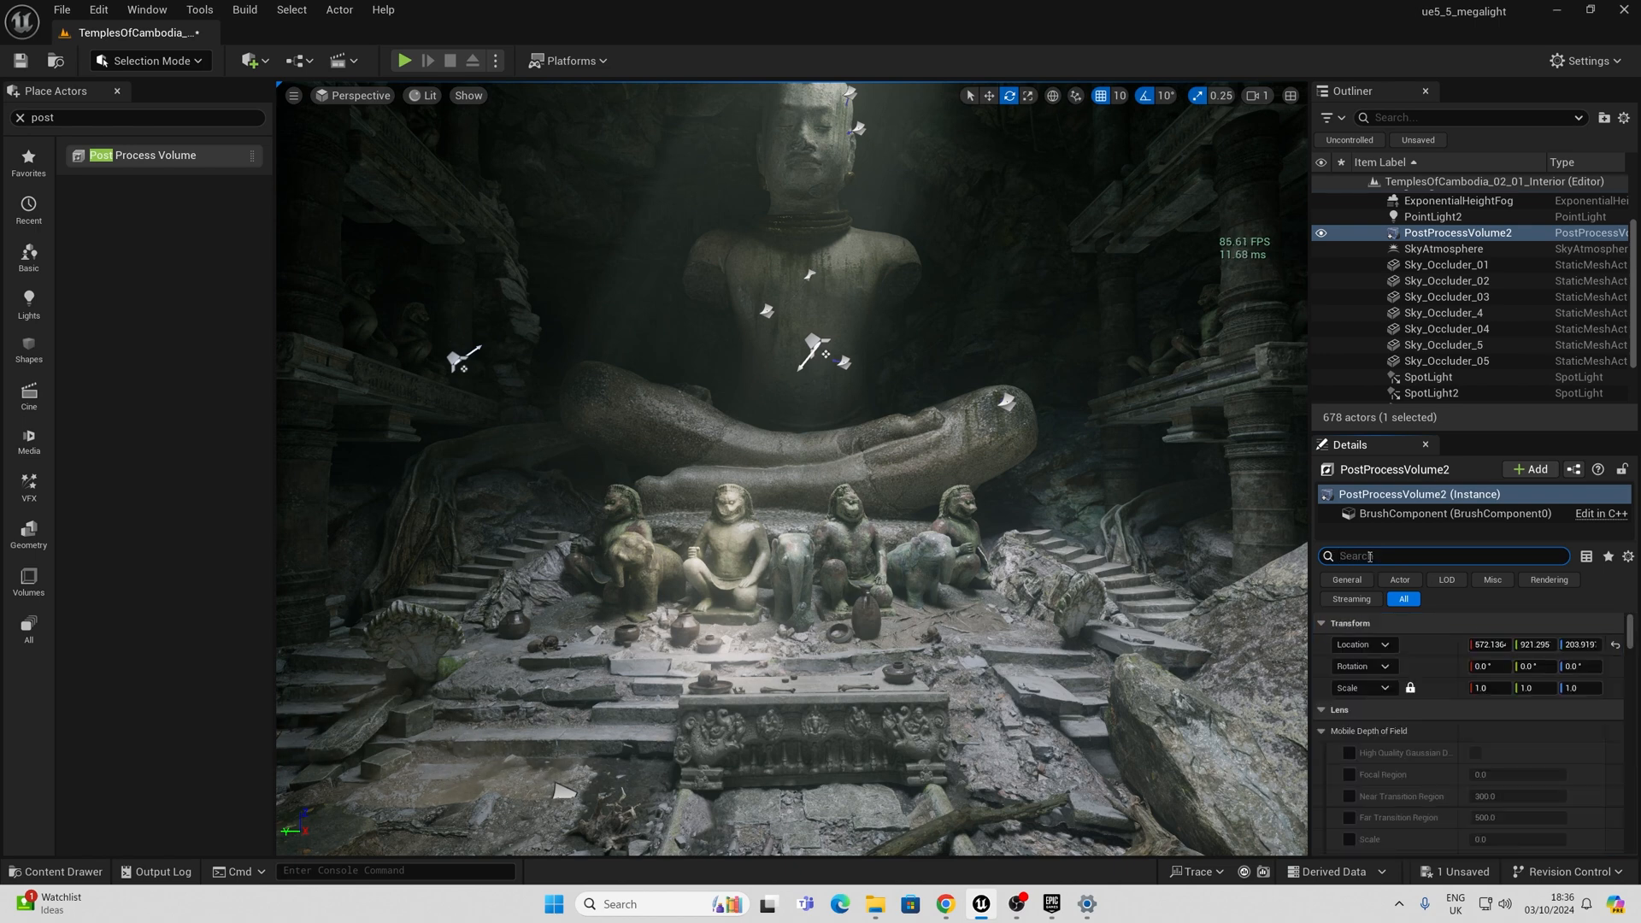
text(mega)
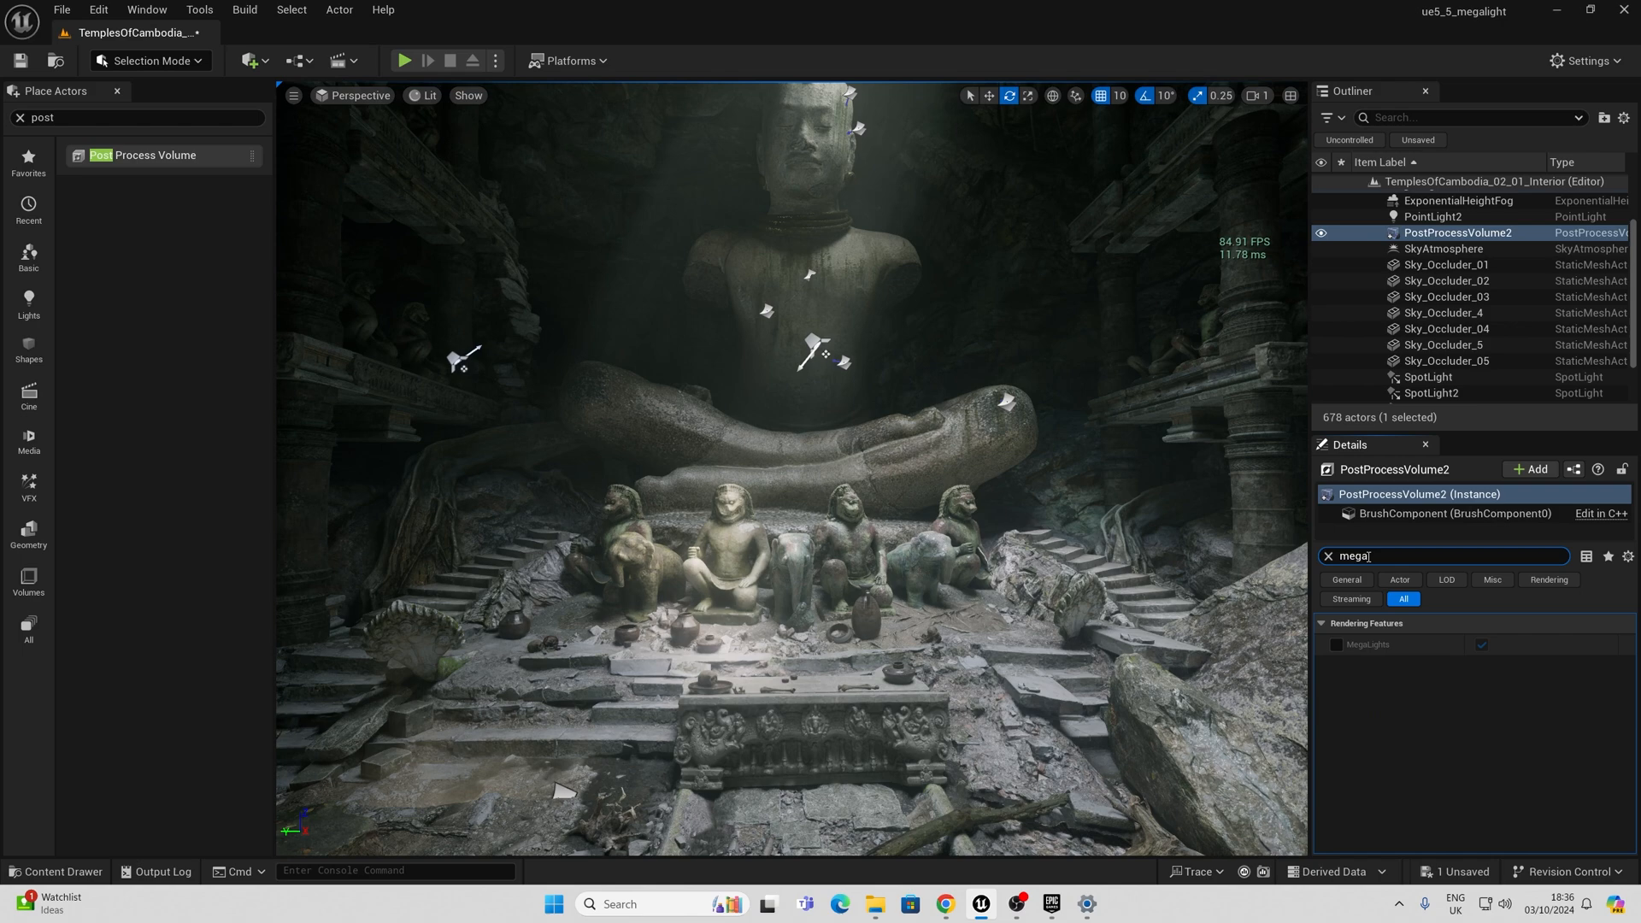
click(1337, 645)
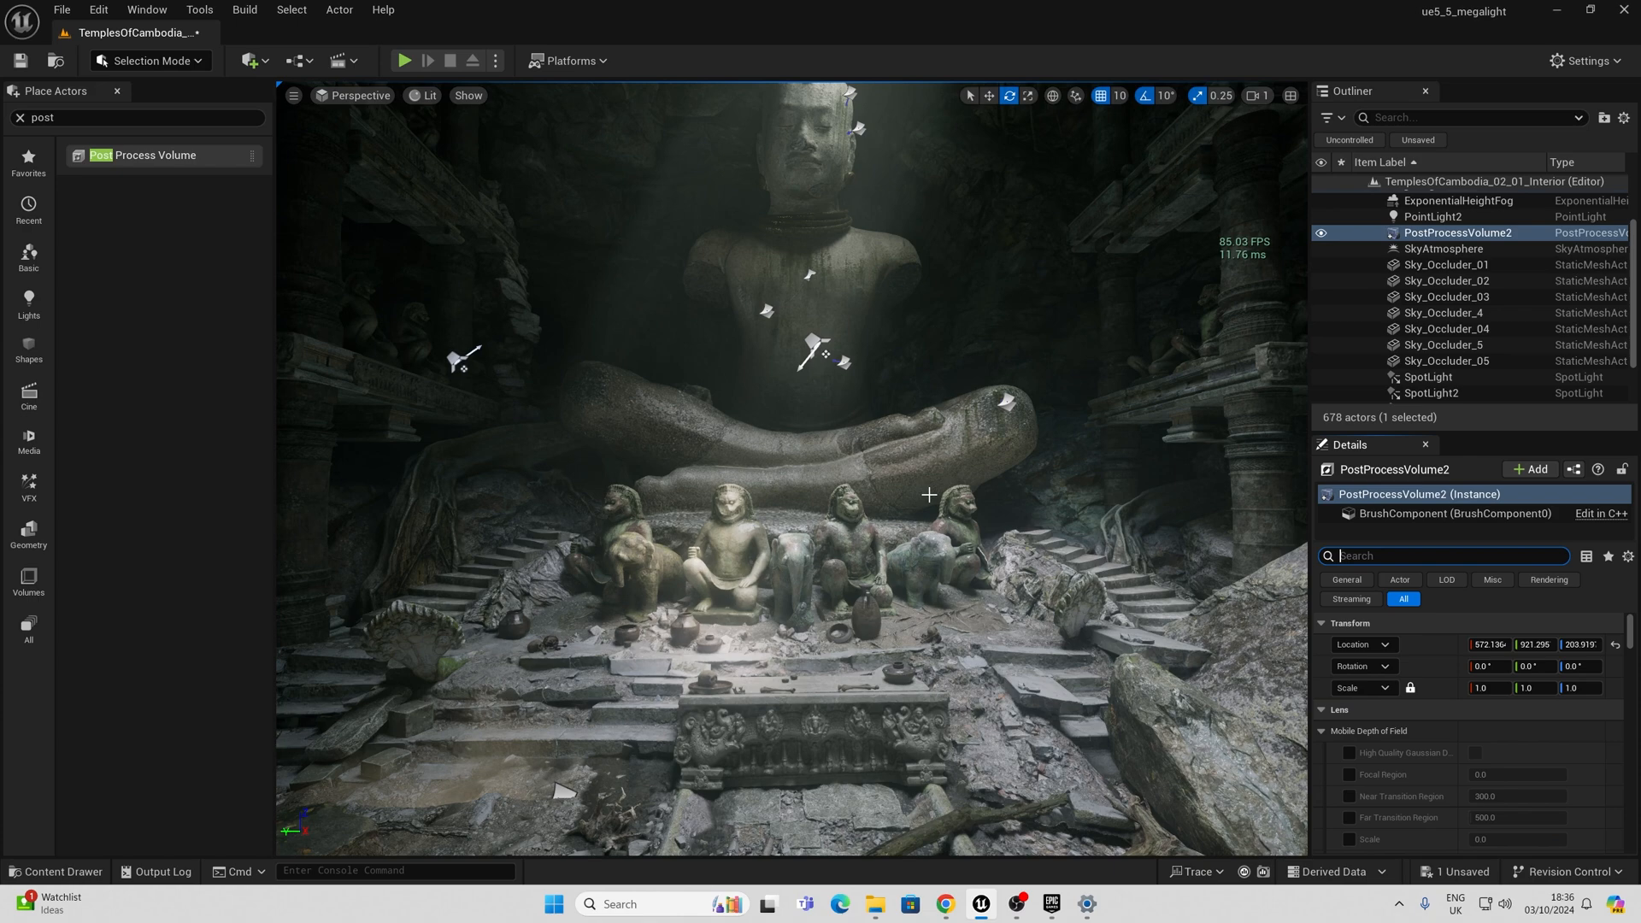
Step: Search Project Settings for 'megalight' and toggle the project-wide MegaLights rendering setting
click(99, 10)
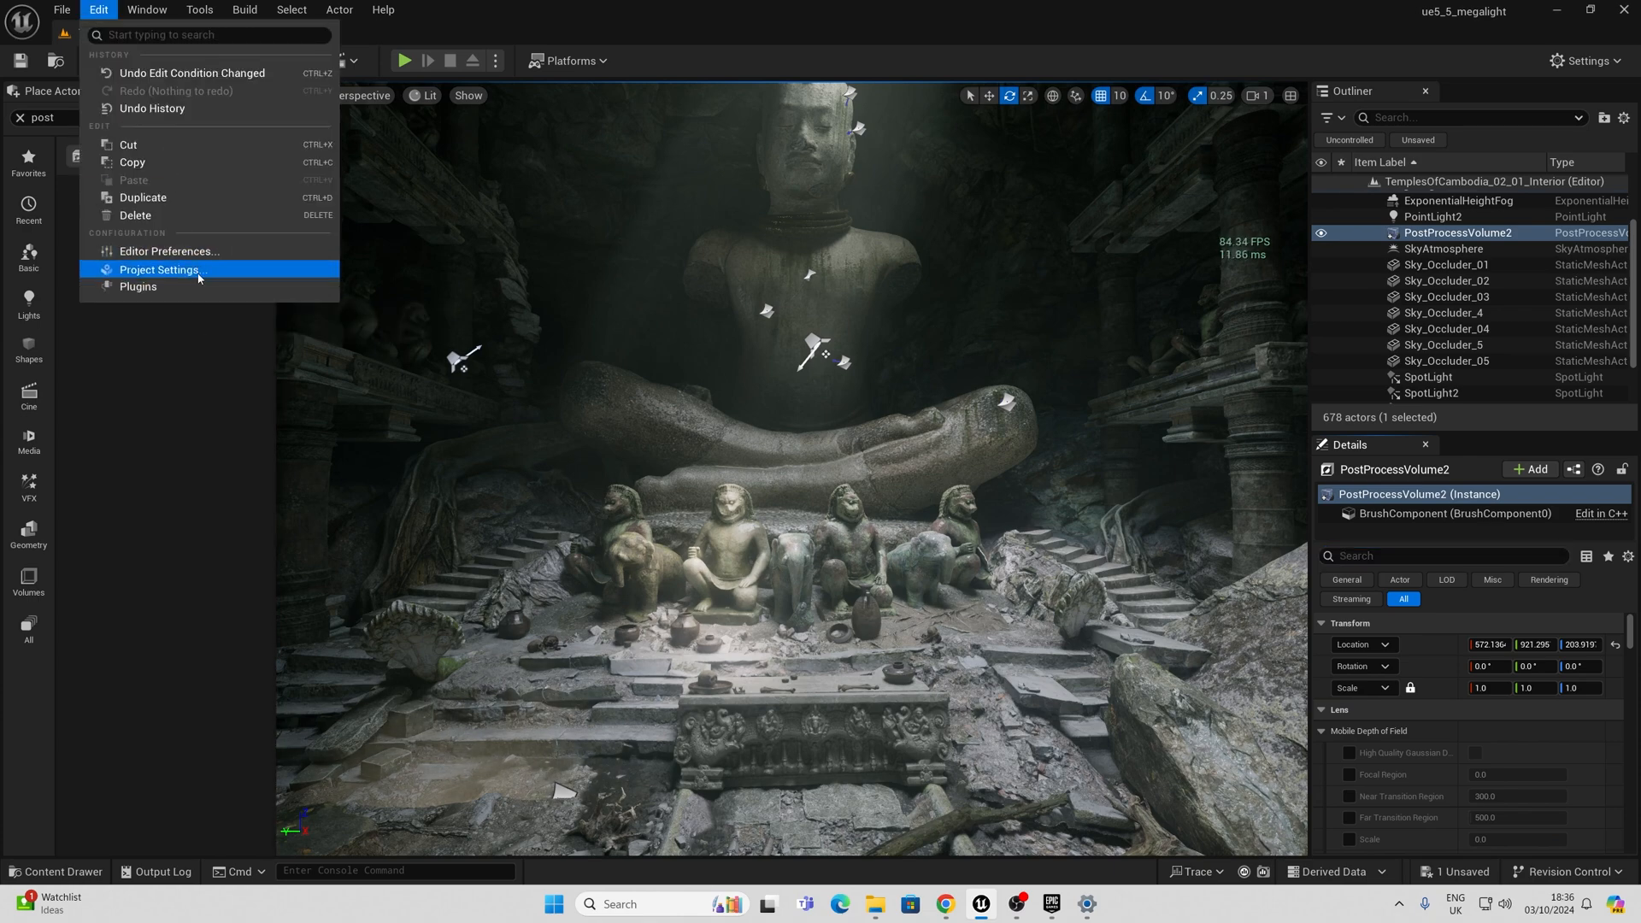
click(161, 271)
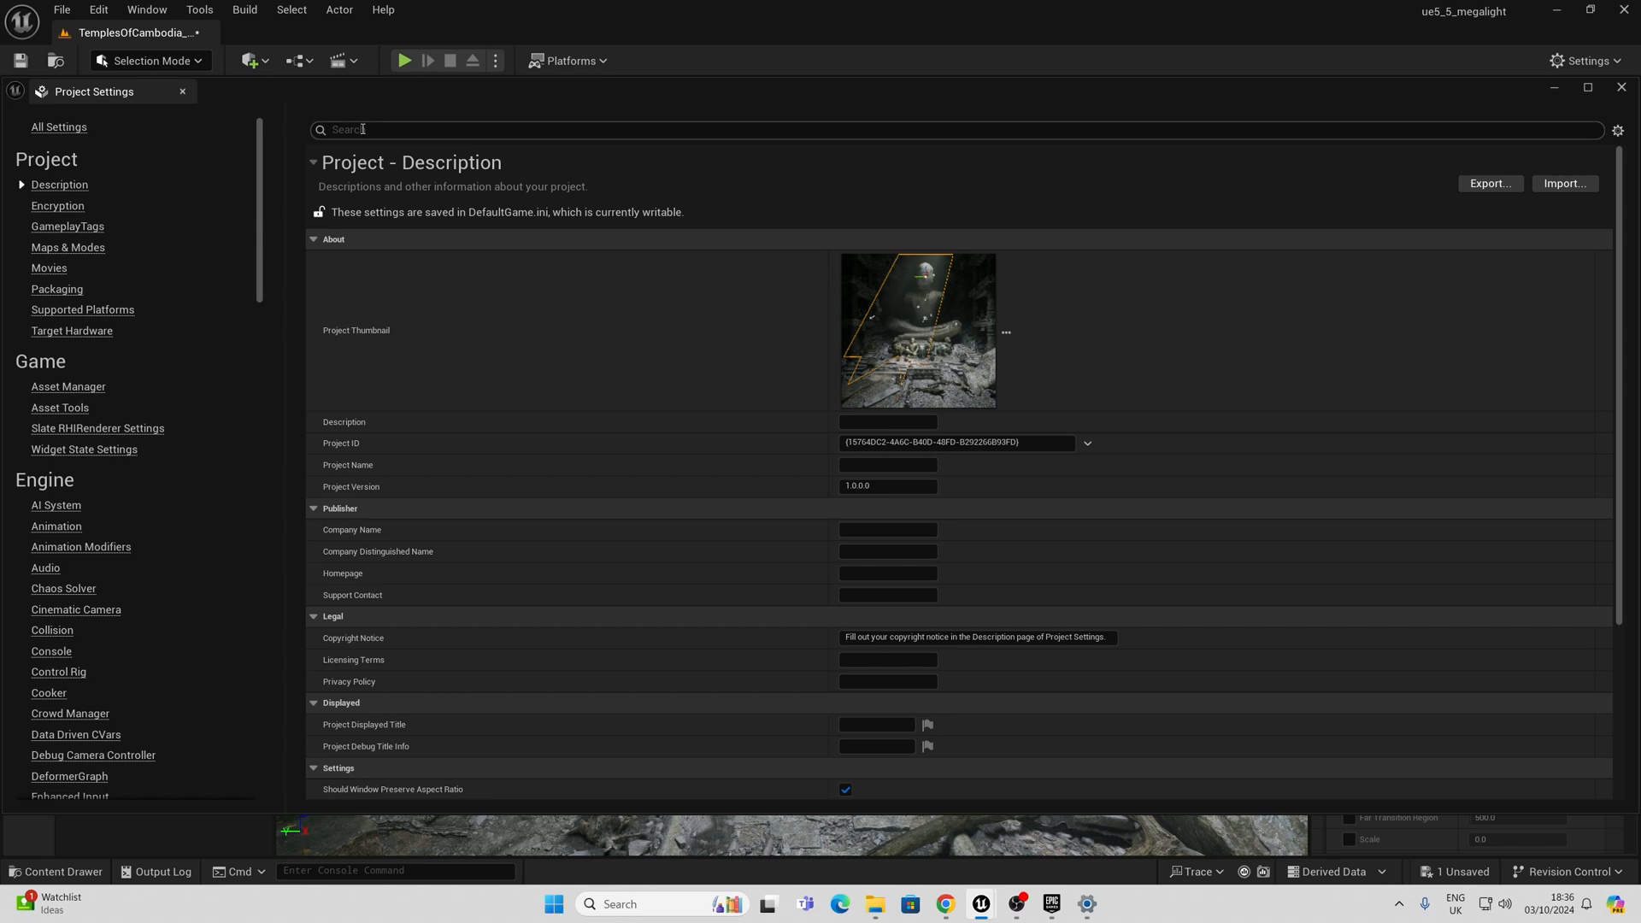
text(megaligh)
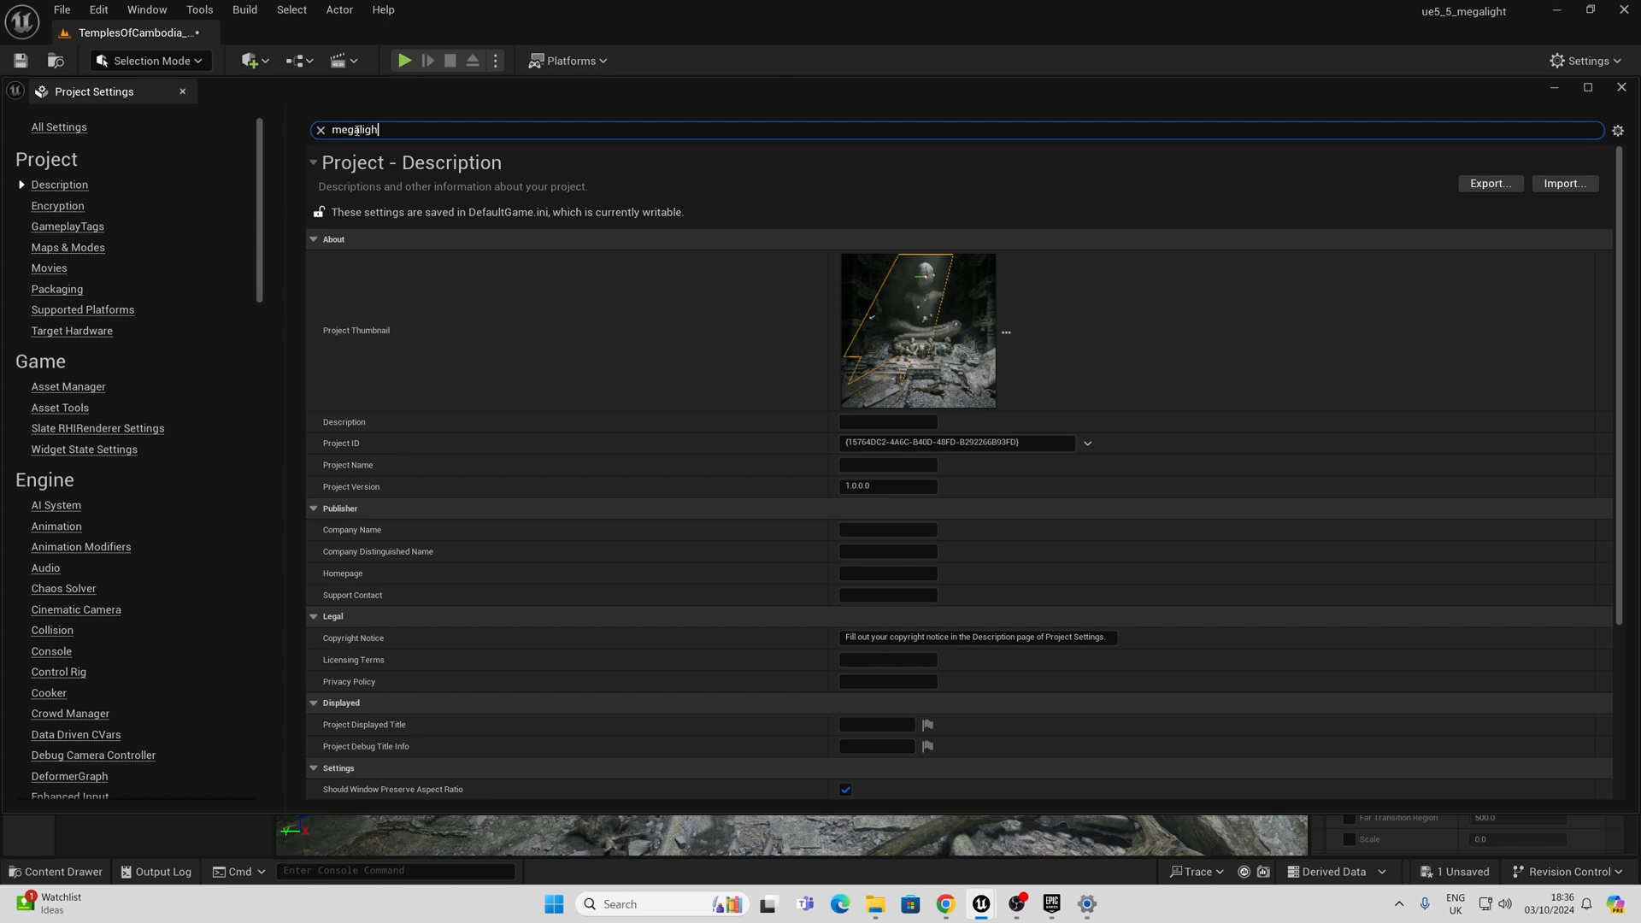
text(t)
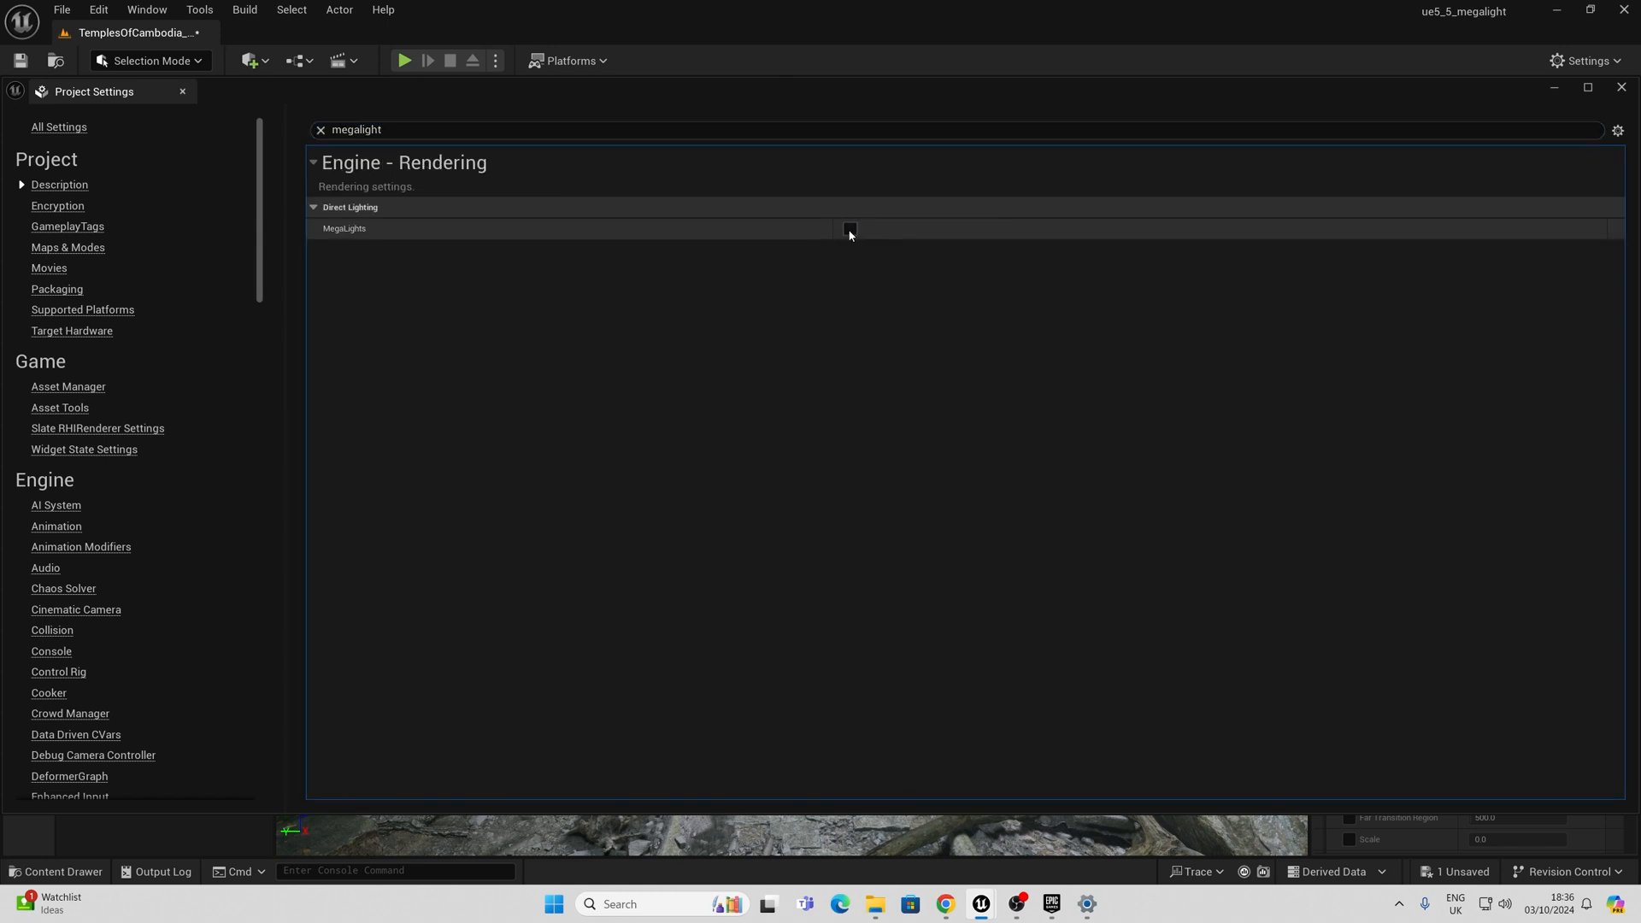
click(320, 129)
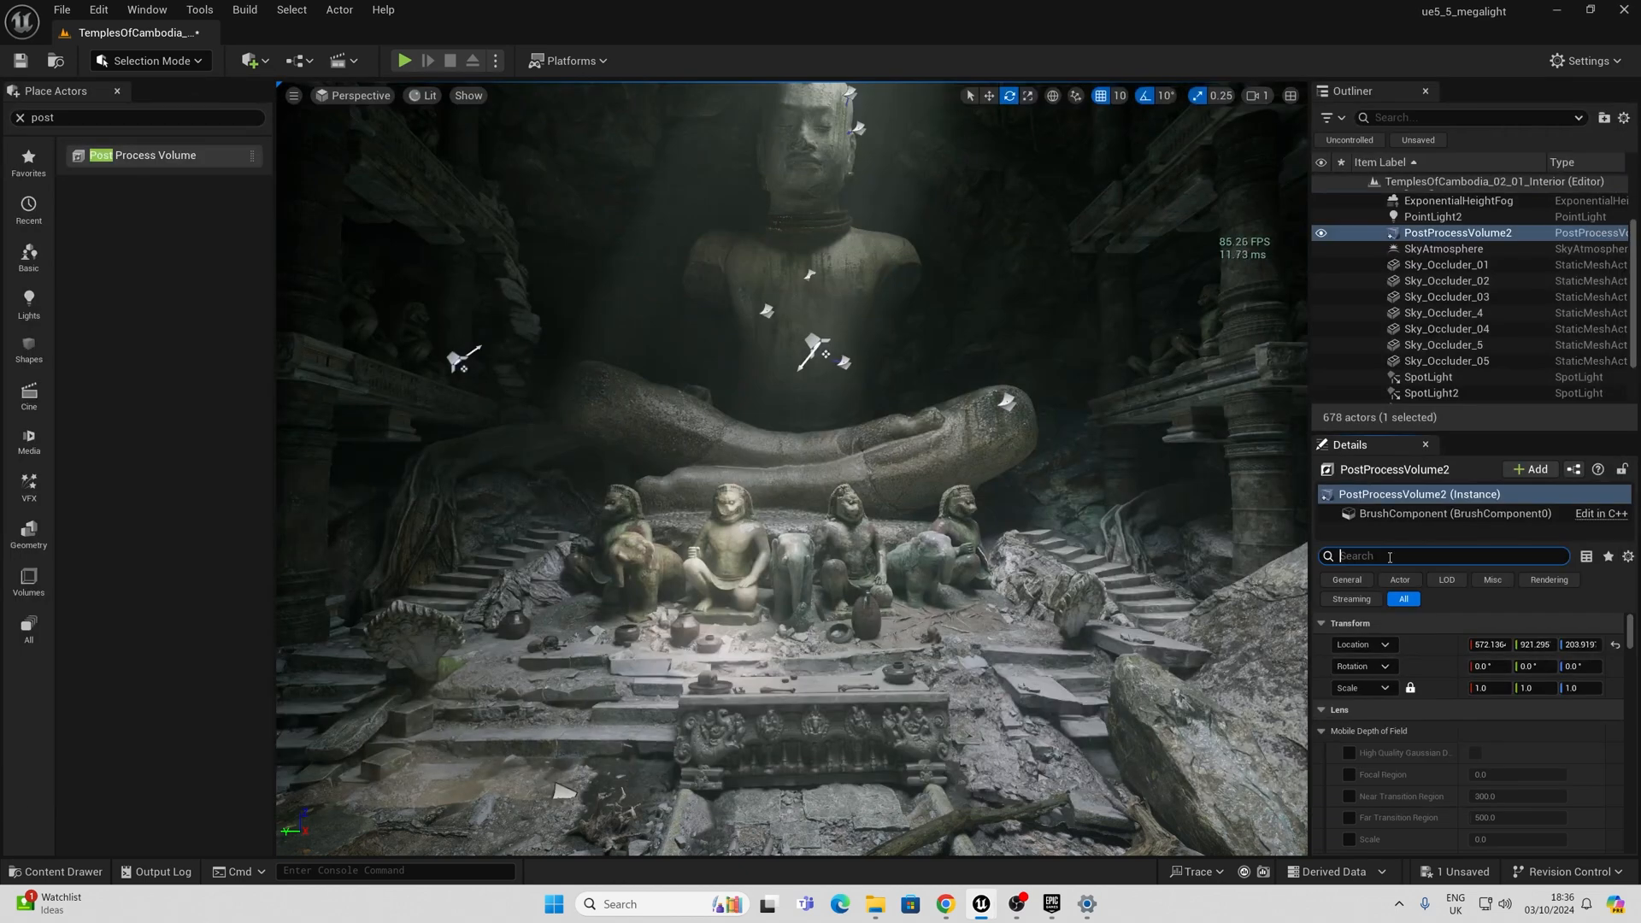
Step: Toggle PostProcessVolume2's MegaLights override off and on twice, ending enabled, ready for a console command
text(mega)
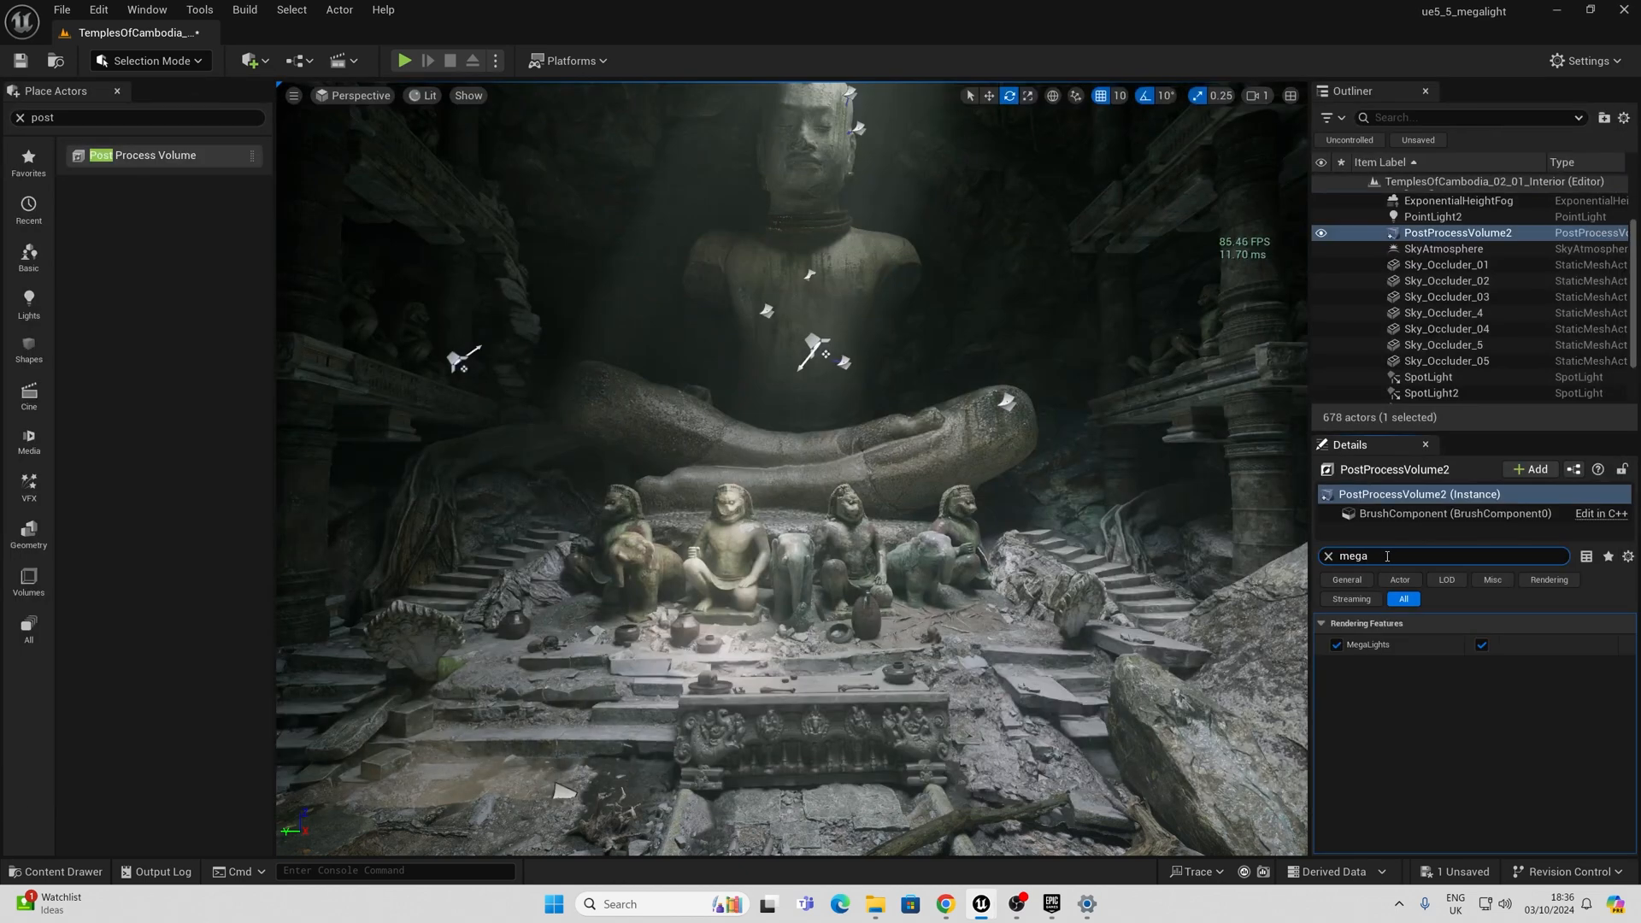
click(1337, 645)
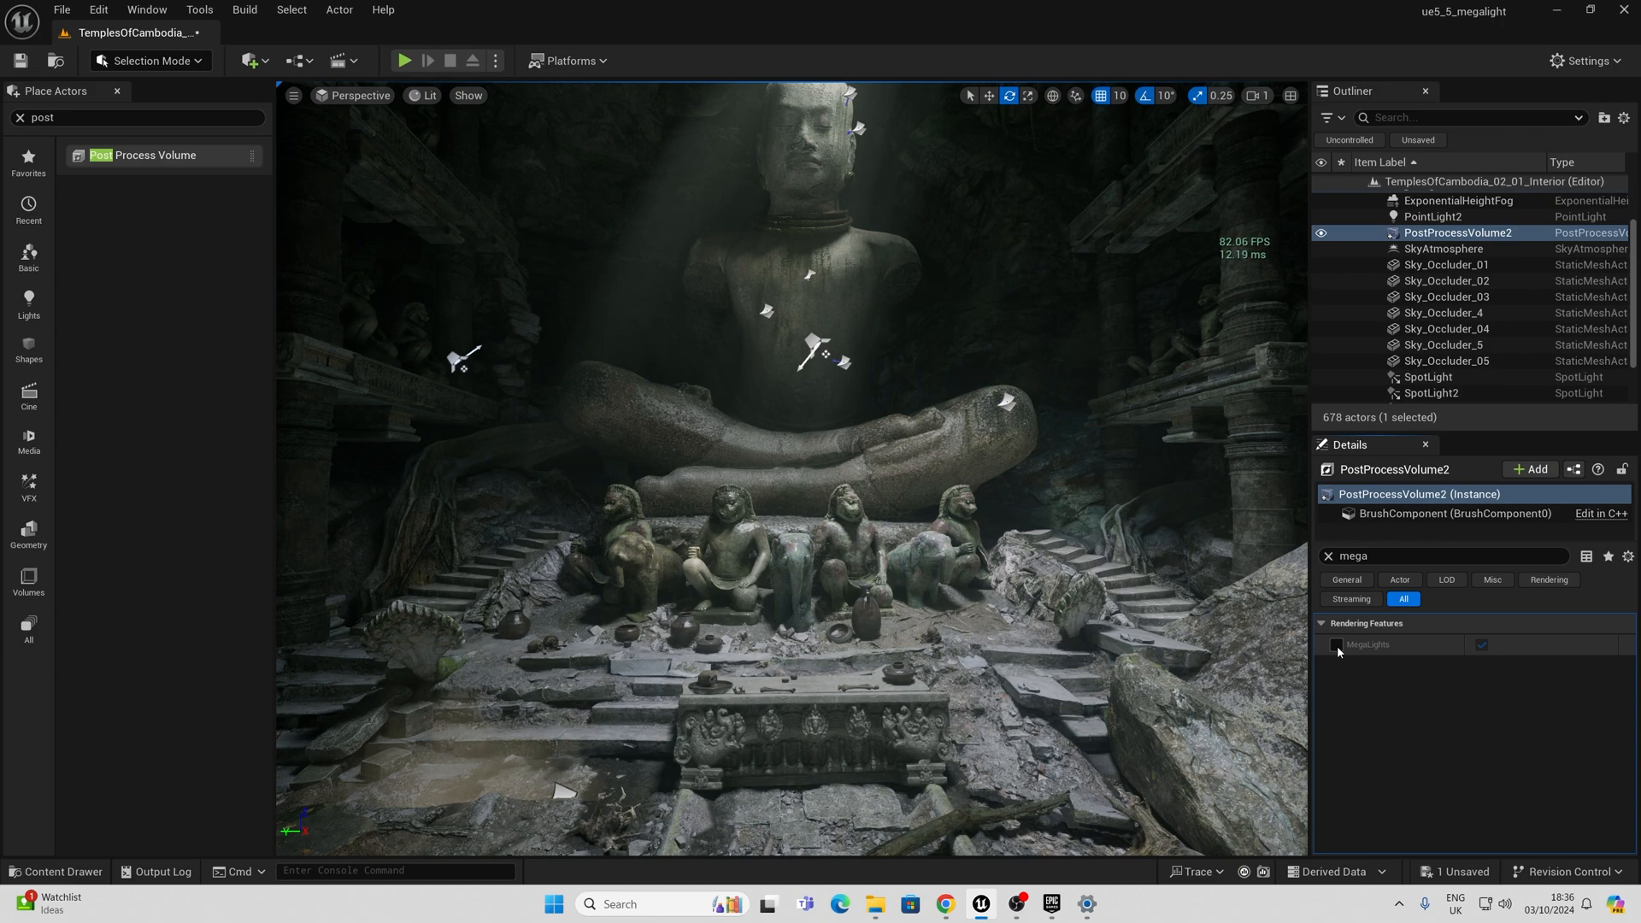
click(1337, 645)
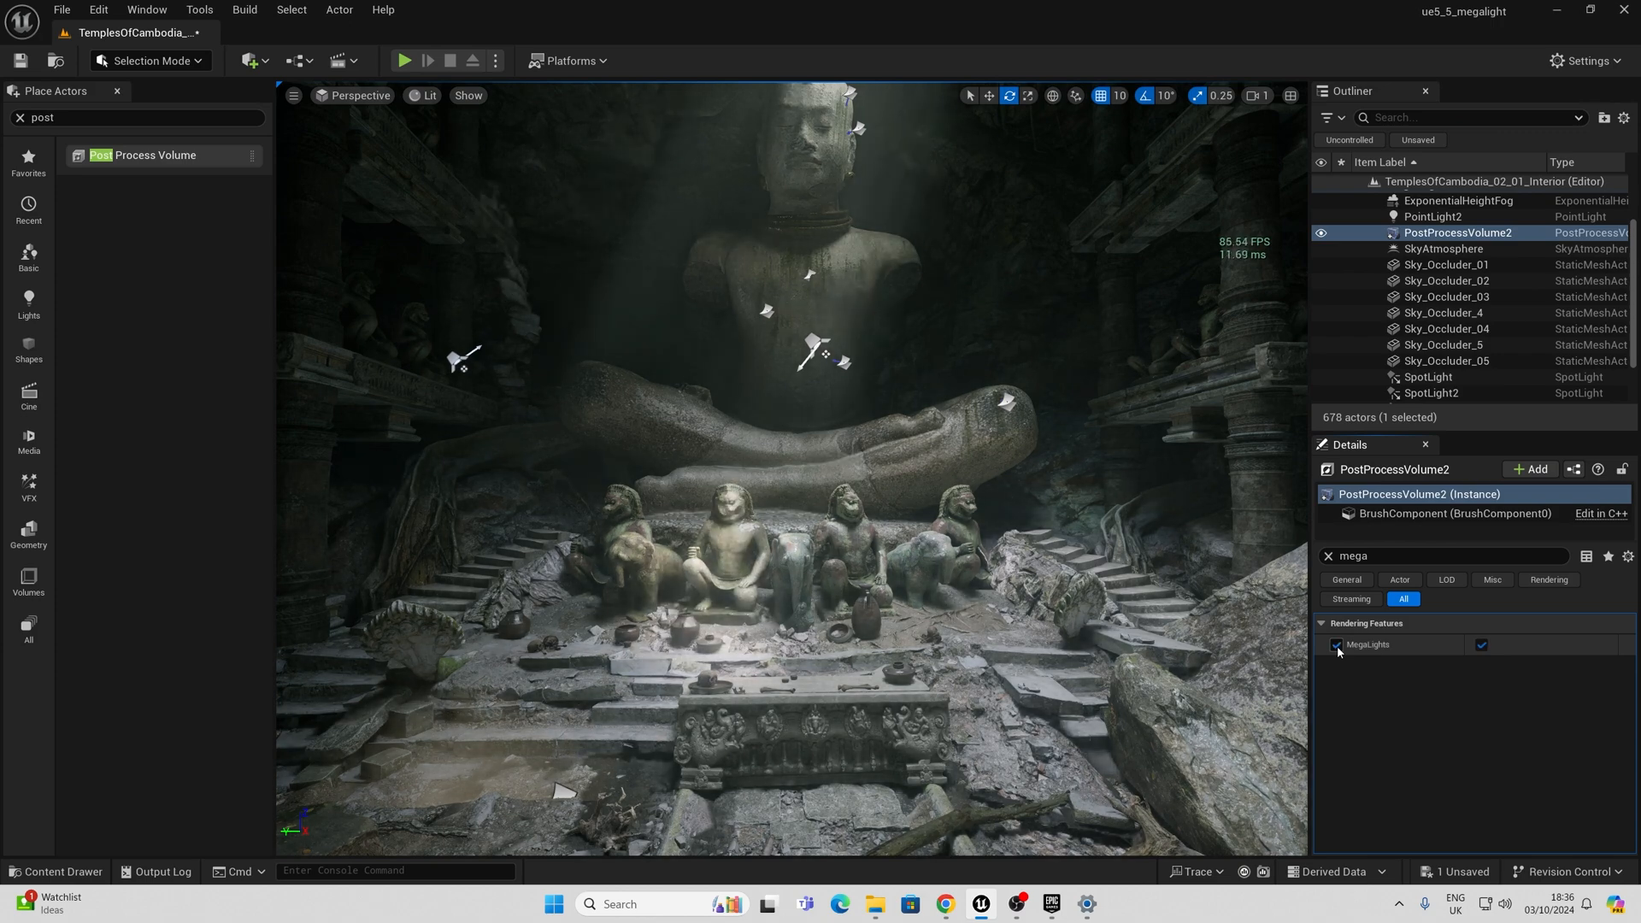
click(1338, 645)
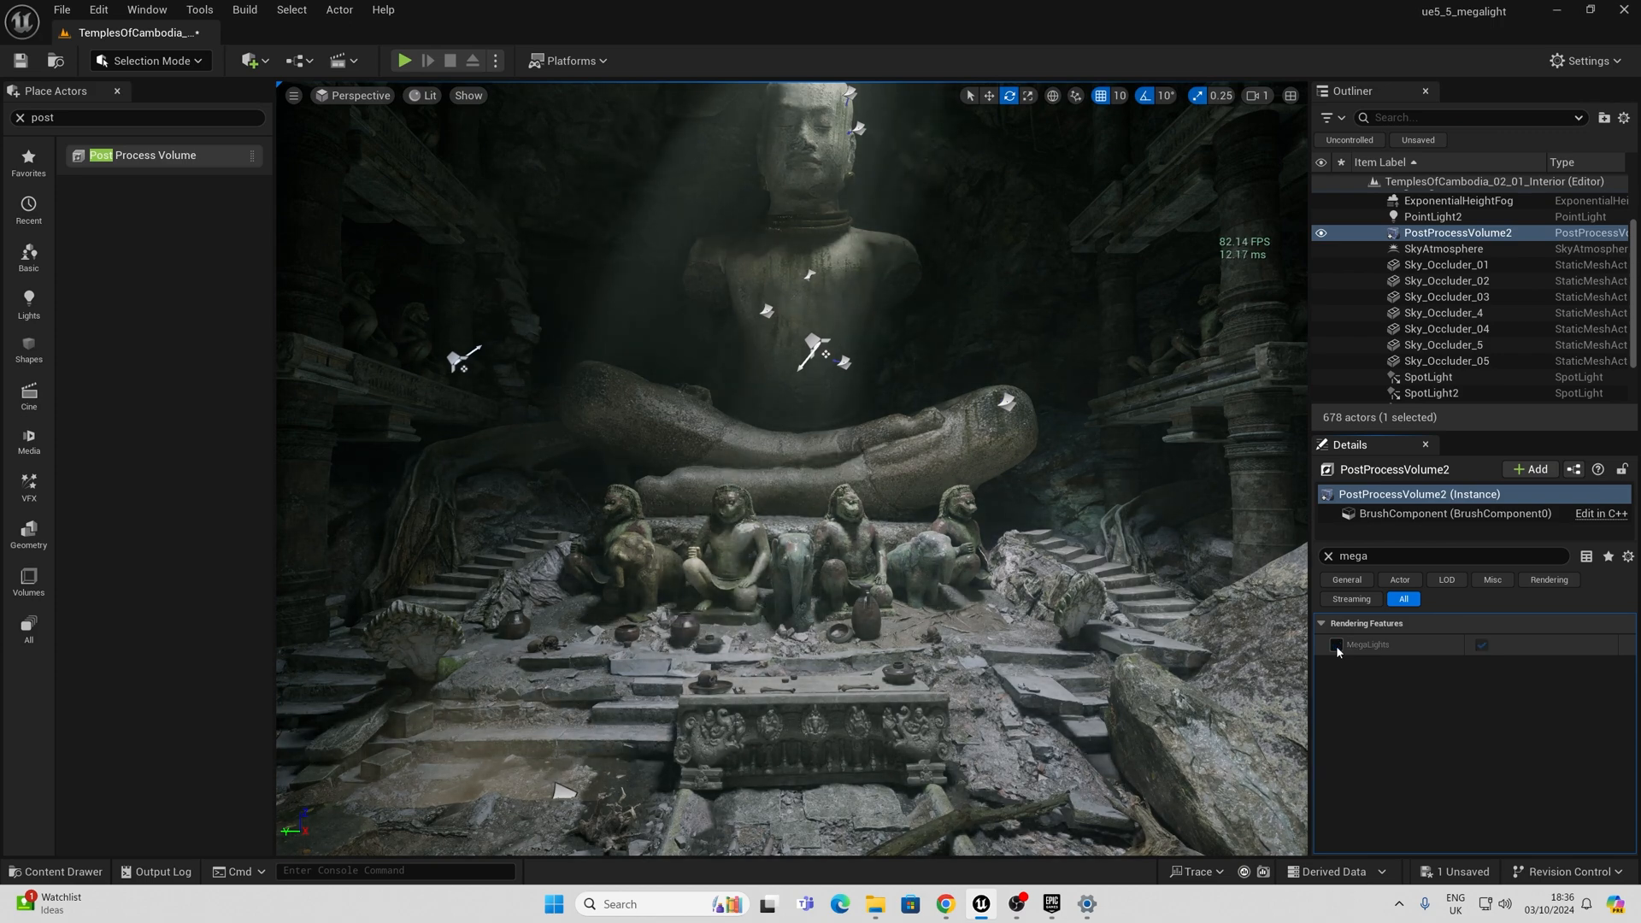
click(1337, 644)
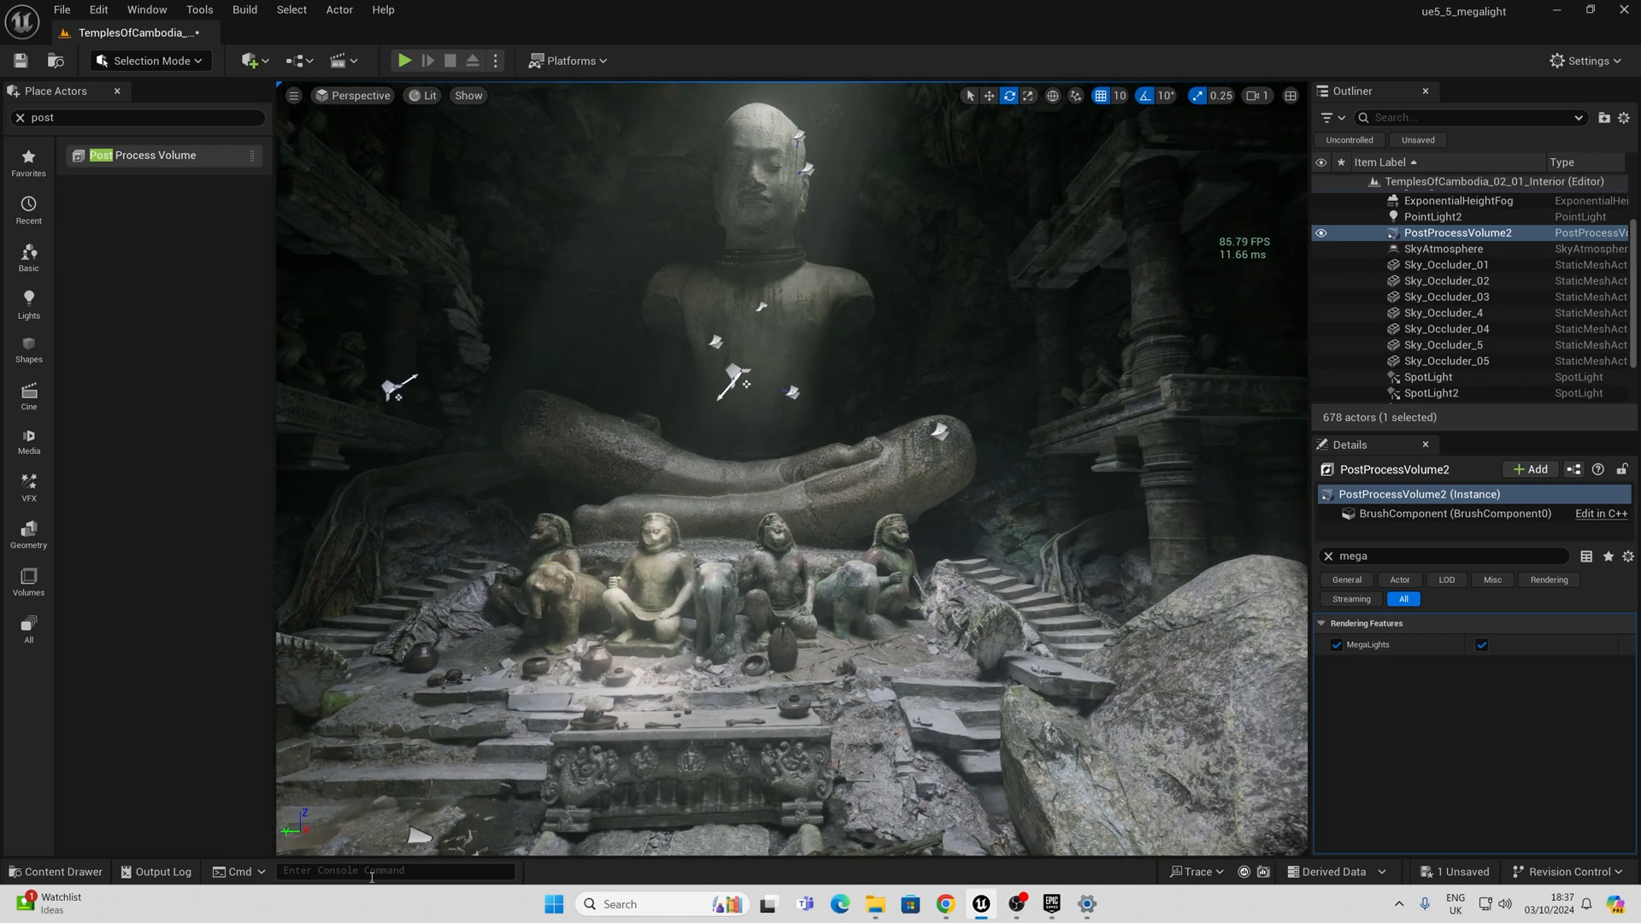
click(395, 871)
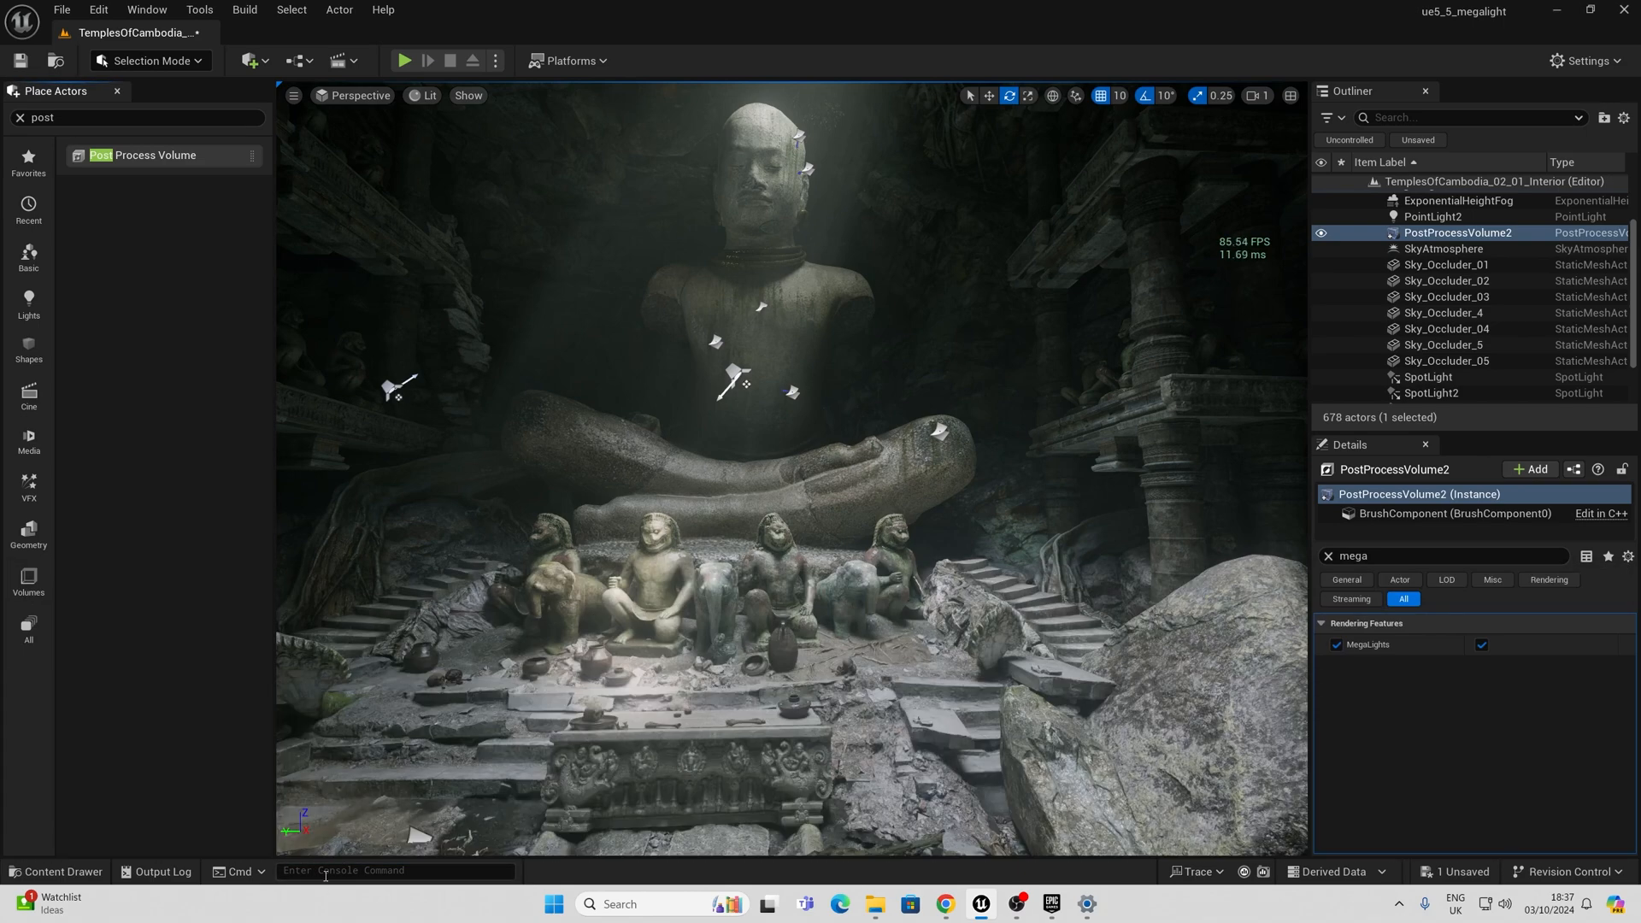
Step: Run 'stat fps' in the console, then toggle the volume's MegaLights override, leaving it off at about 95 FPS
text(sts)
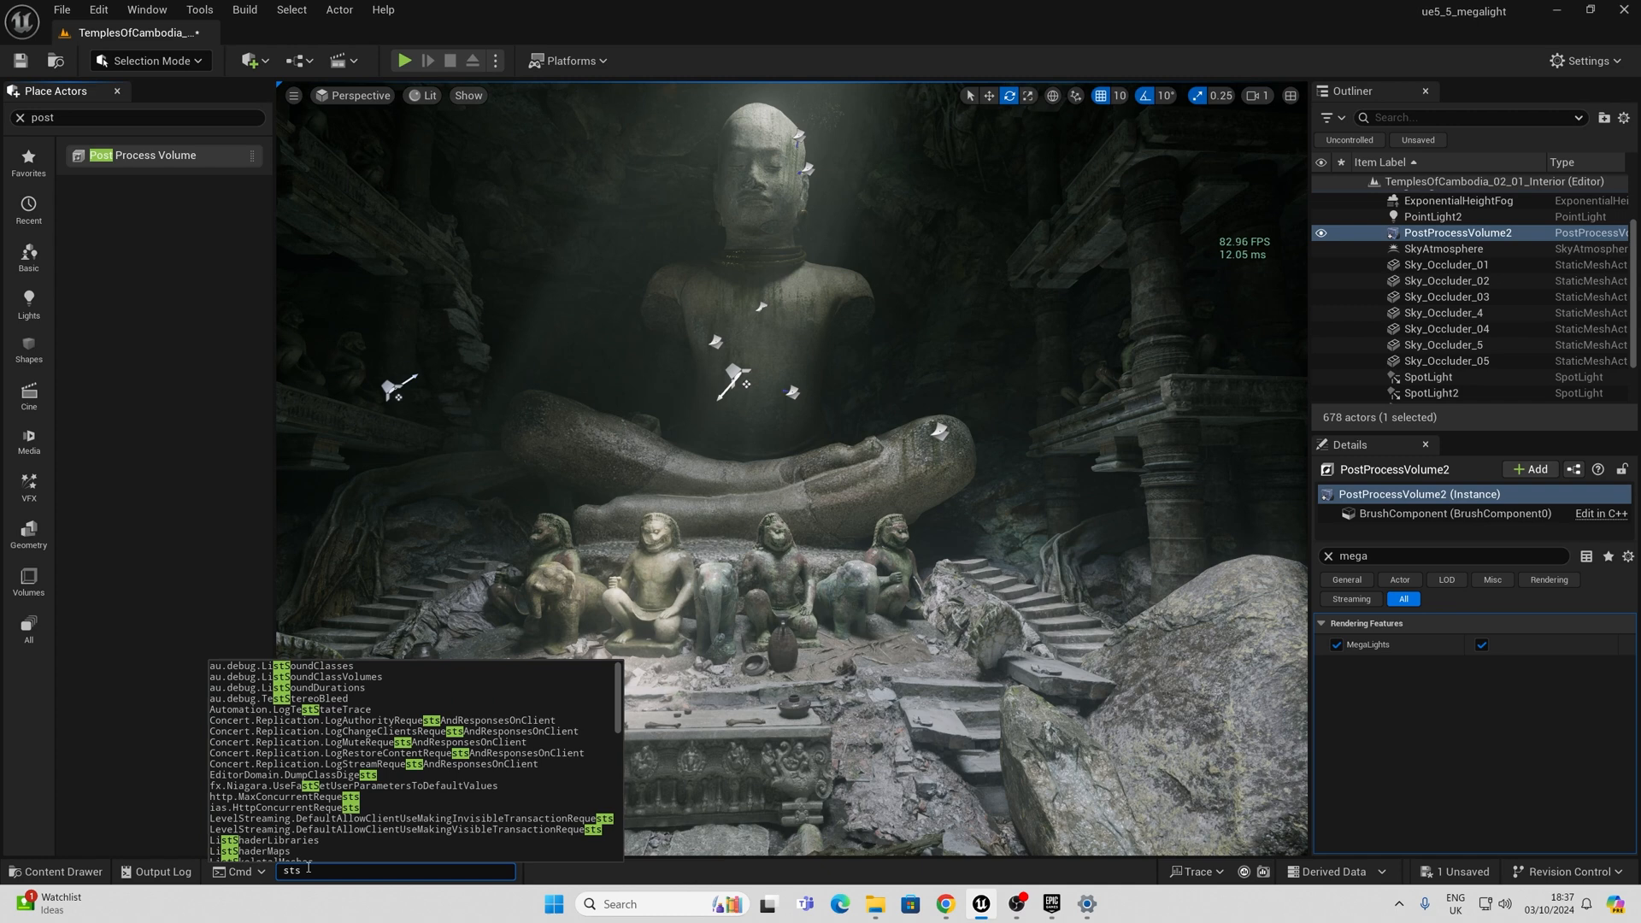
text(stat)
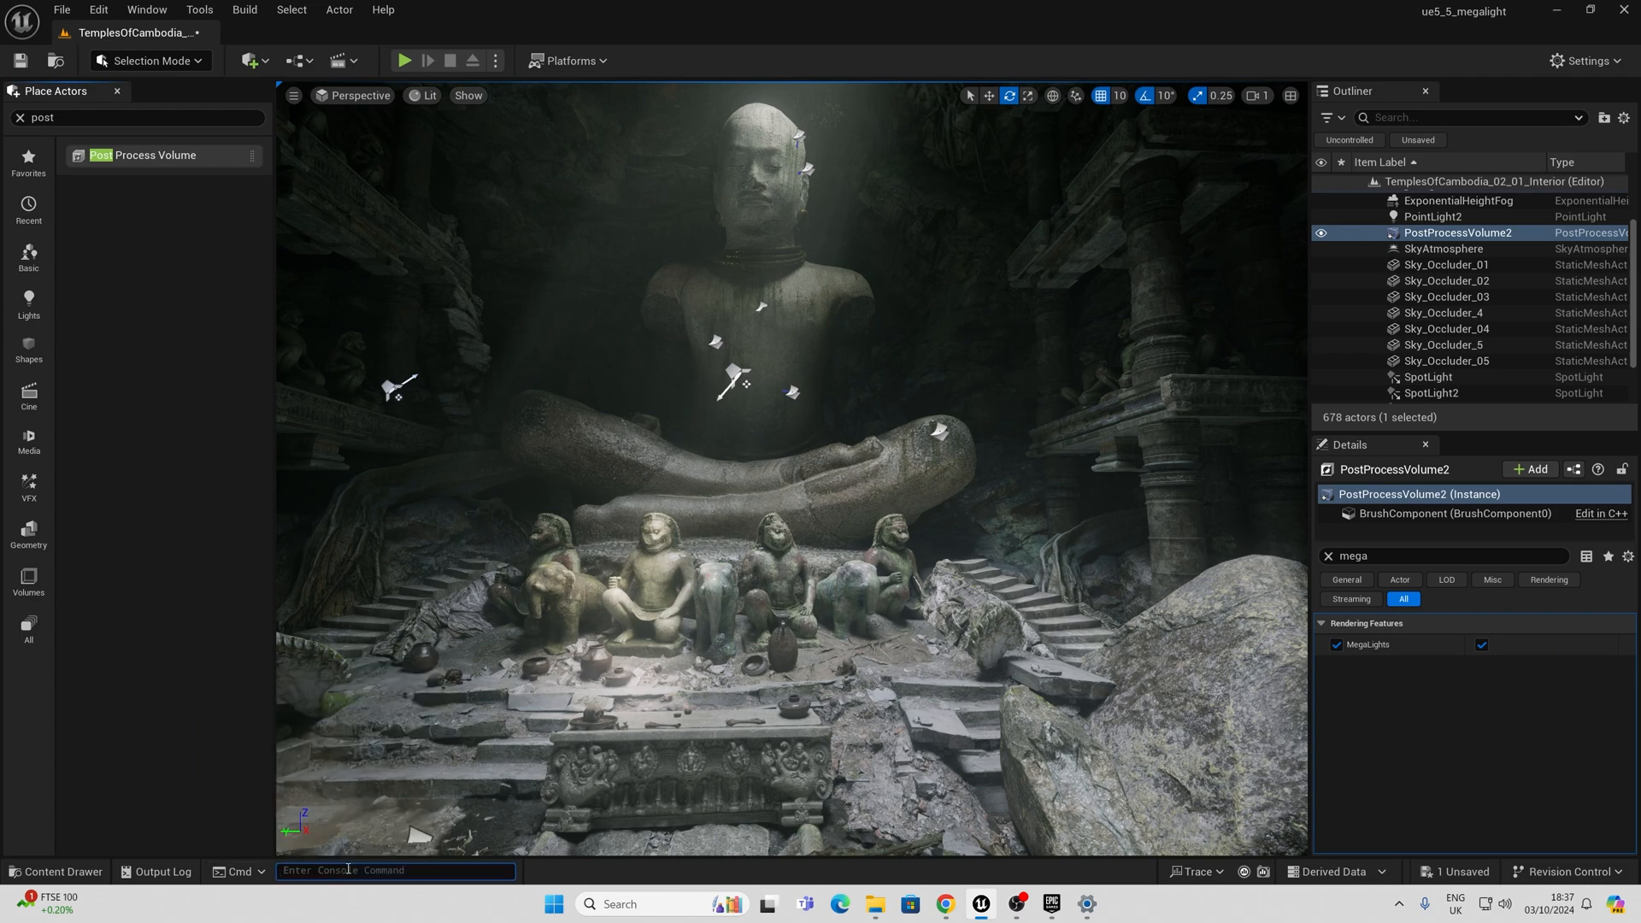
text(stat)
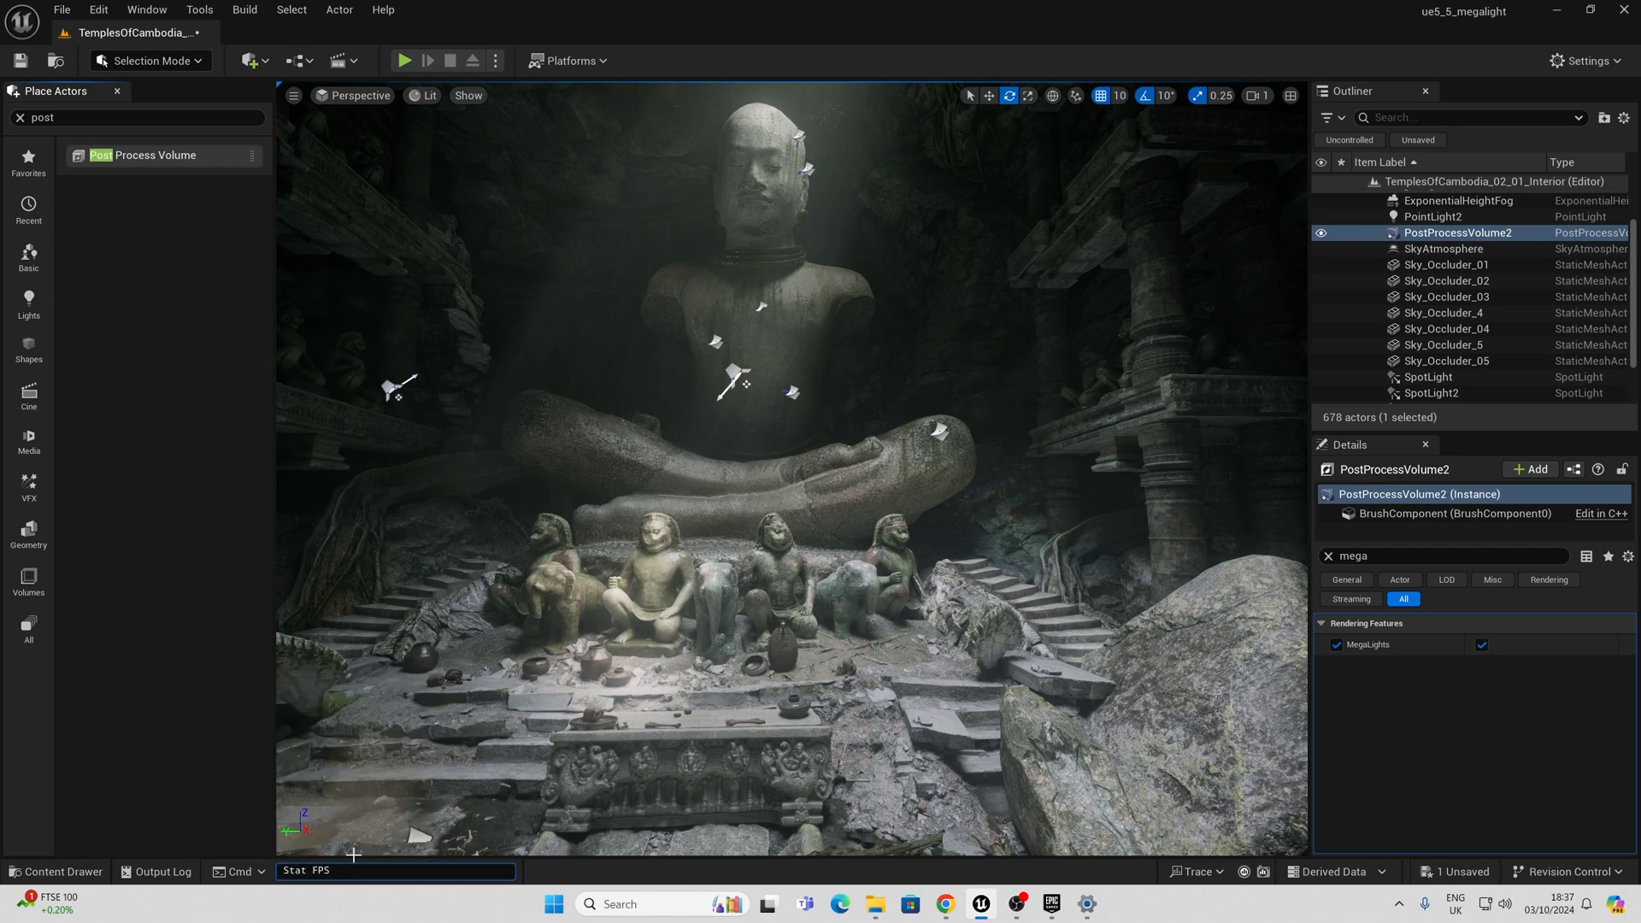
key(enter)
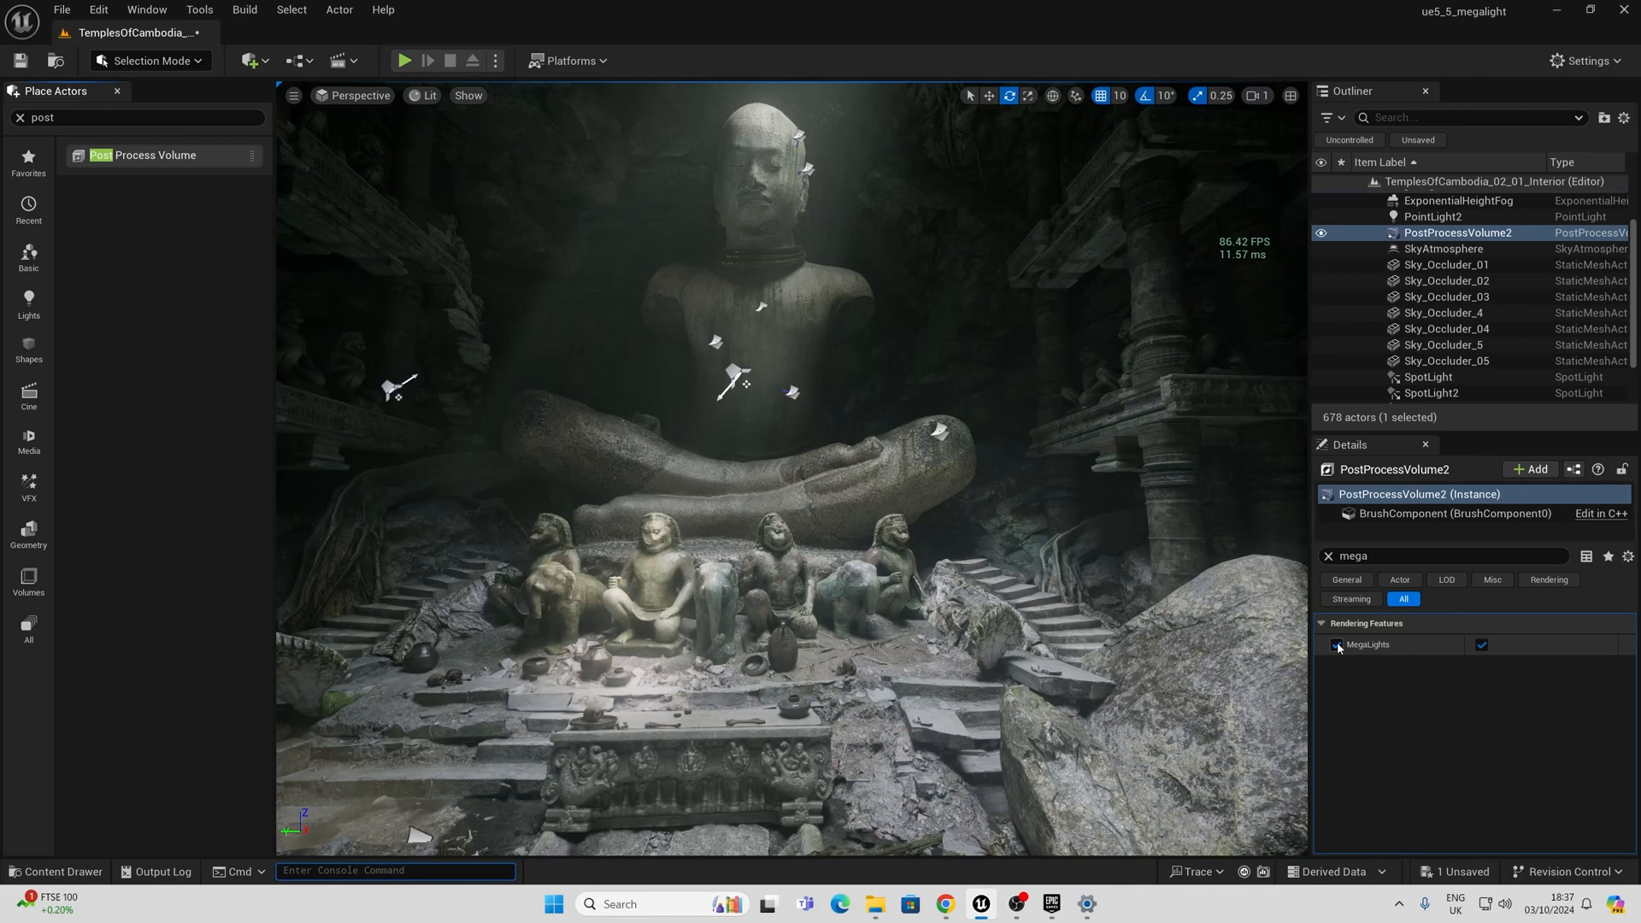
click(1337, 645)
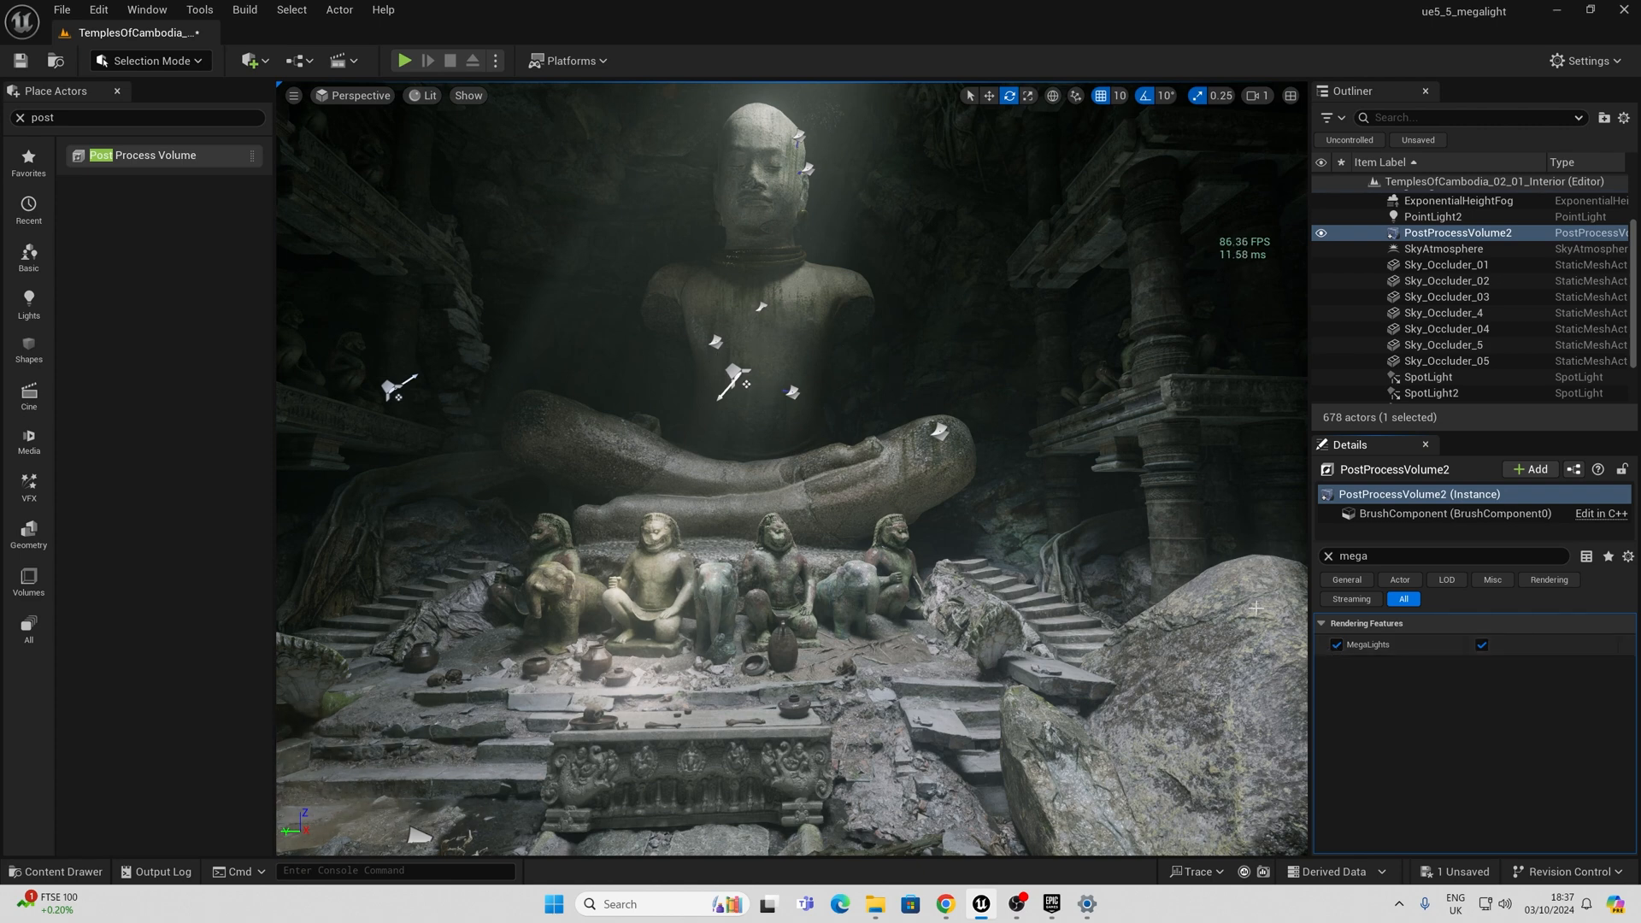
click(1337, 645)
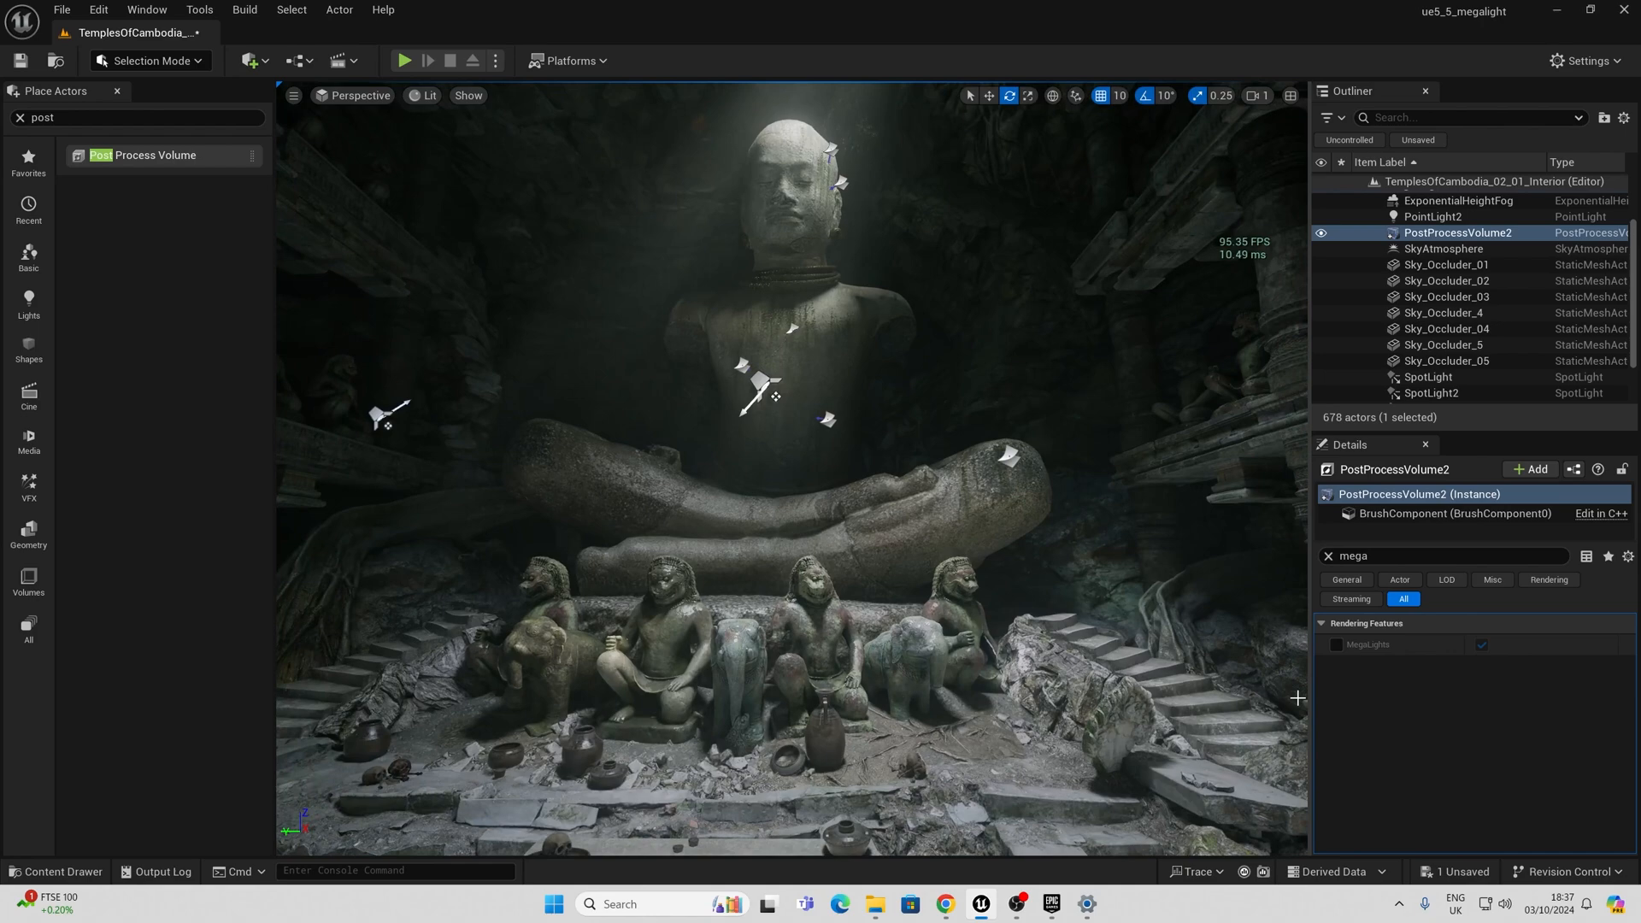
Step: Re-enable the volume's MegaLights override and show the Lights category in Place Actors
click(1337, 644)
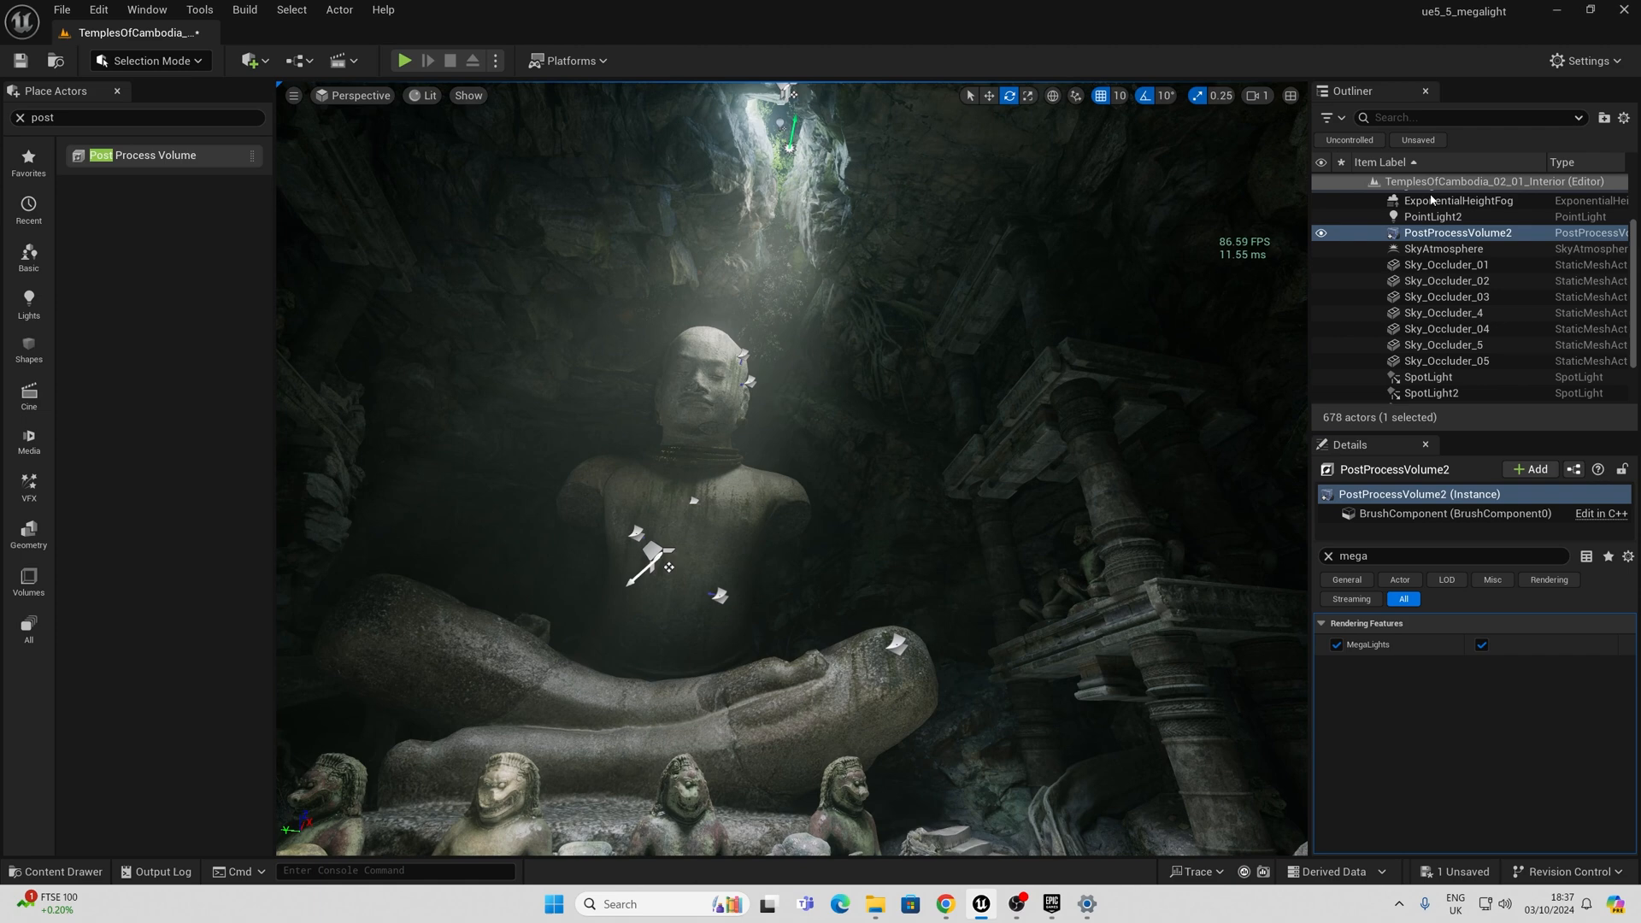
mouse_move(1459, 233)
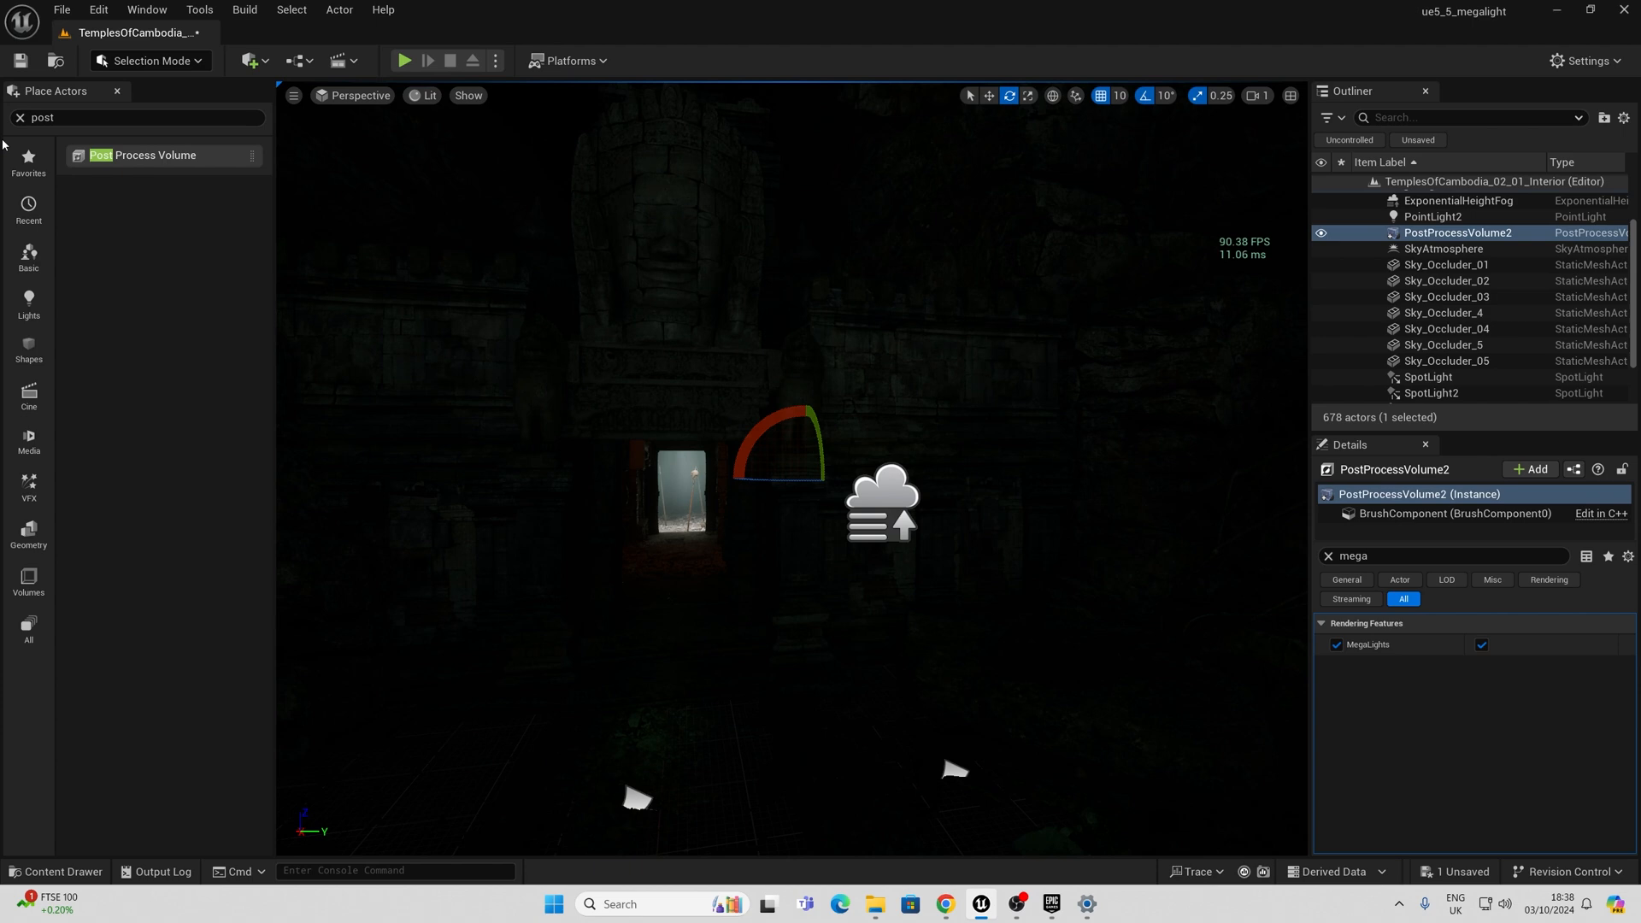
click(29, 297)
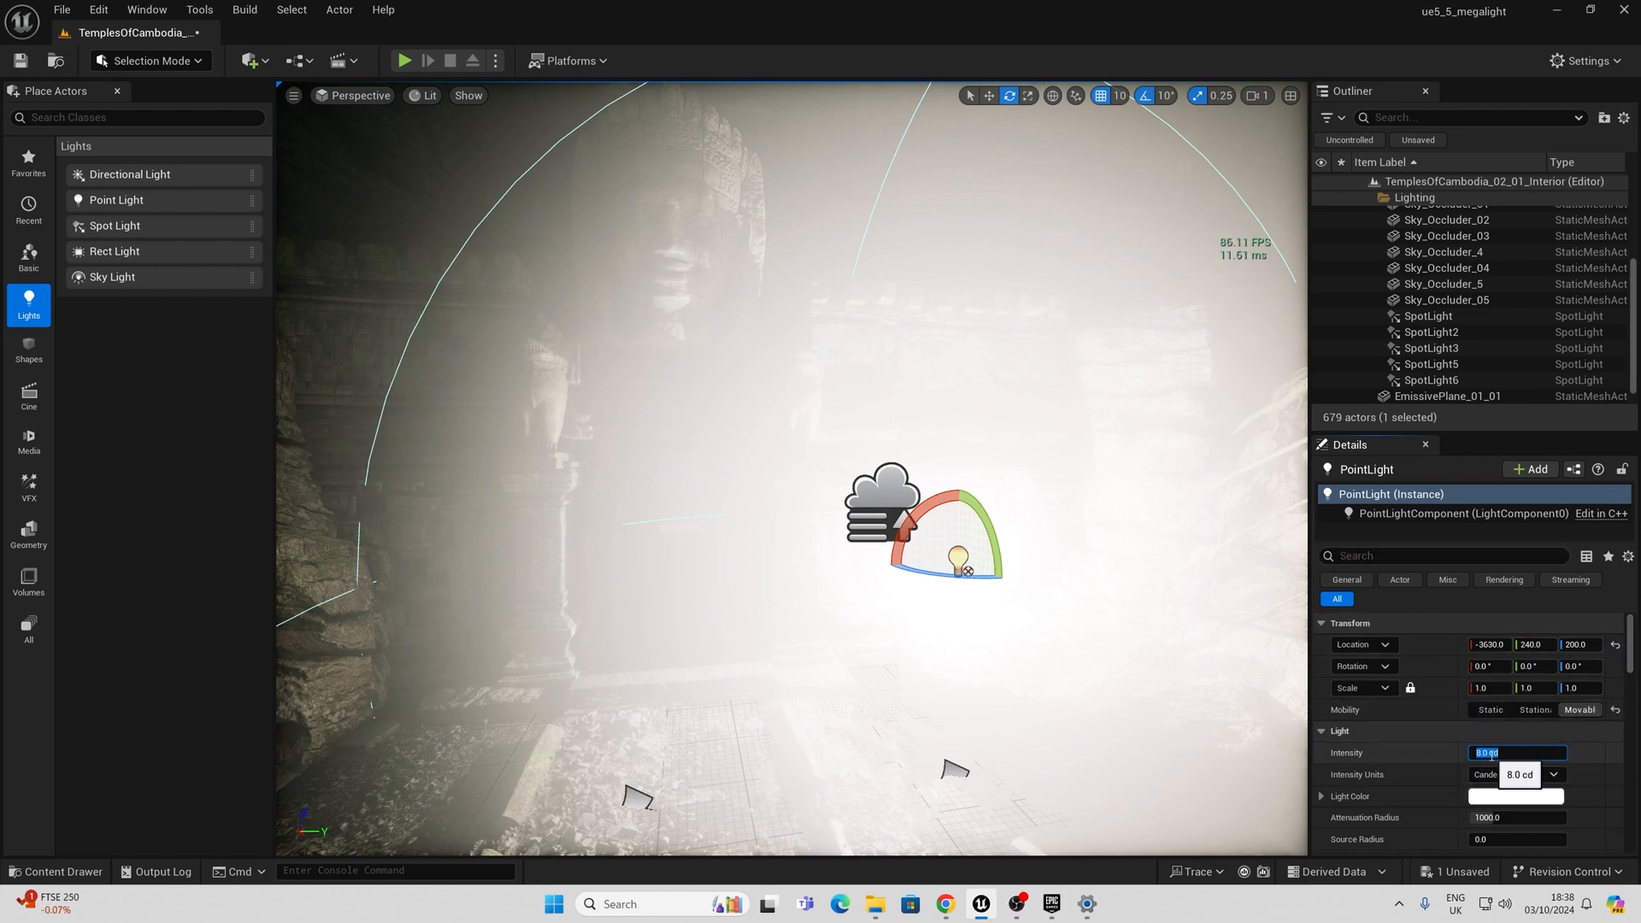
Step: Set the new point light's intensity to 0.5
text(0.5)
click(1447, 556)
text(mega)
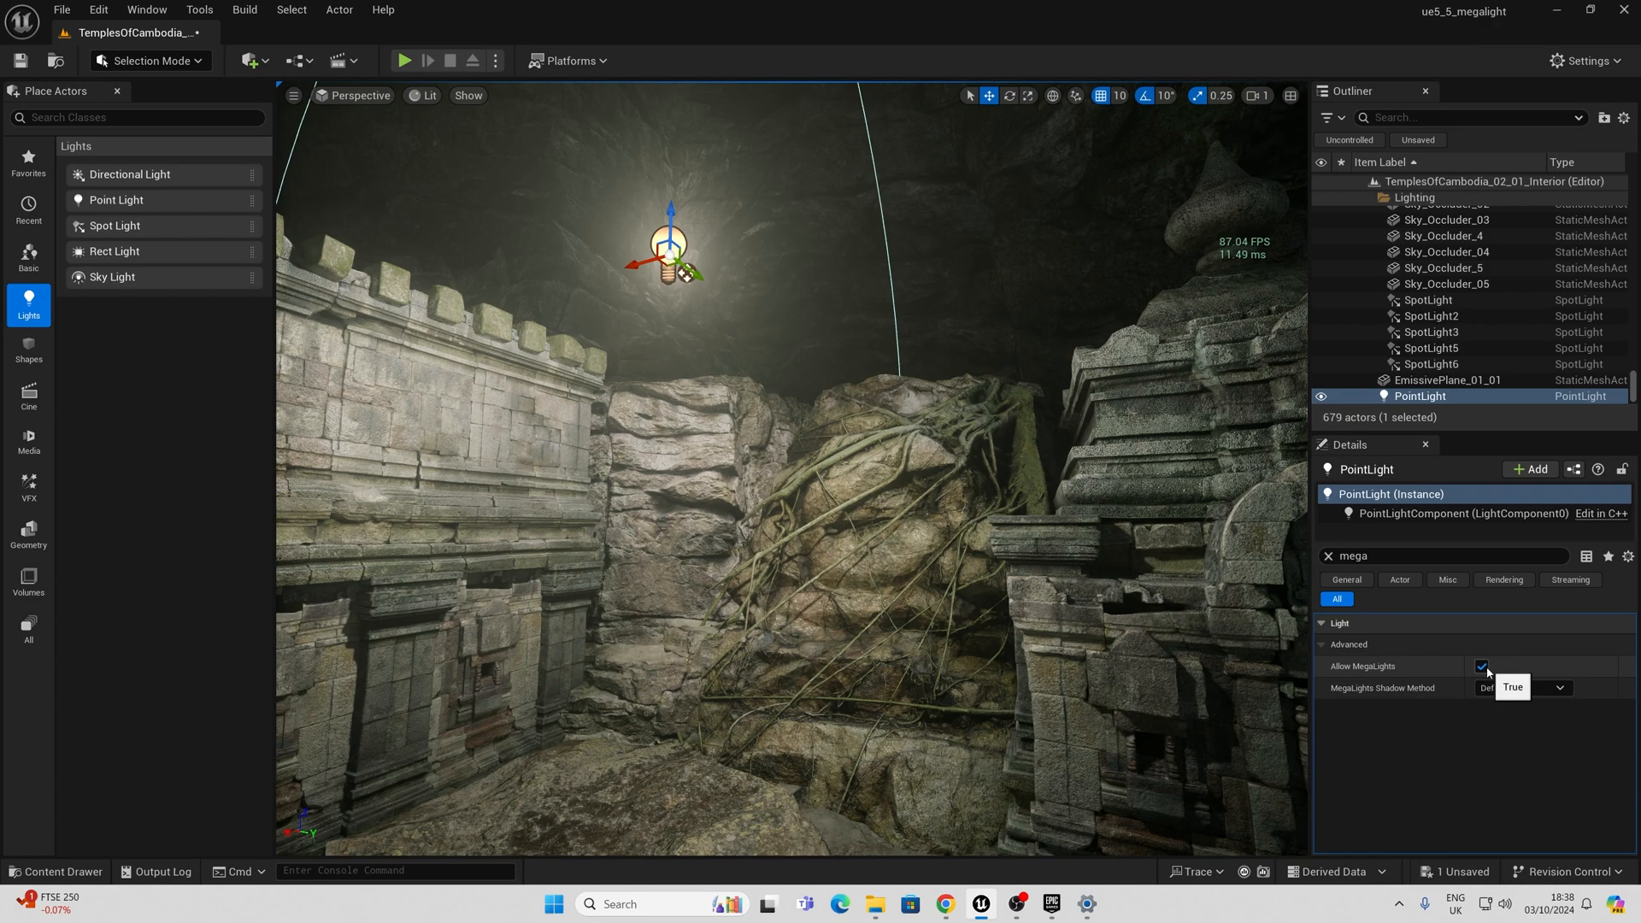
Step: Toggle Allow MegaLights on the point light several times to compare frame rate, ending with it disallowed
click(1482, 667)
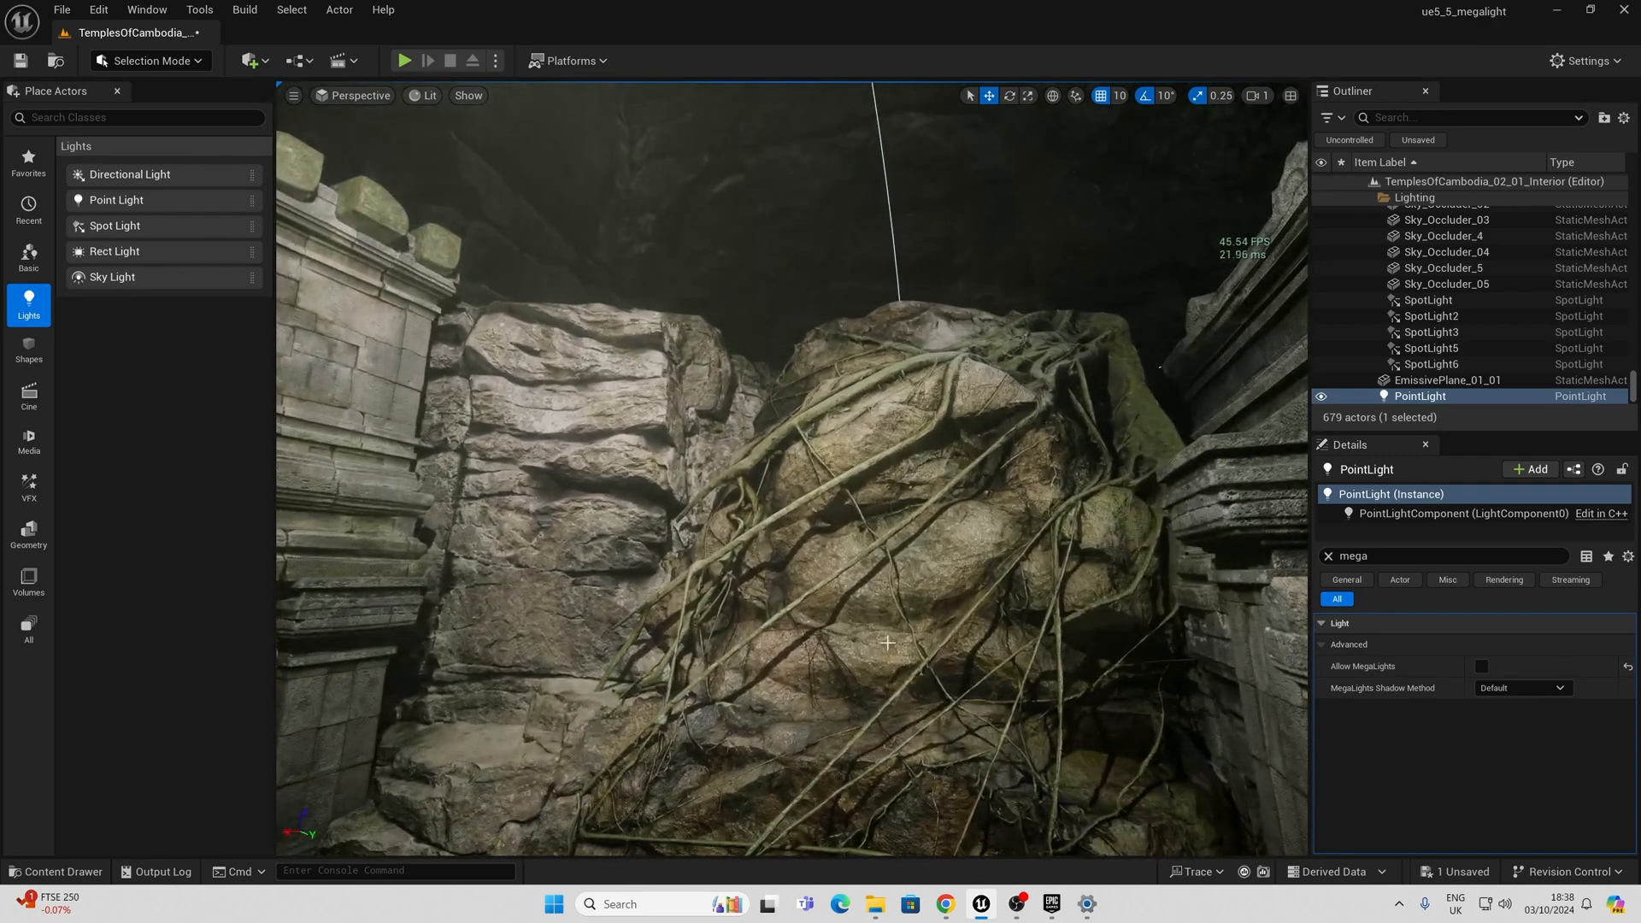
click(1482, 665)
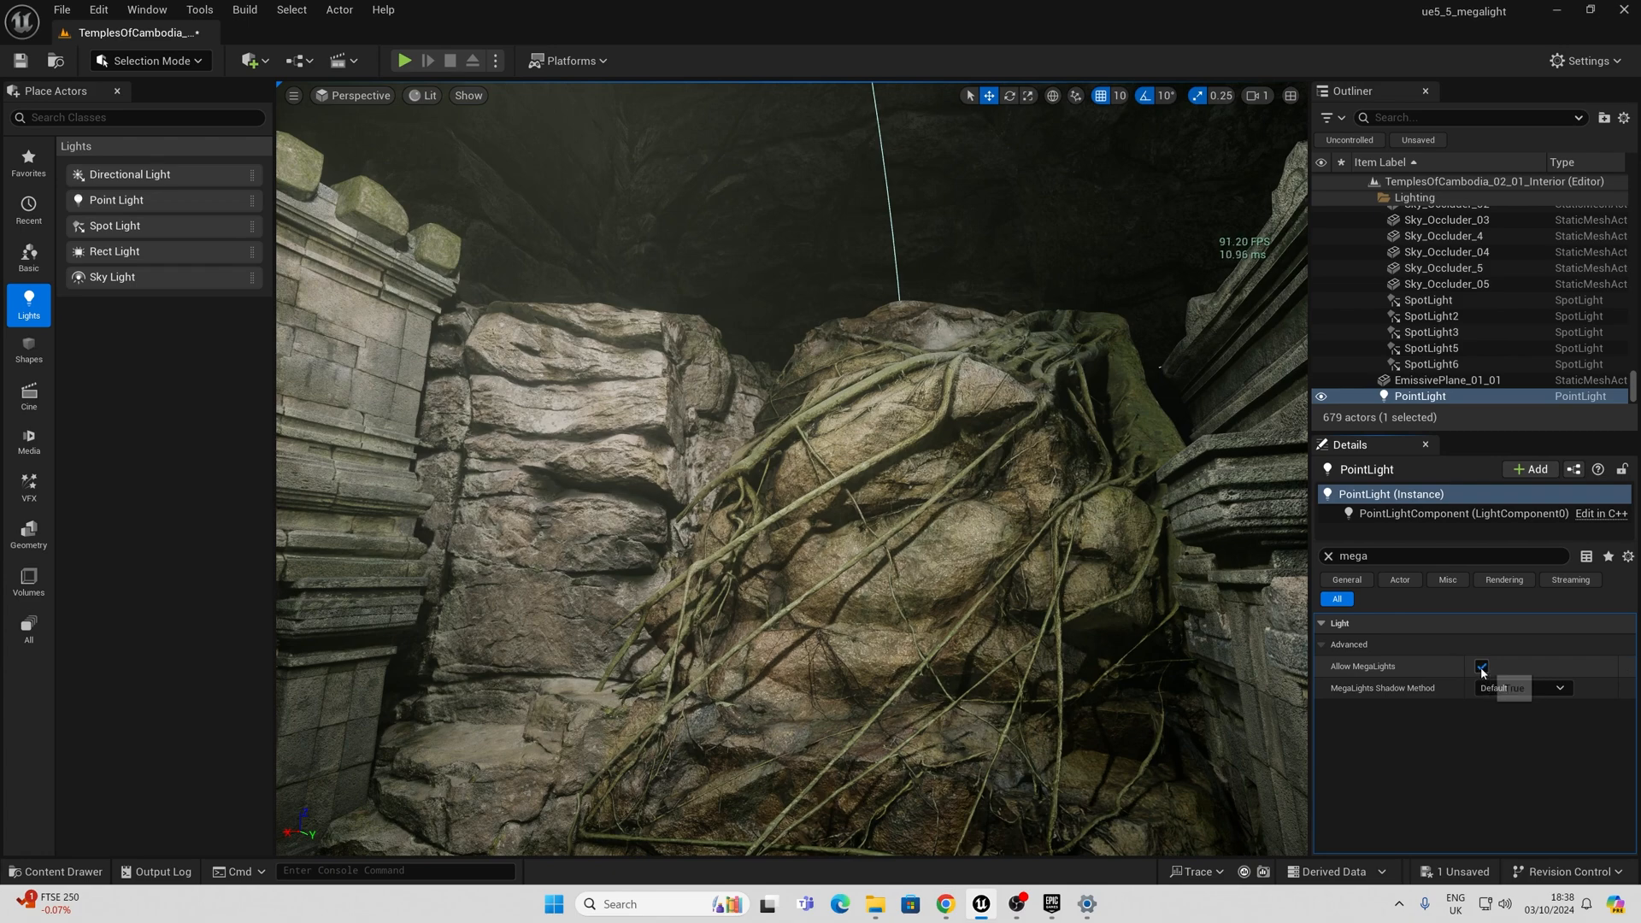
click(1483, 667)
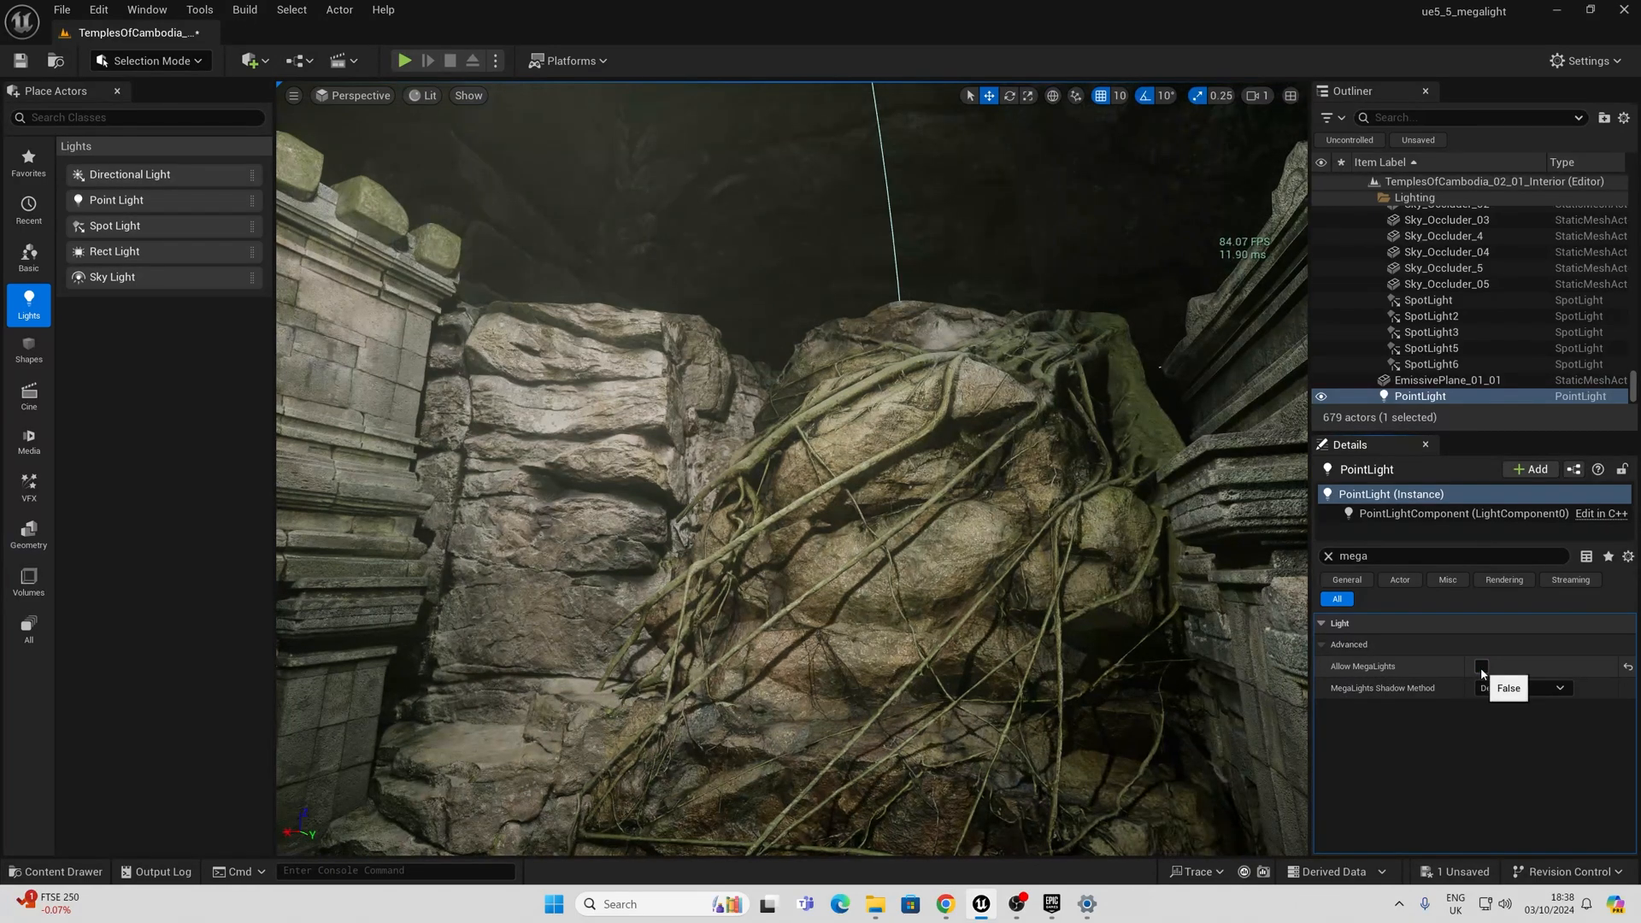
click(1483, 665)
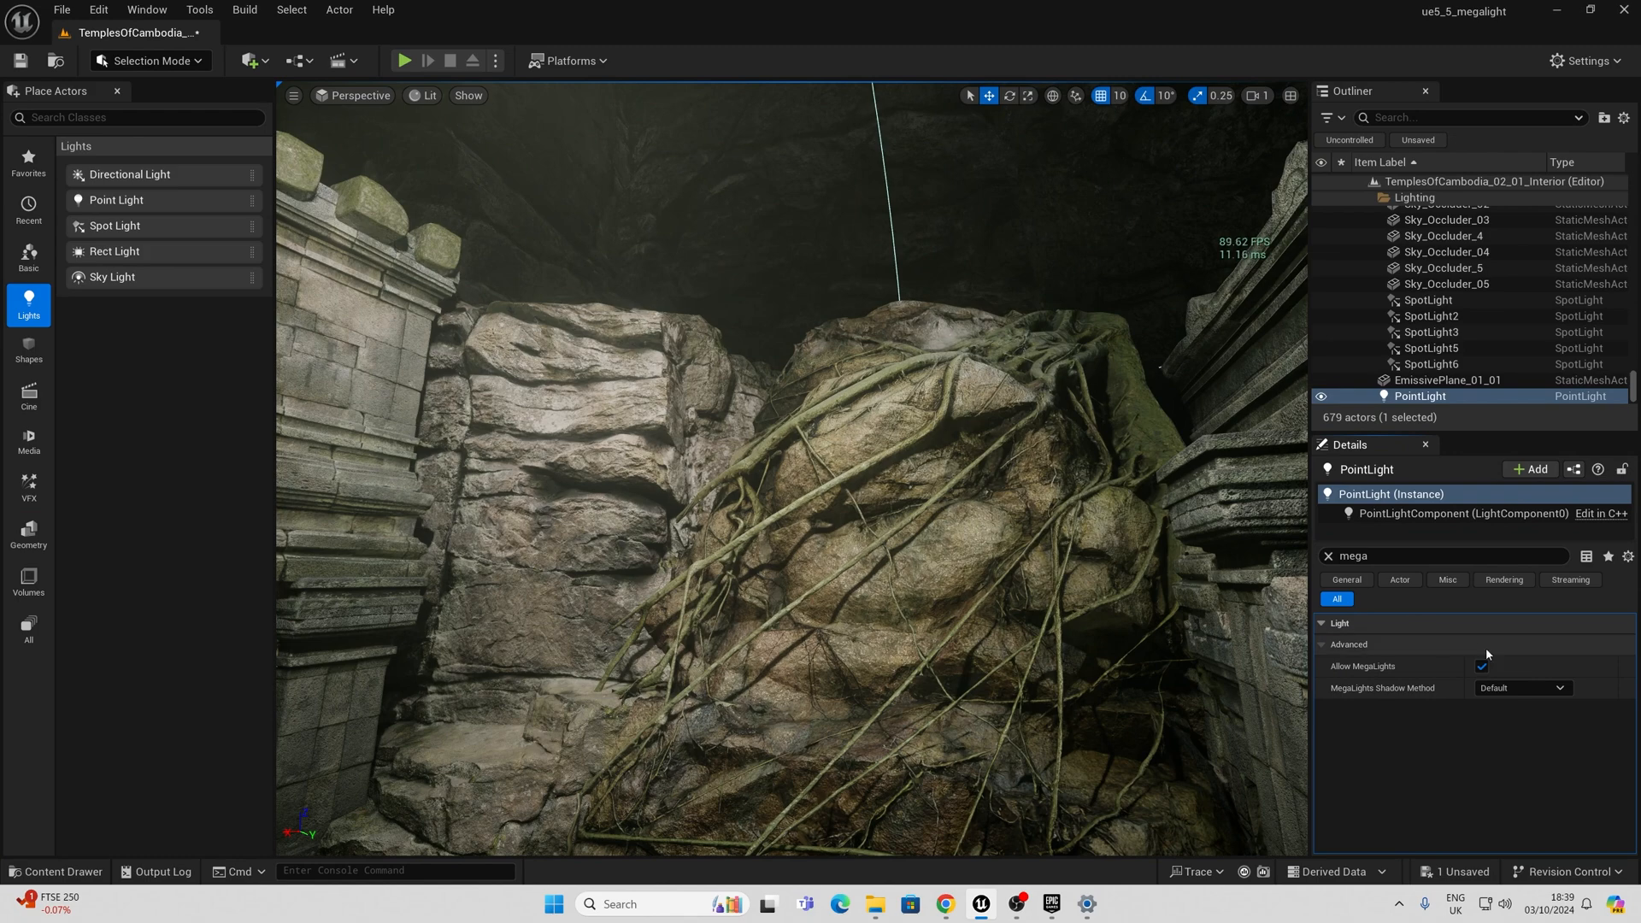
click(1482, 667)
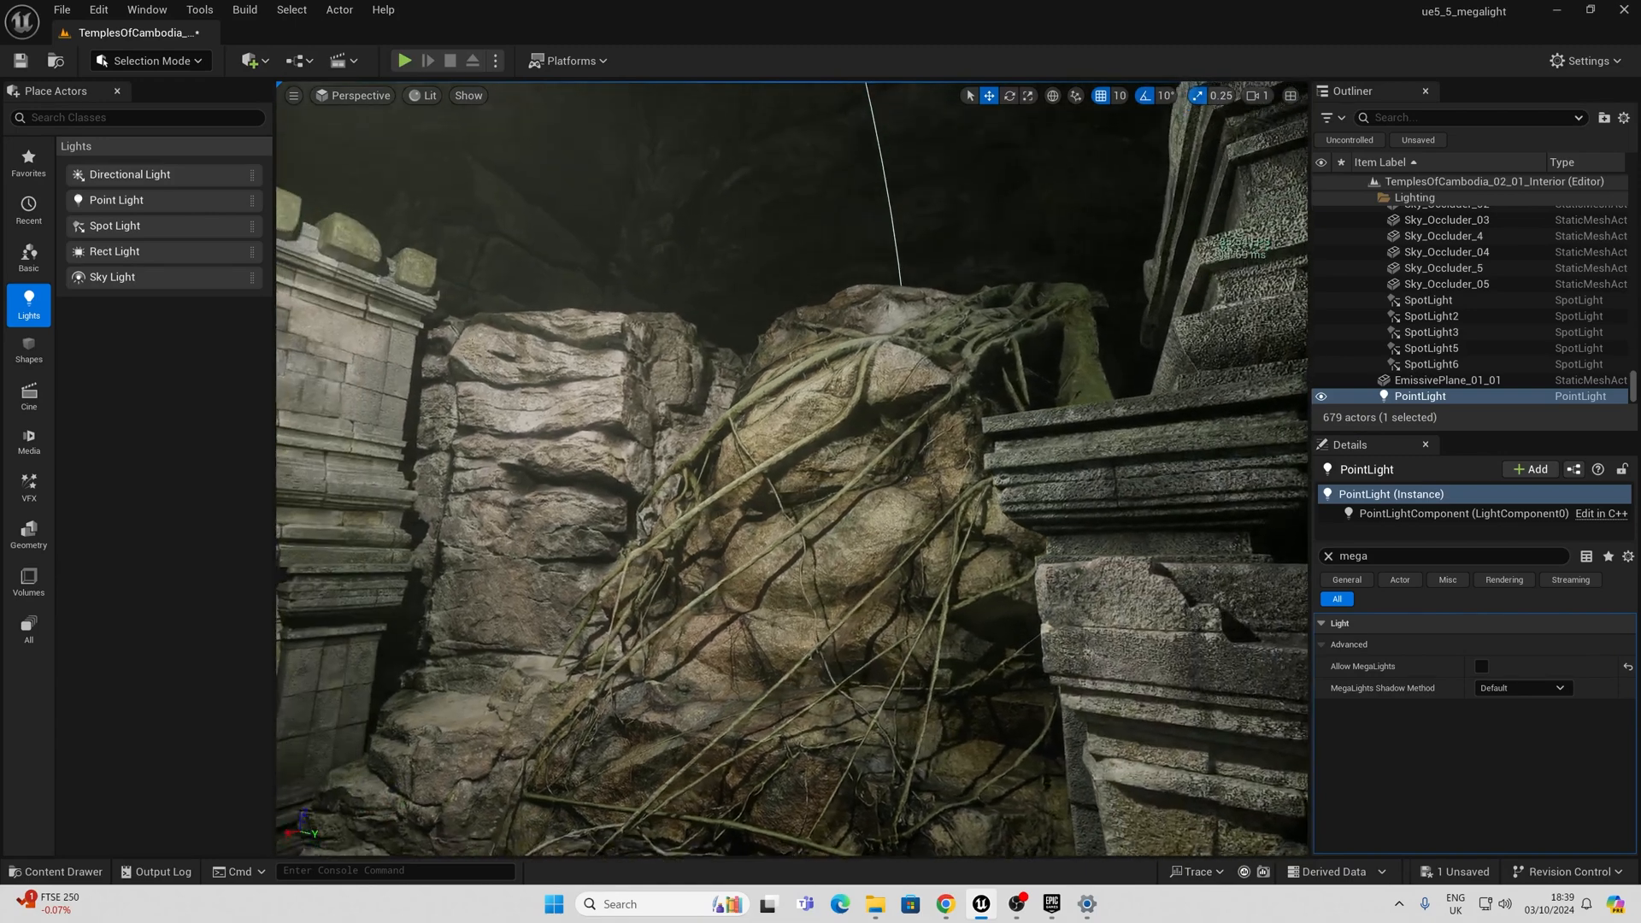
click(1481, 665)
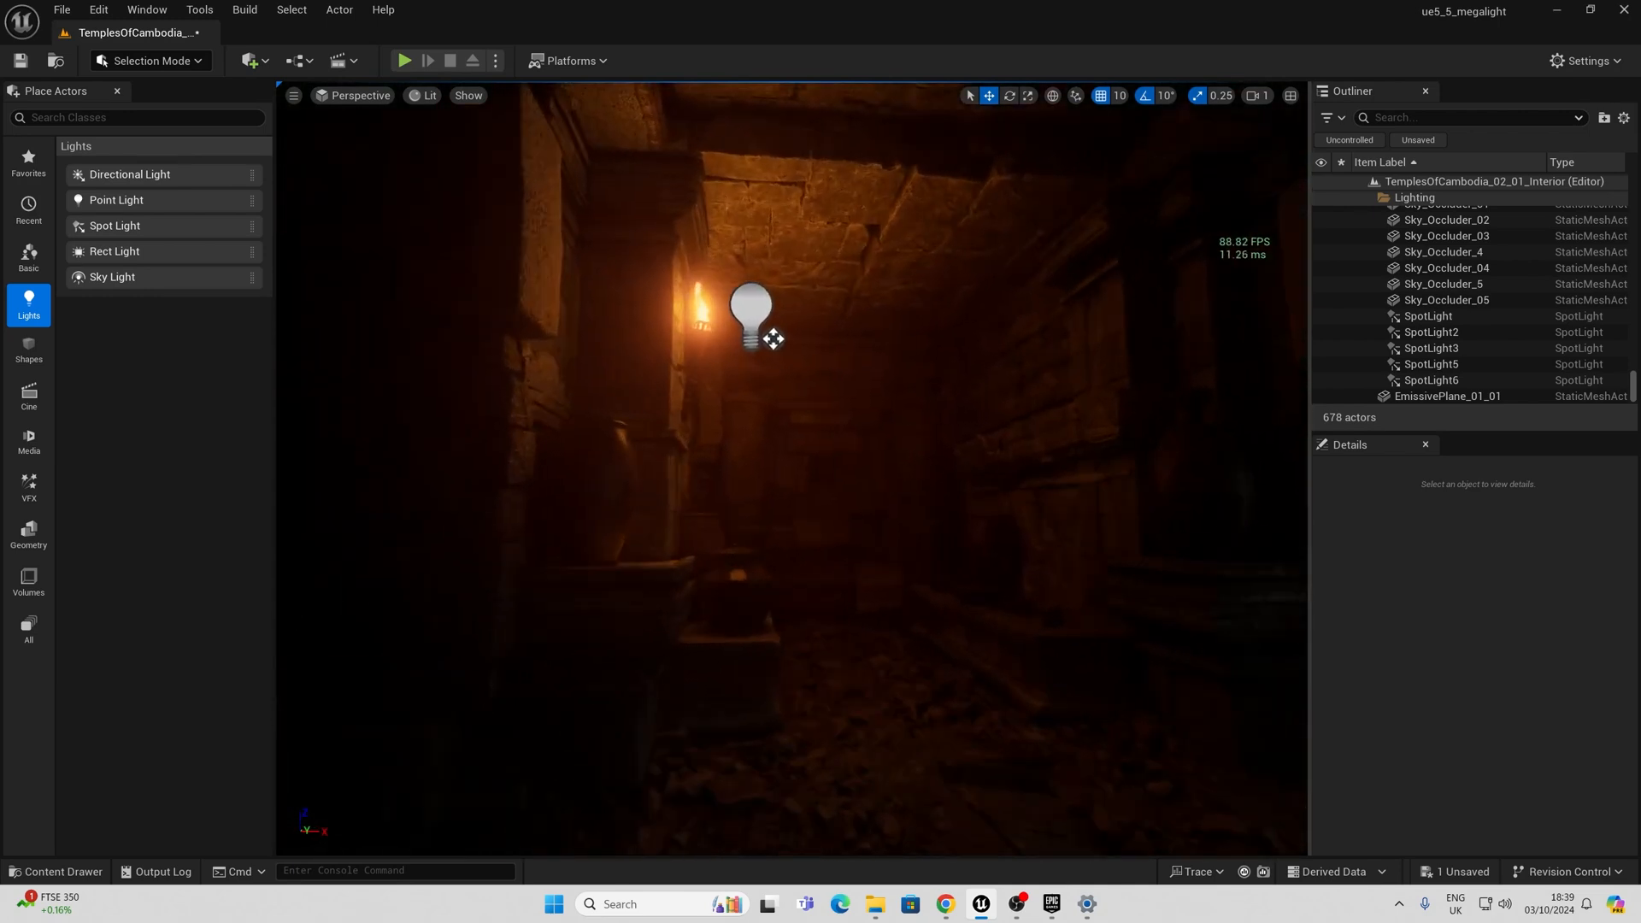
Step: Select the wall torch's LightComponent0 and filter its Details for 'mega' to show MegaLights allowed
click(752, 315)
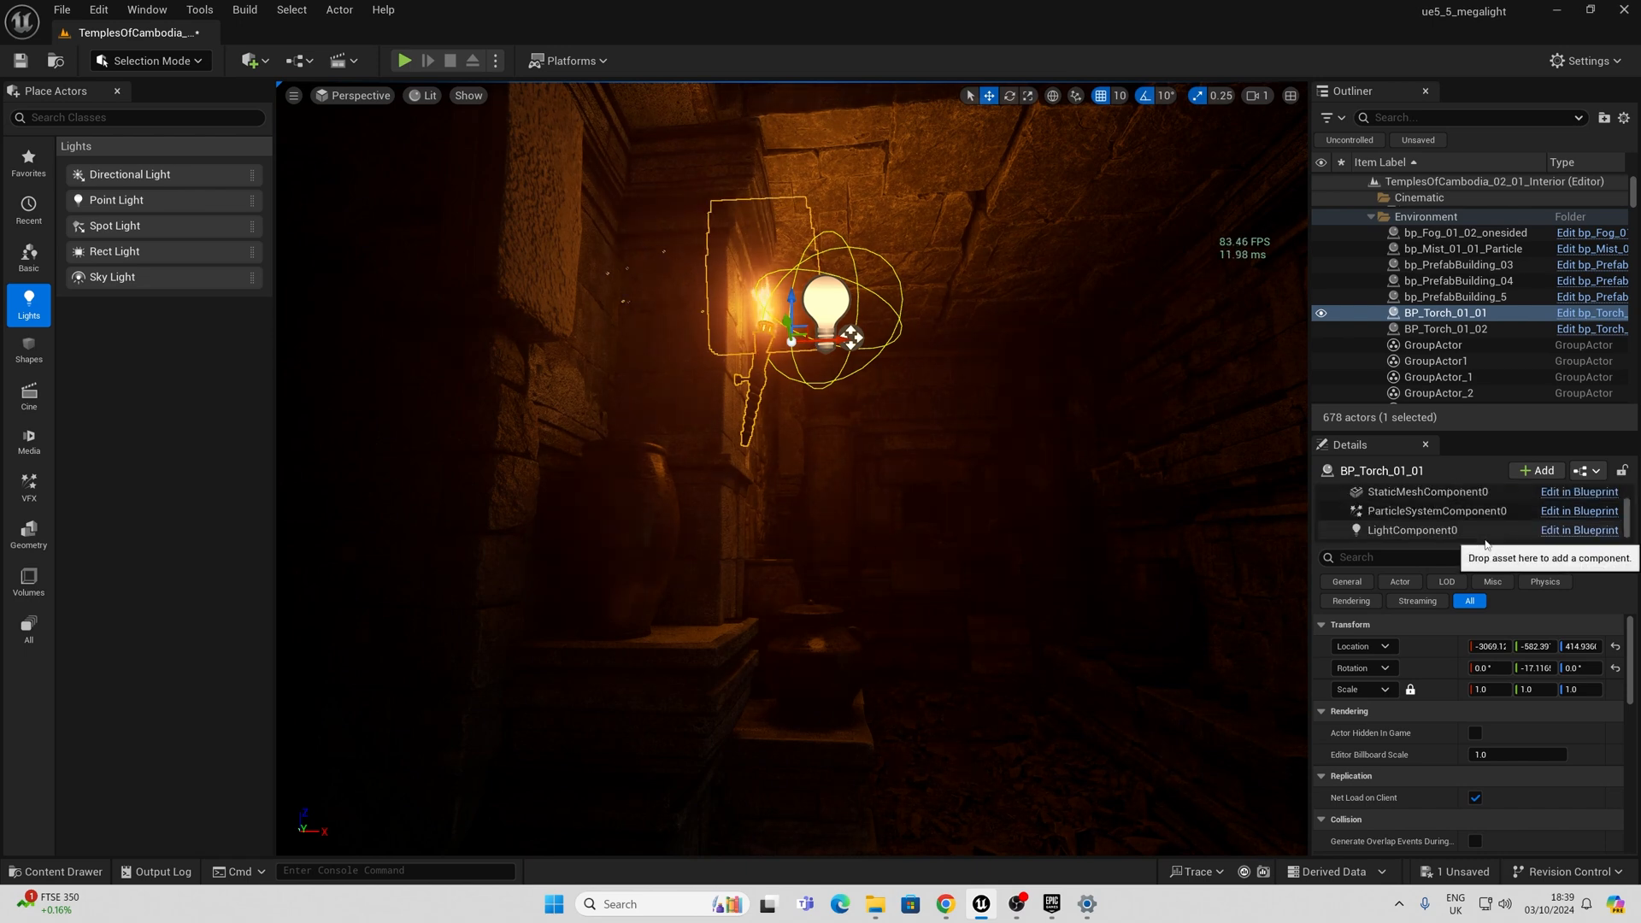
click(1412, 530)
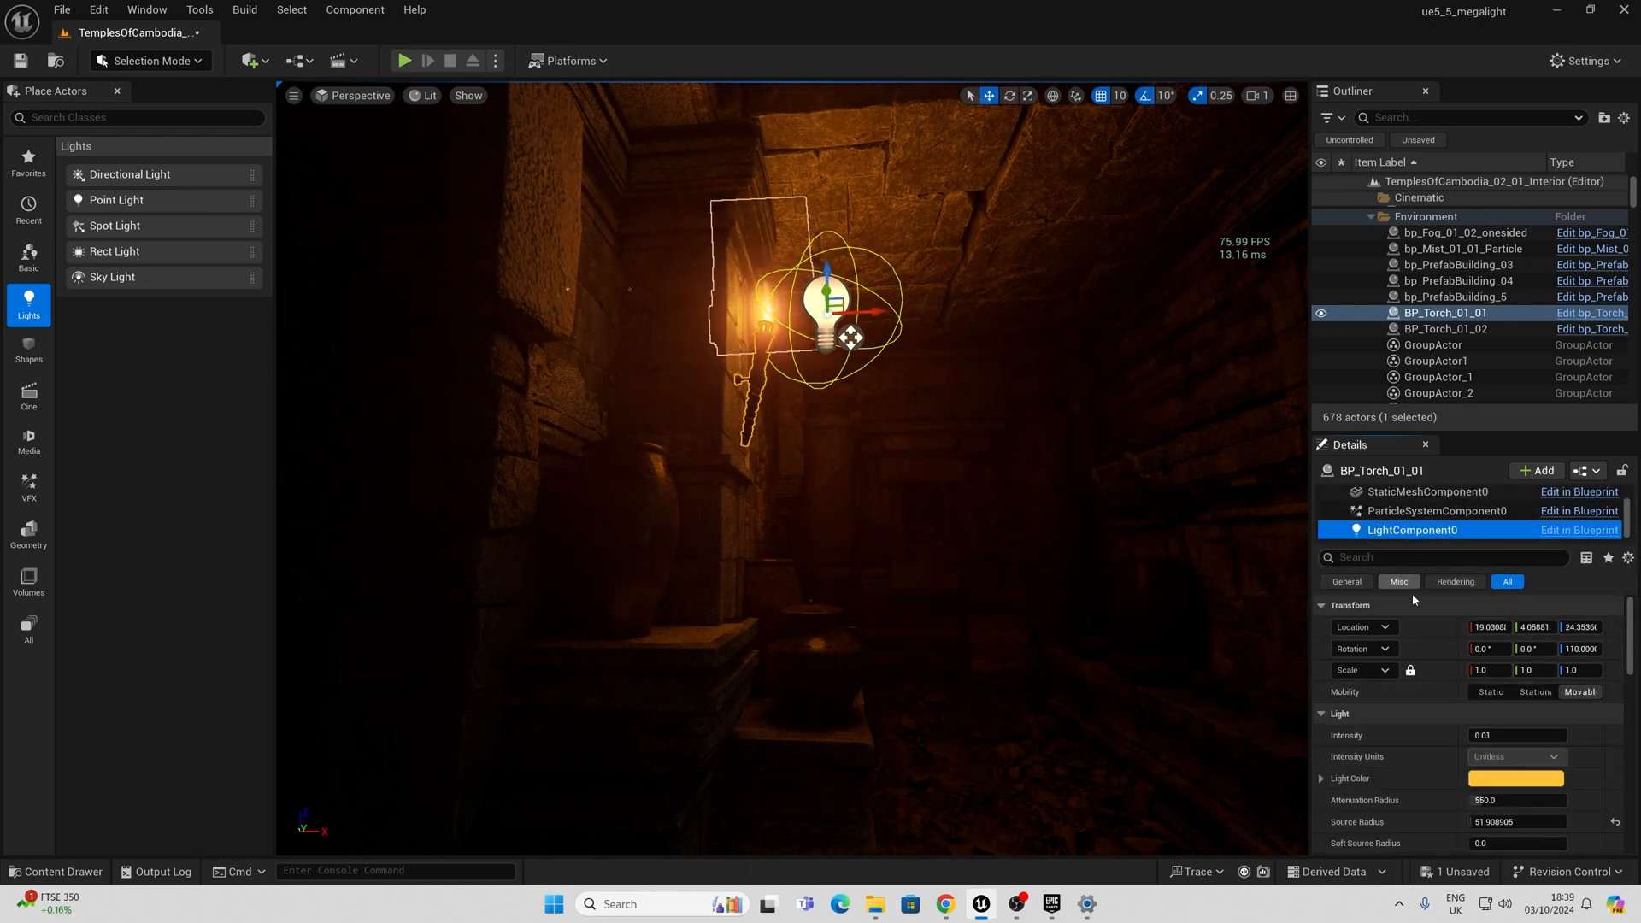
text(mega)
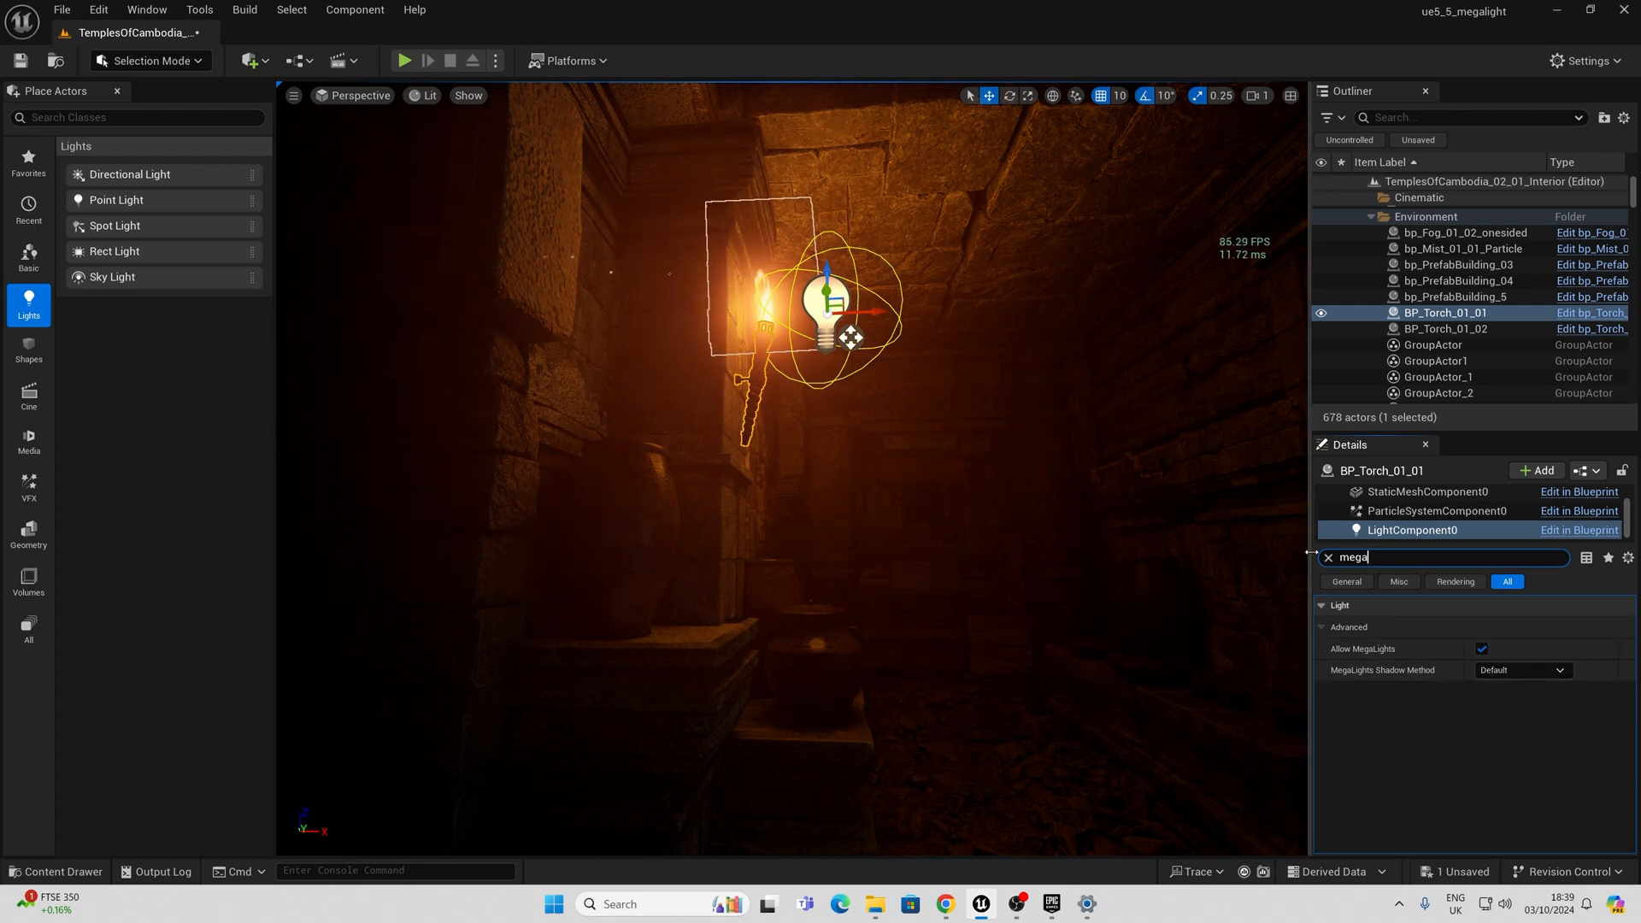
click(1329, 557)
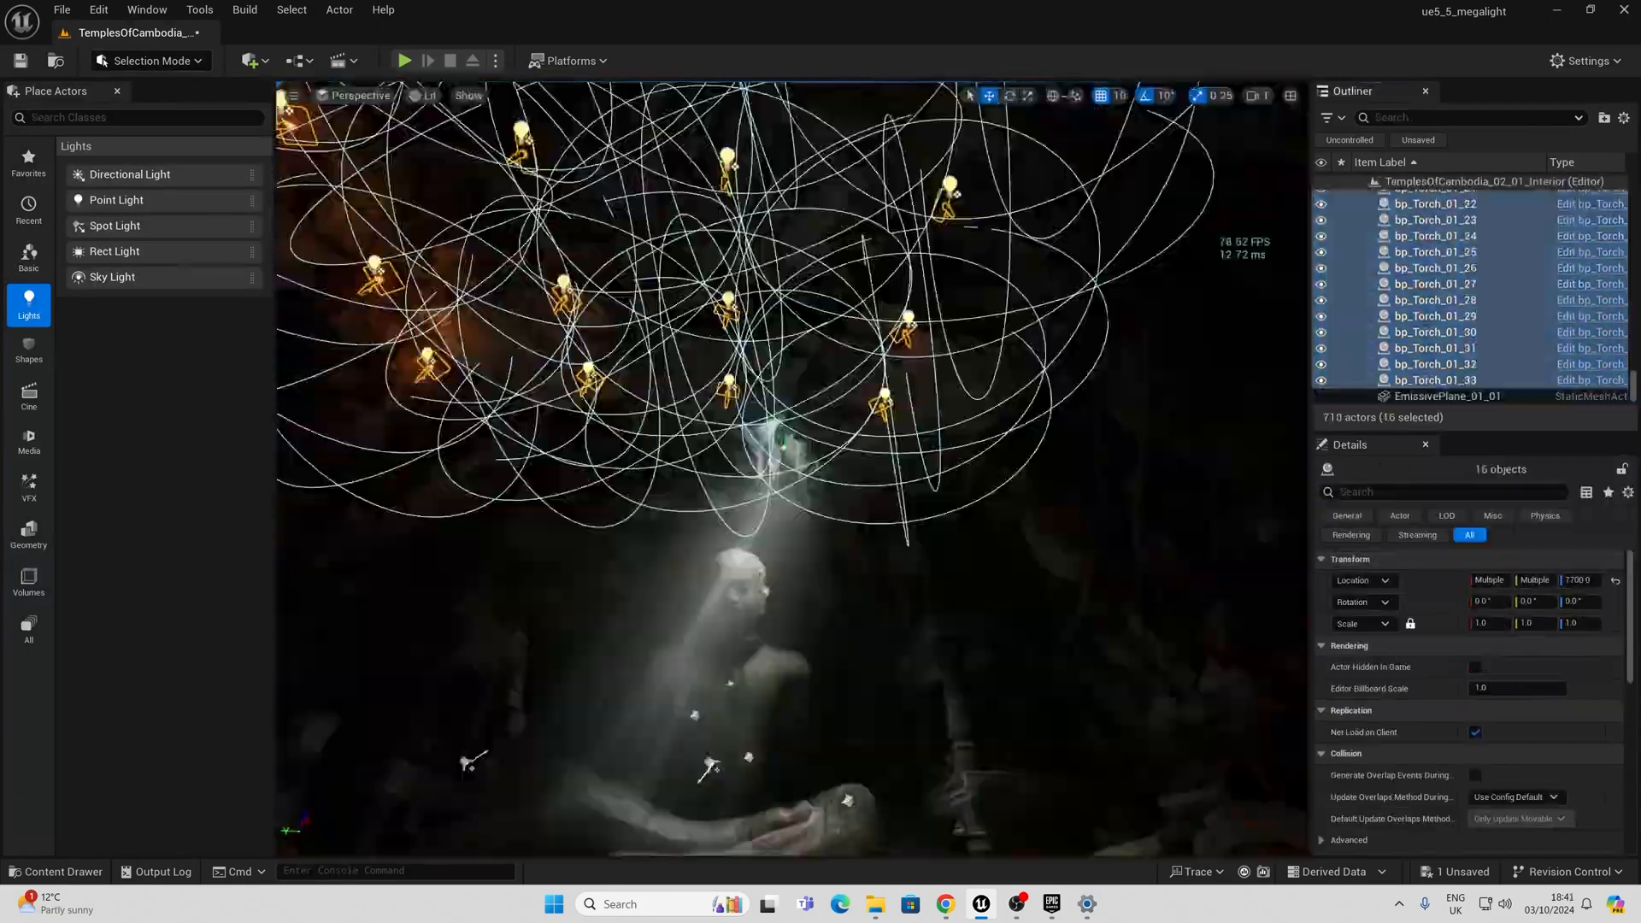
Step: Enable the MegaLights override on PostProcessVolume2 and clear the Details filter
click(1449, 395)
text(mega)
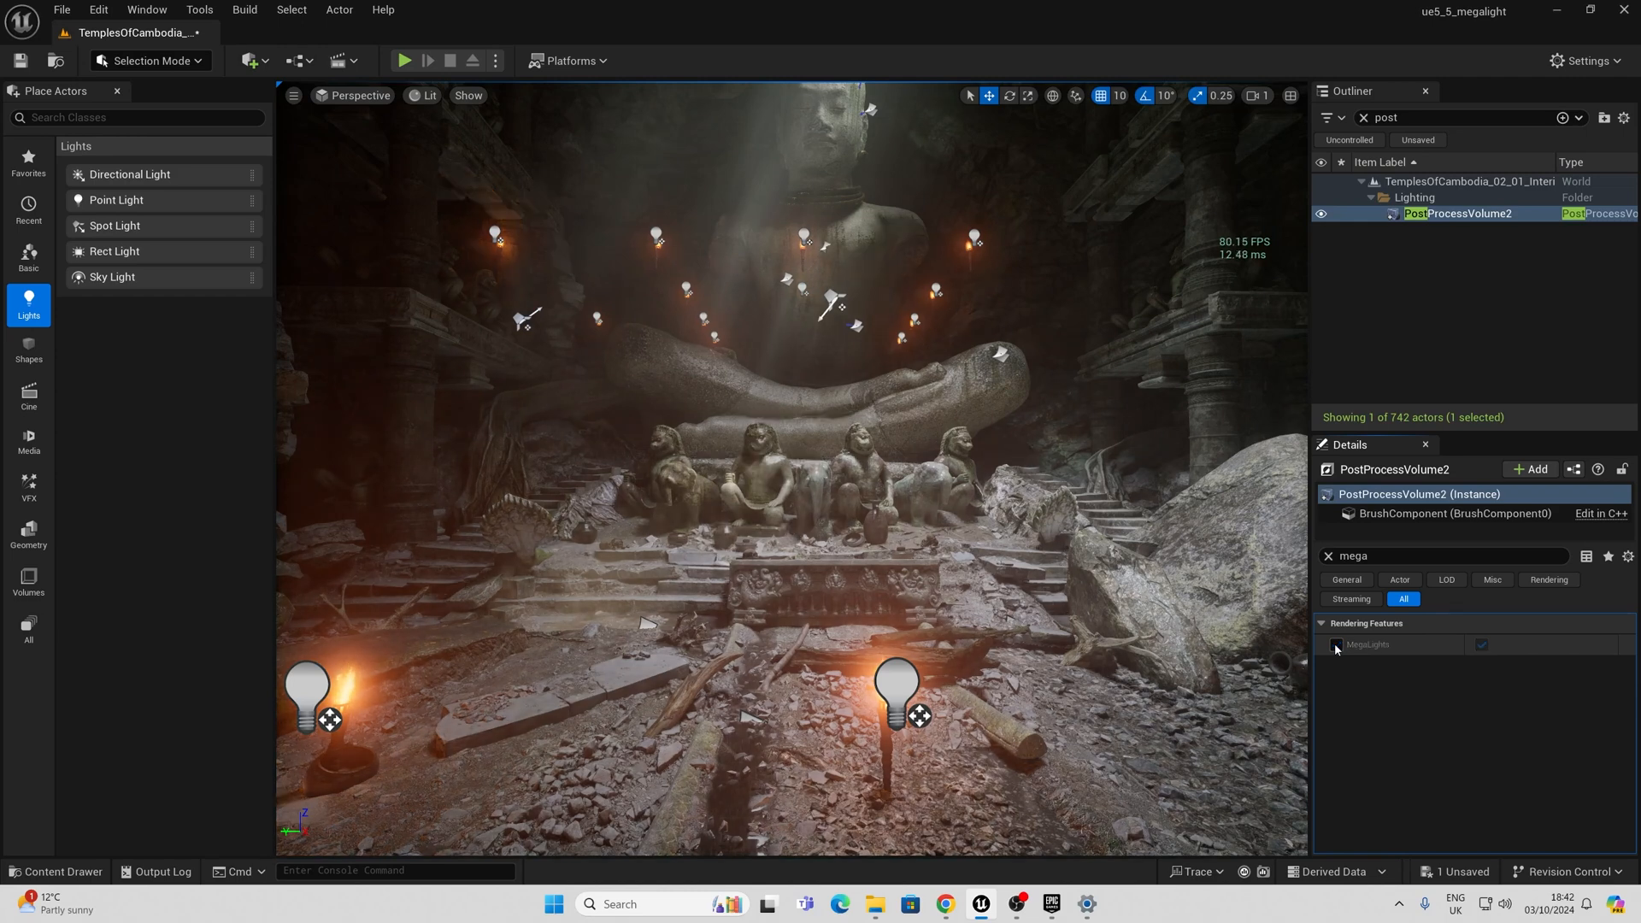
click(1337, 644)
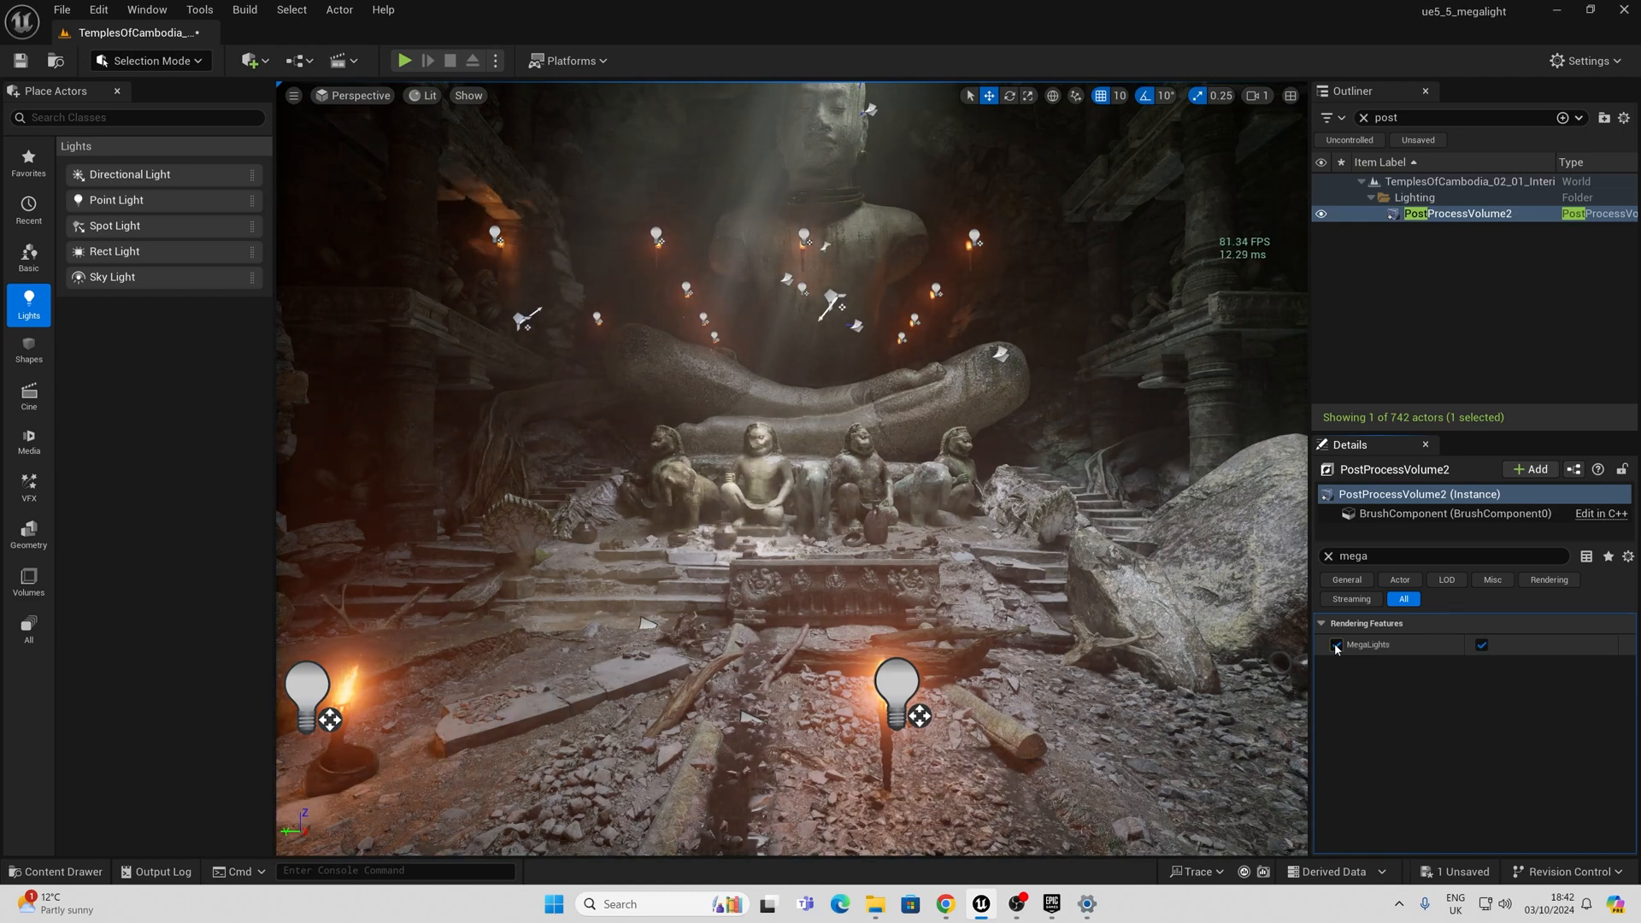
click(1335, 645)
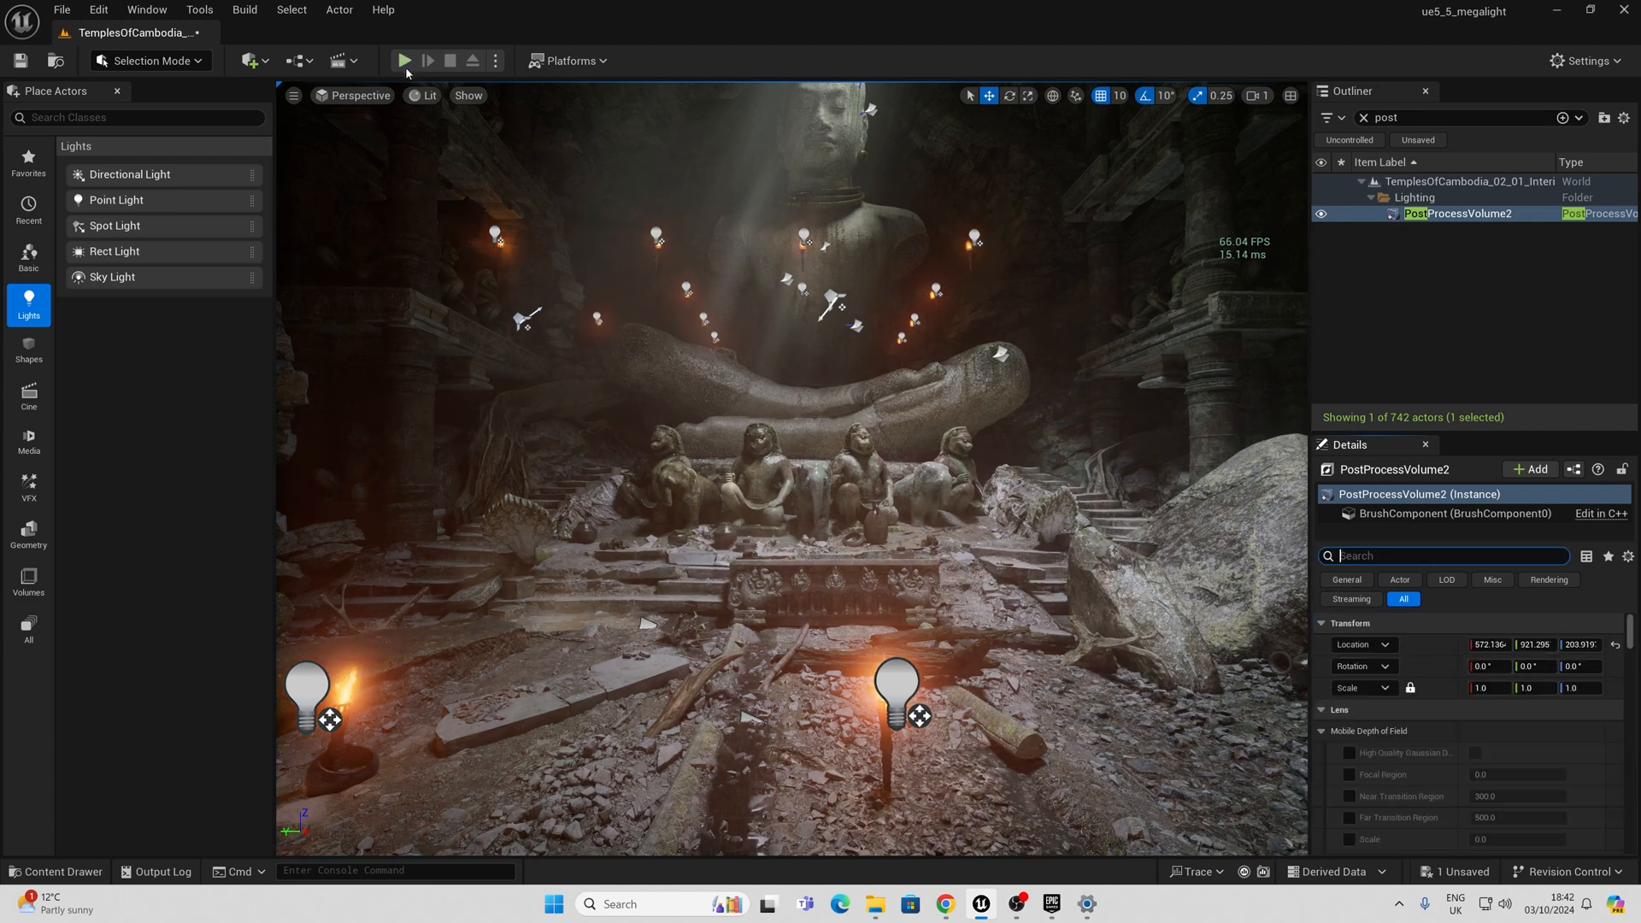
mouse_move(405, 60)
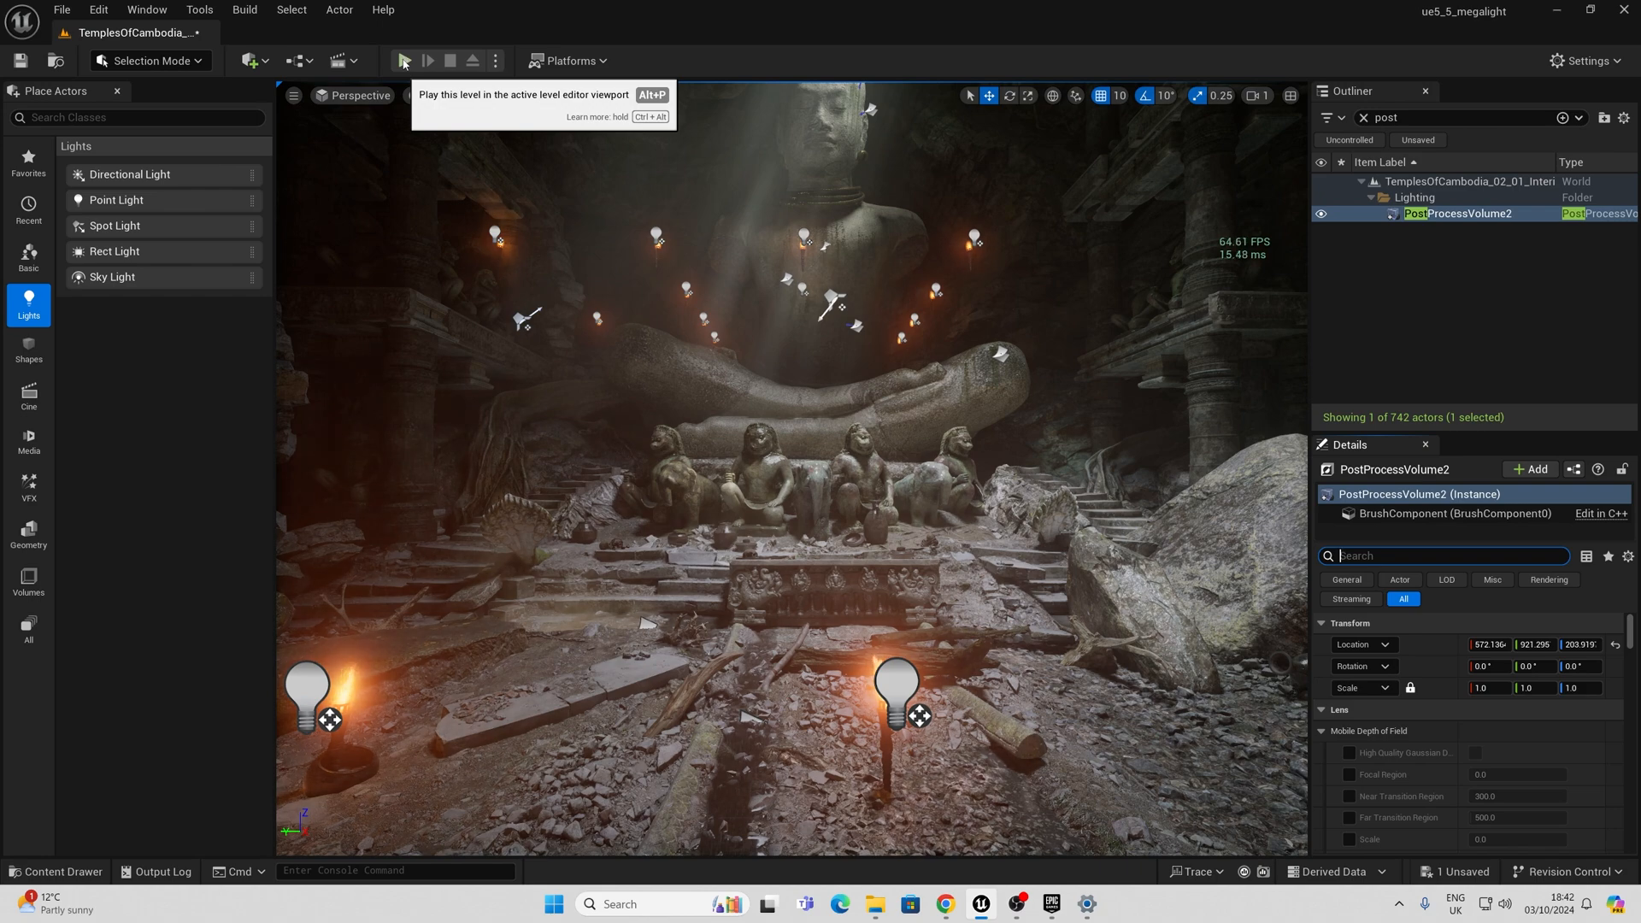
Step: Play the level and run the ProfileGPU console command to capture a GPU profile
click(404, 62)
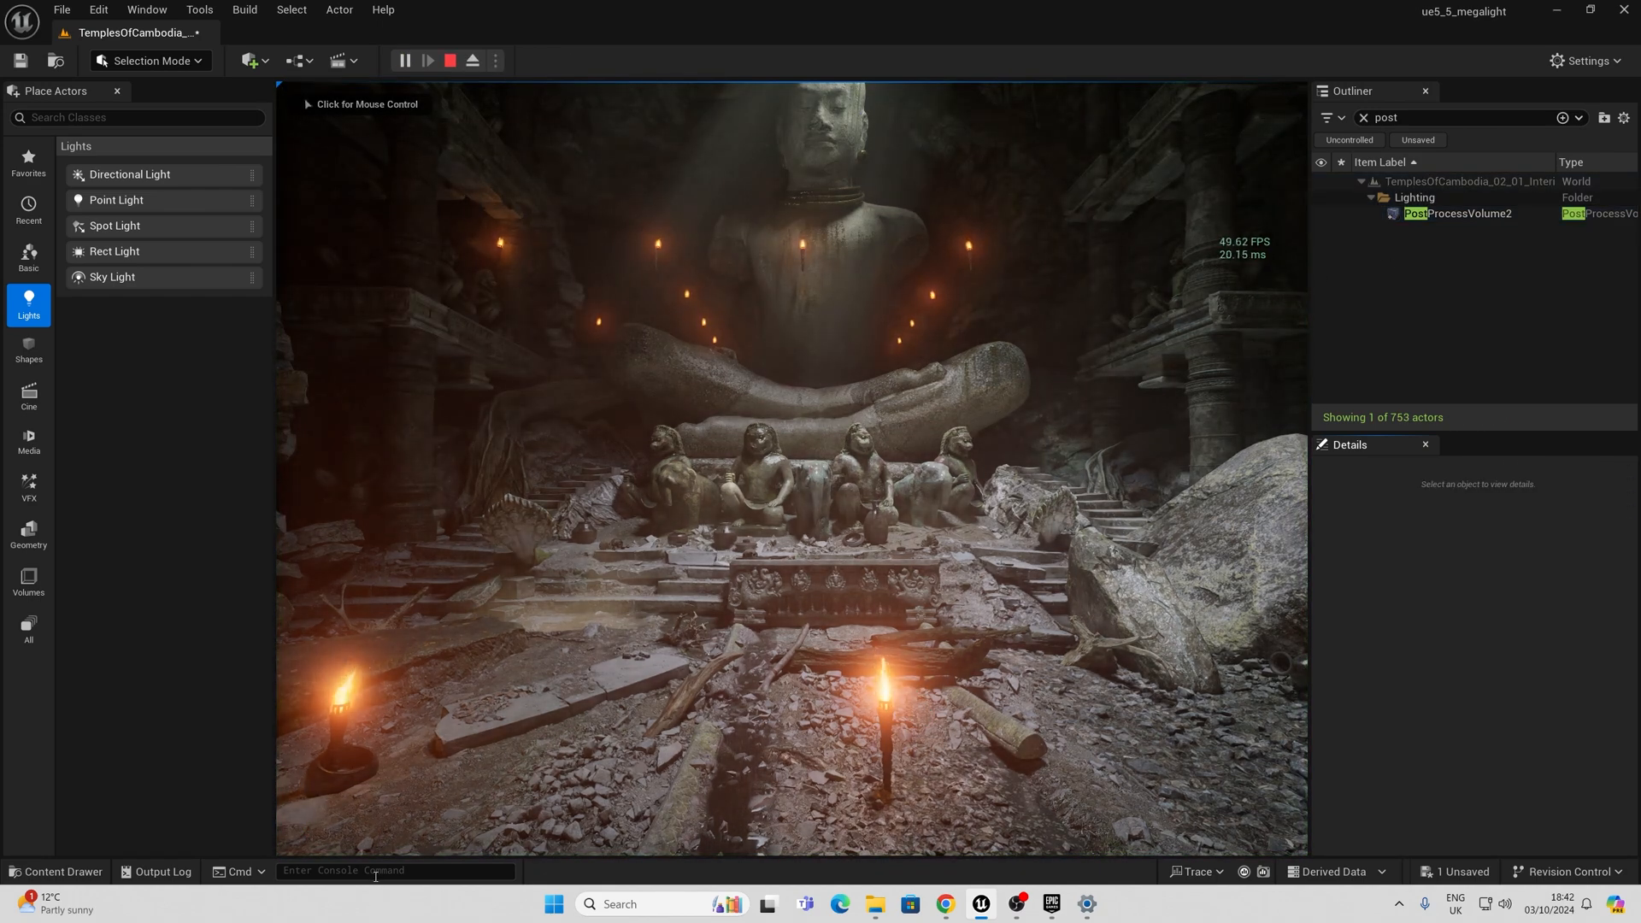
text(profileGPU)
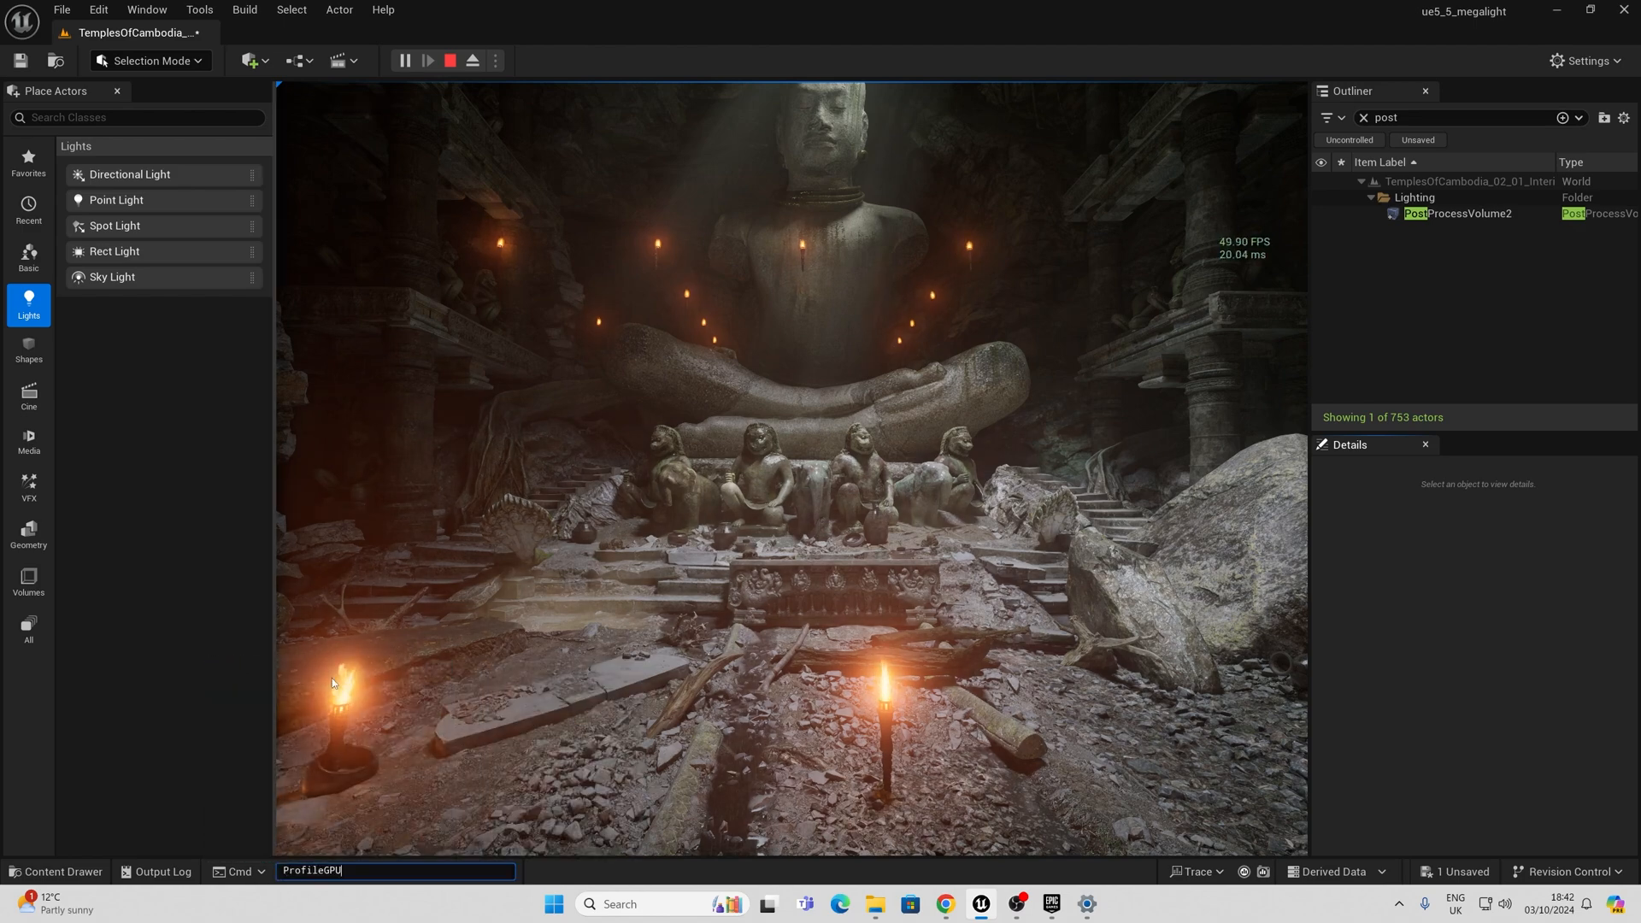
key(enter)
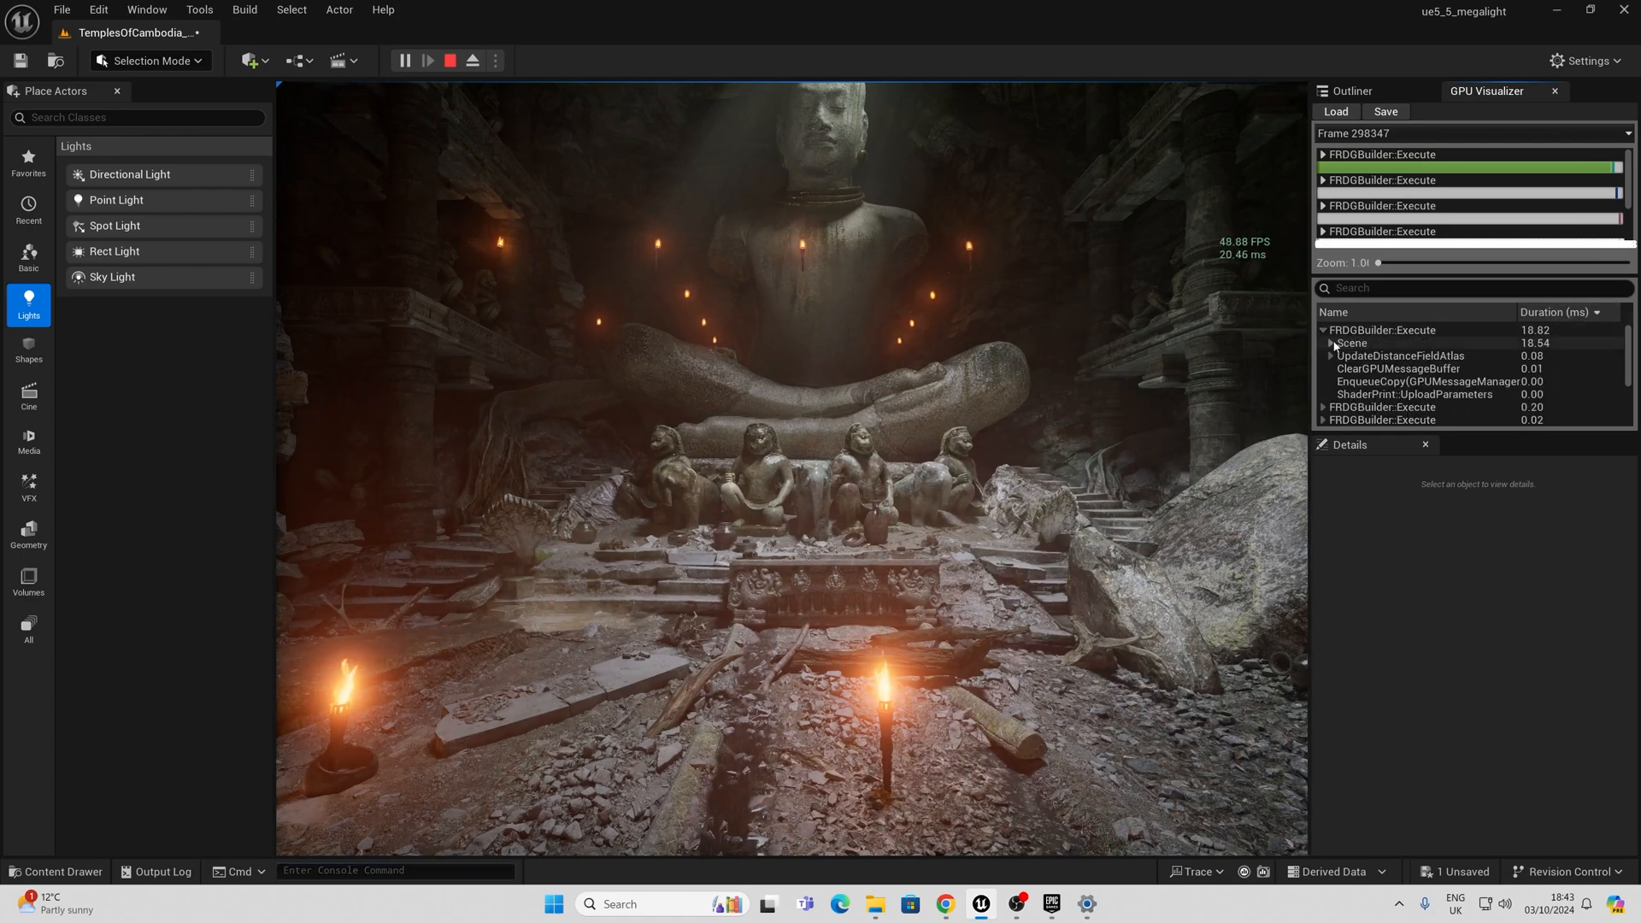
Step: Expand Scene > RenderDeferredLighting to see Lights at 3.81 ms, then return to the Outliner
click(1350, 342)
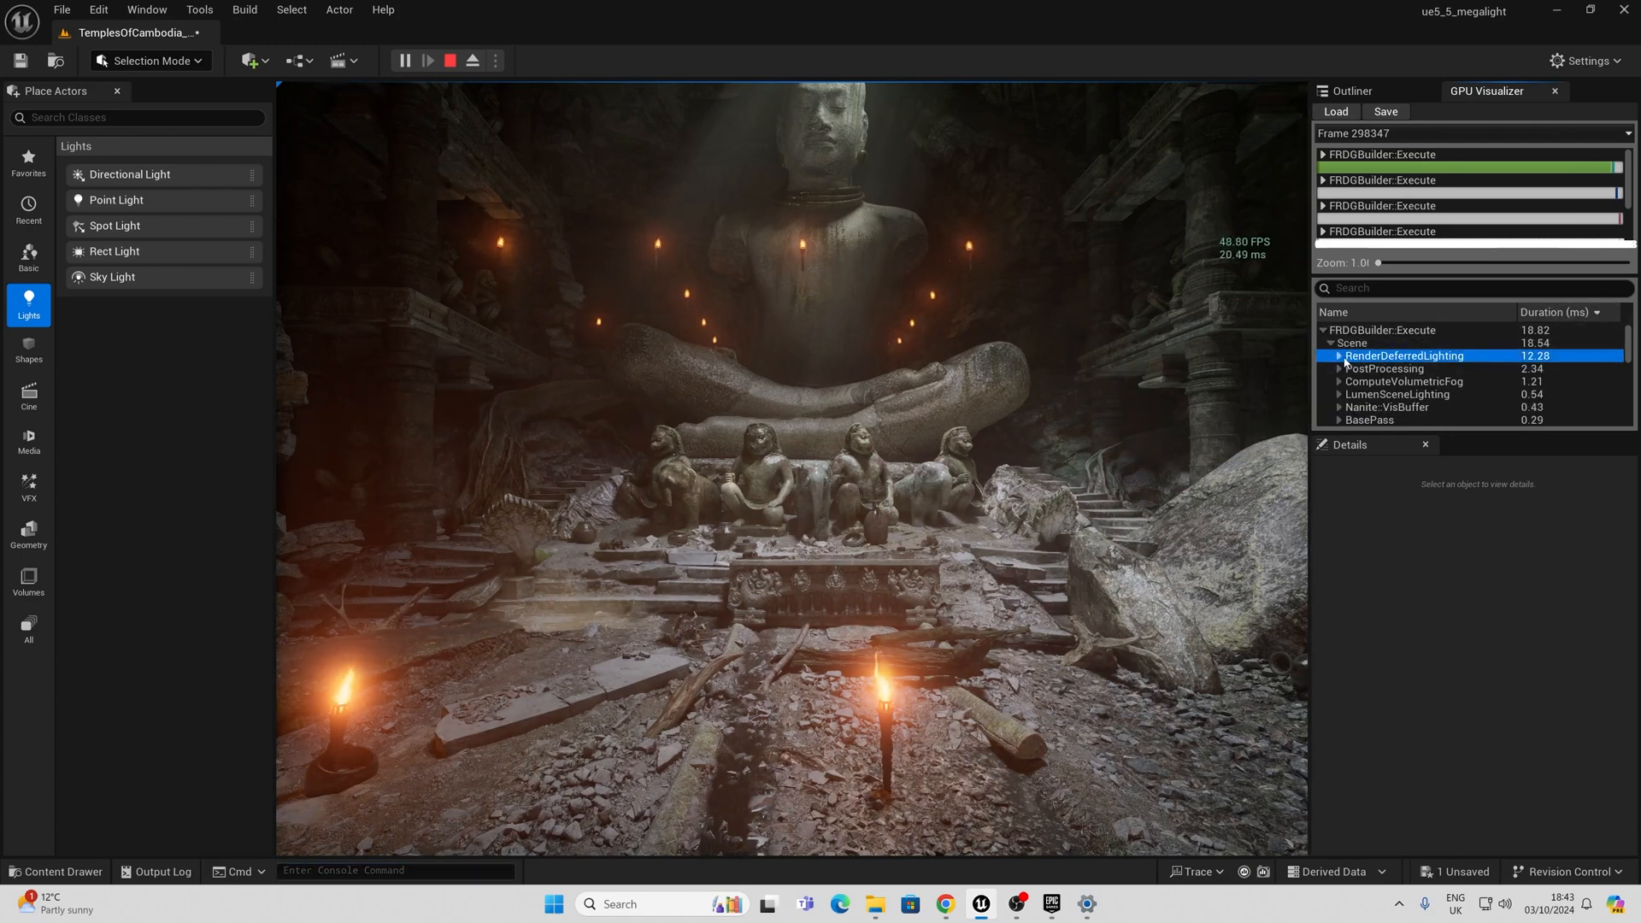
click(1341, 356)
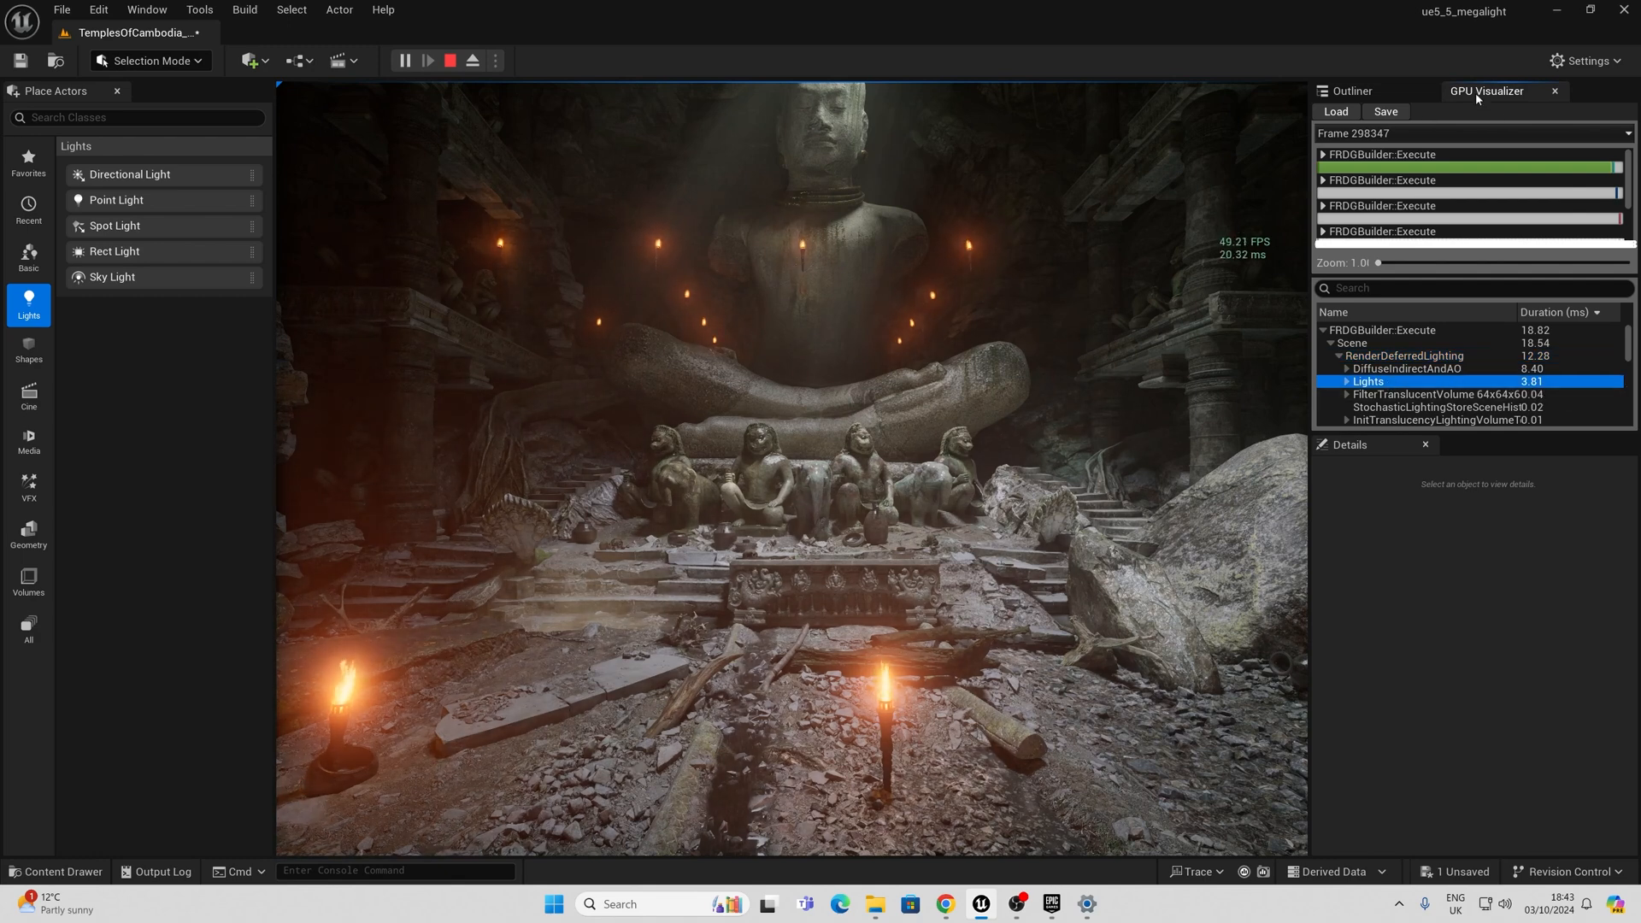
click(449, 60)
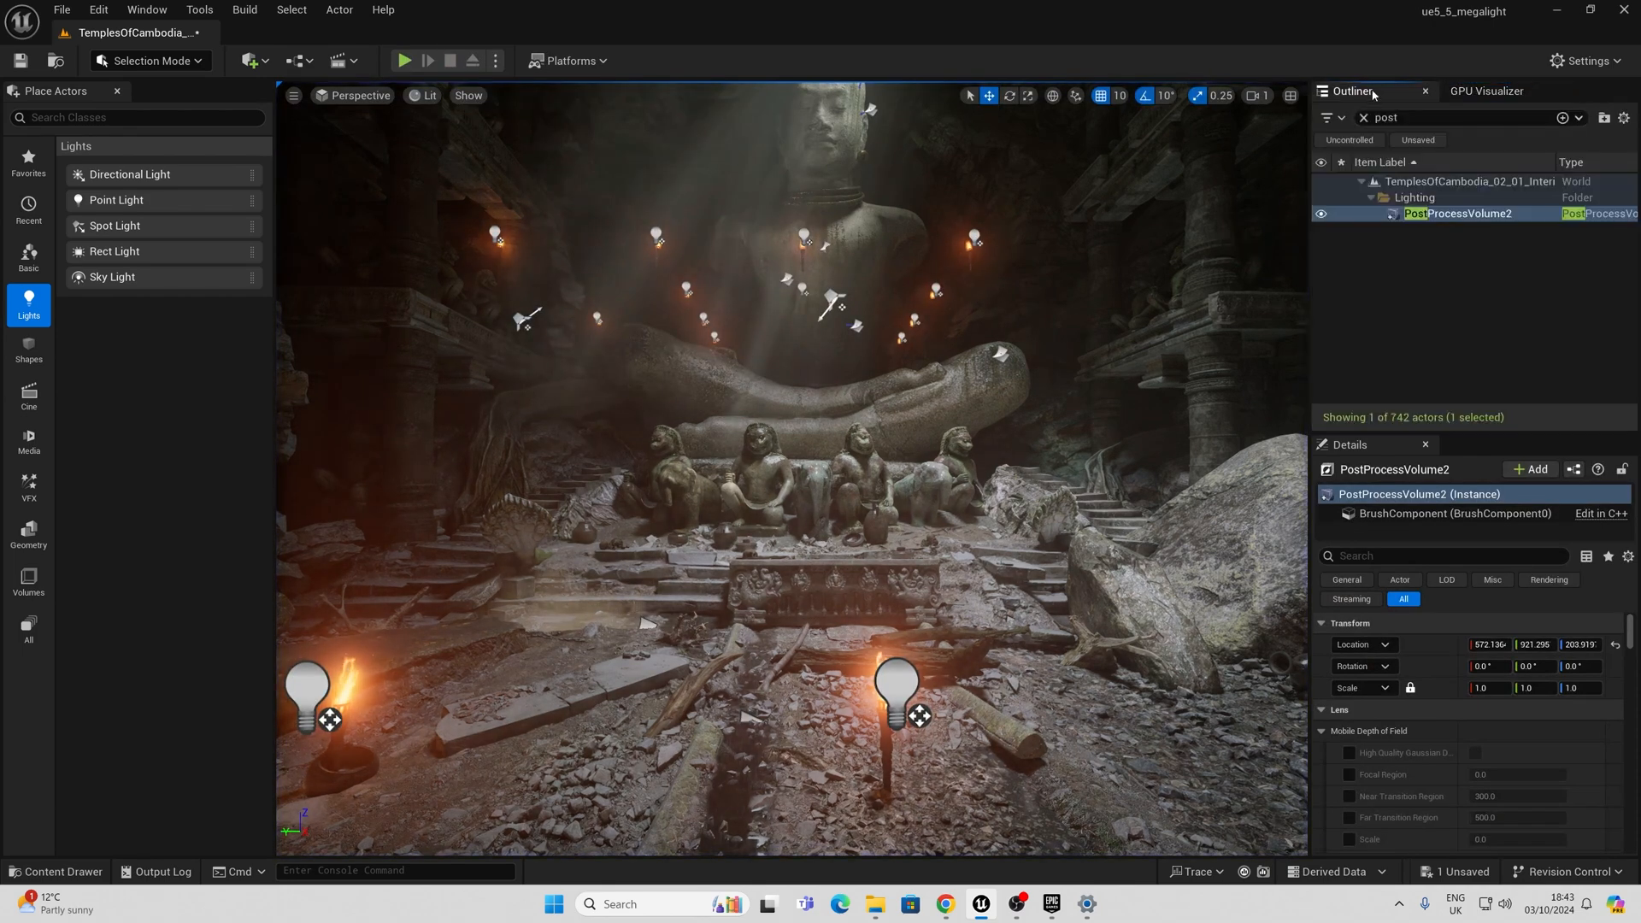
Step: Clear the Outliner search, play again and run 'profile gpu' for a second capture with MegaLights on
click(1445, 556)
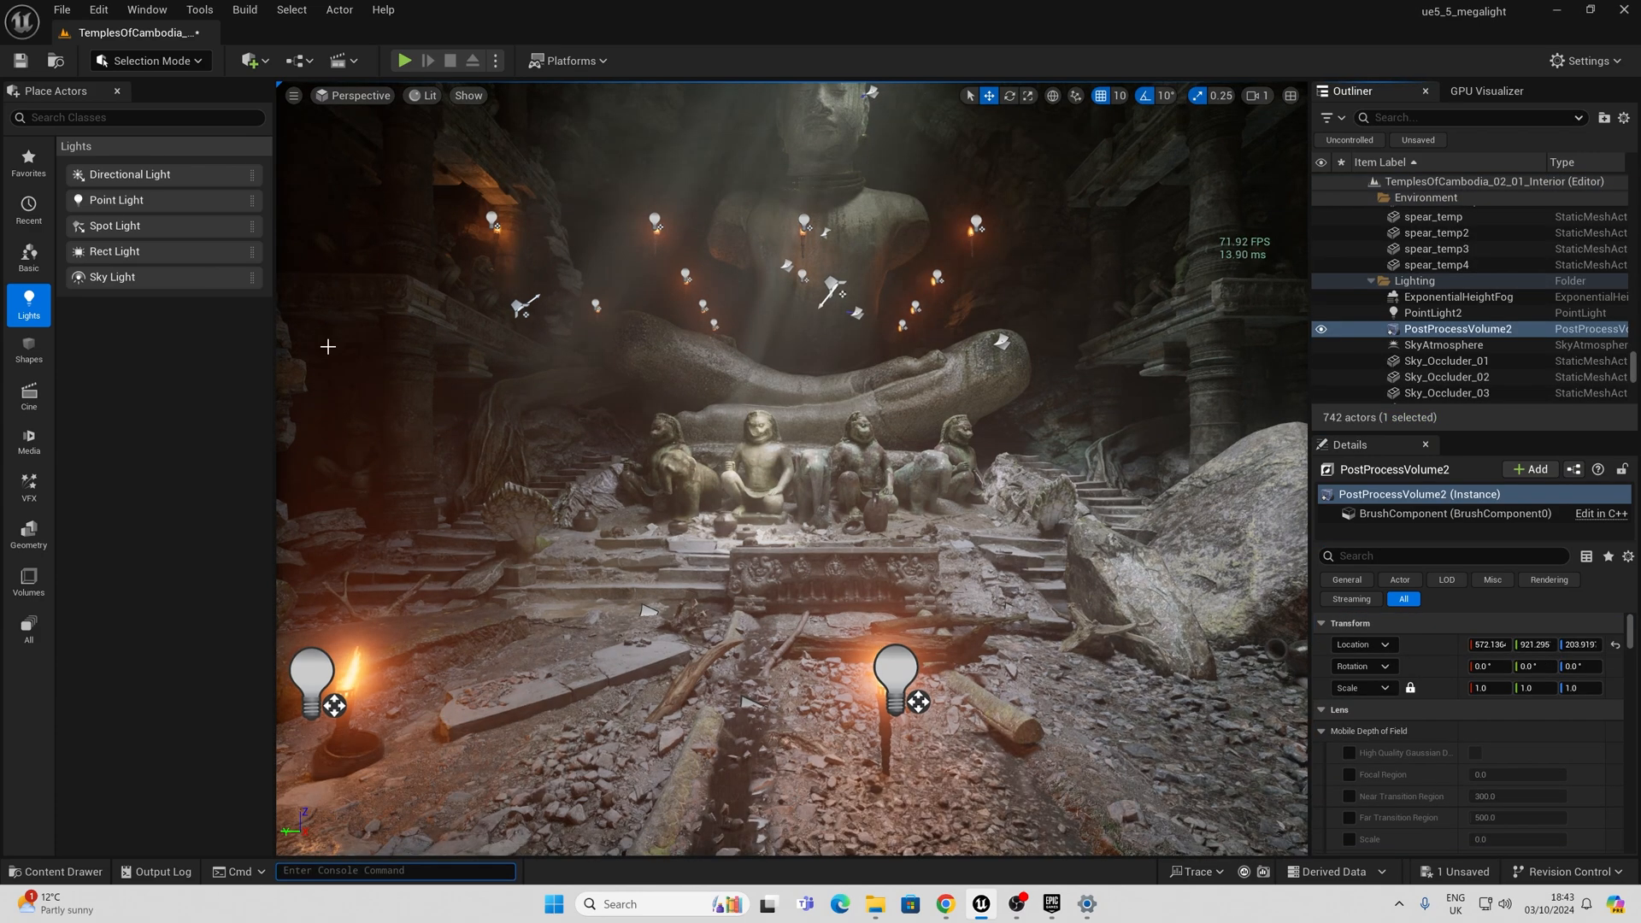
click(404, 60)
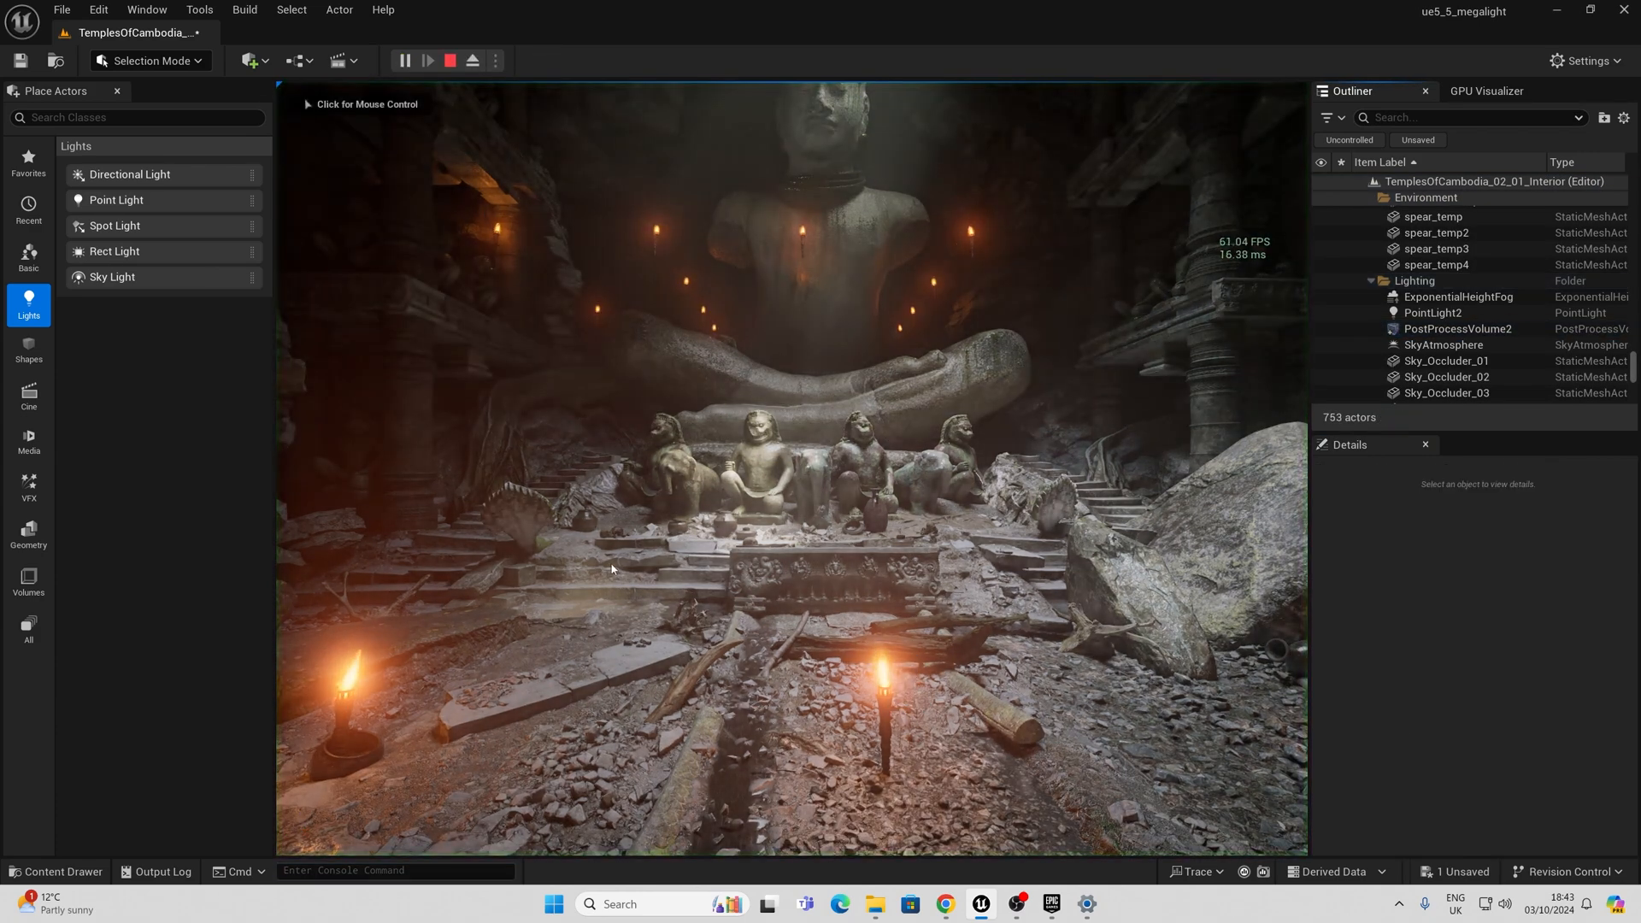
text(profile gpu)
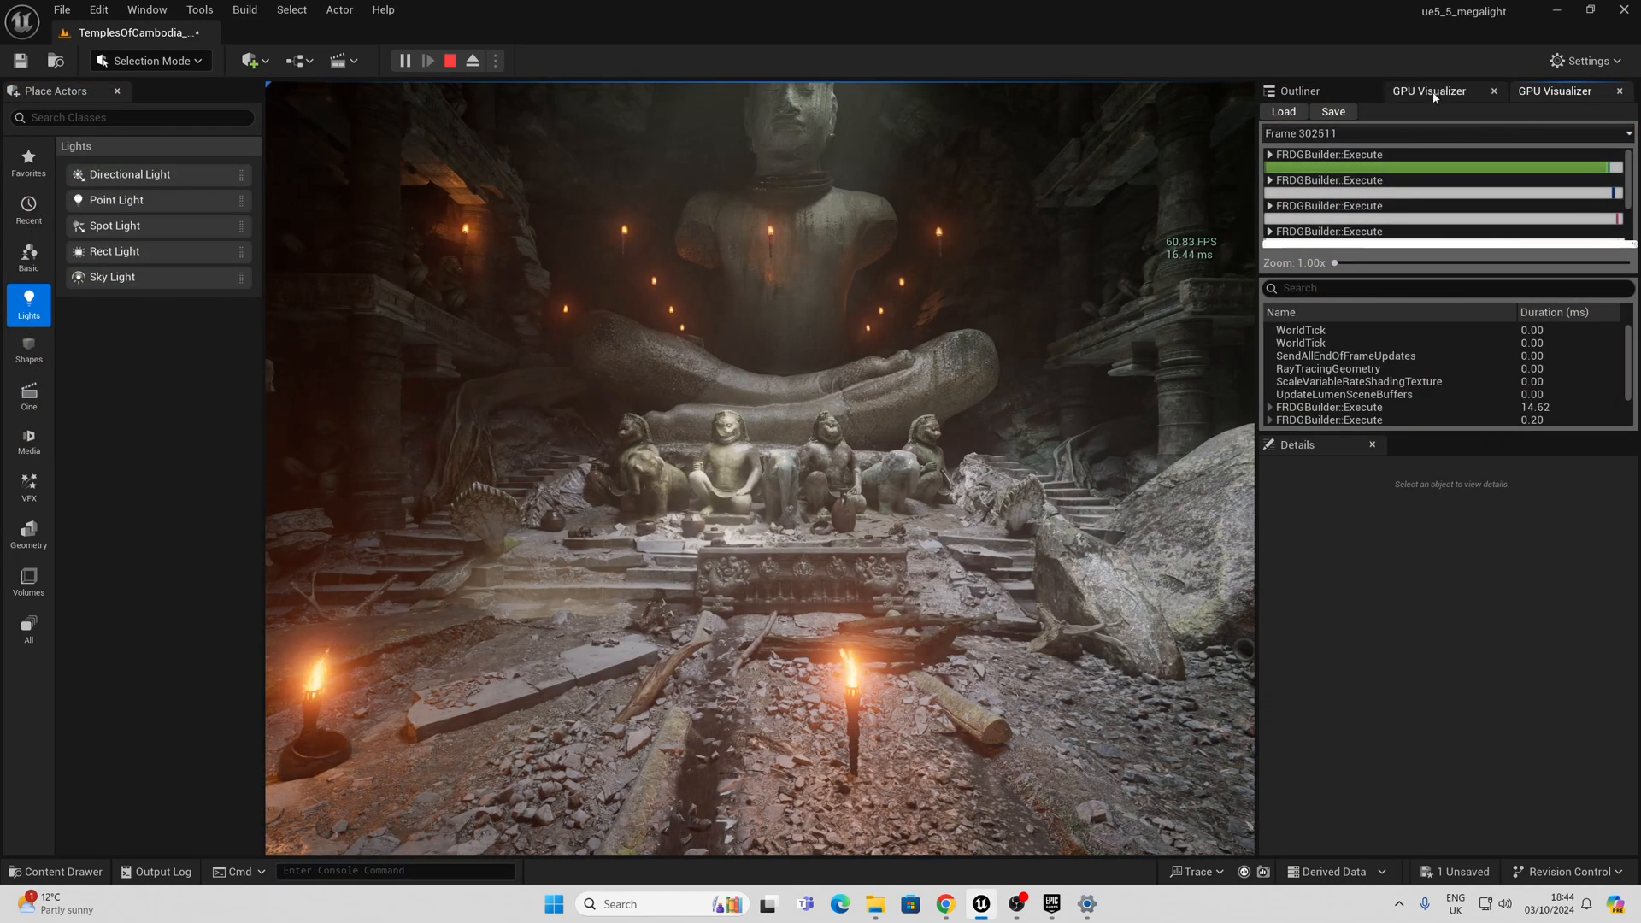
Step: Search the Outliner for 'torch' to list the 66 torch actors
click(1332, 453)
text(t)
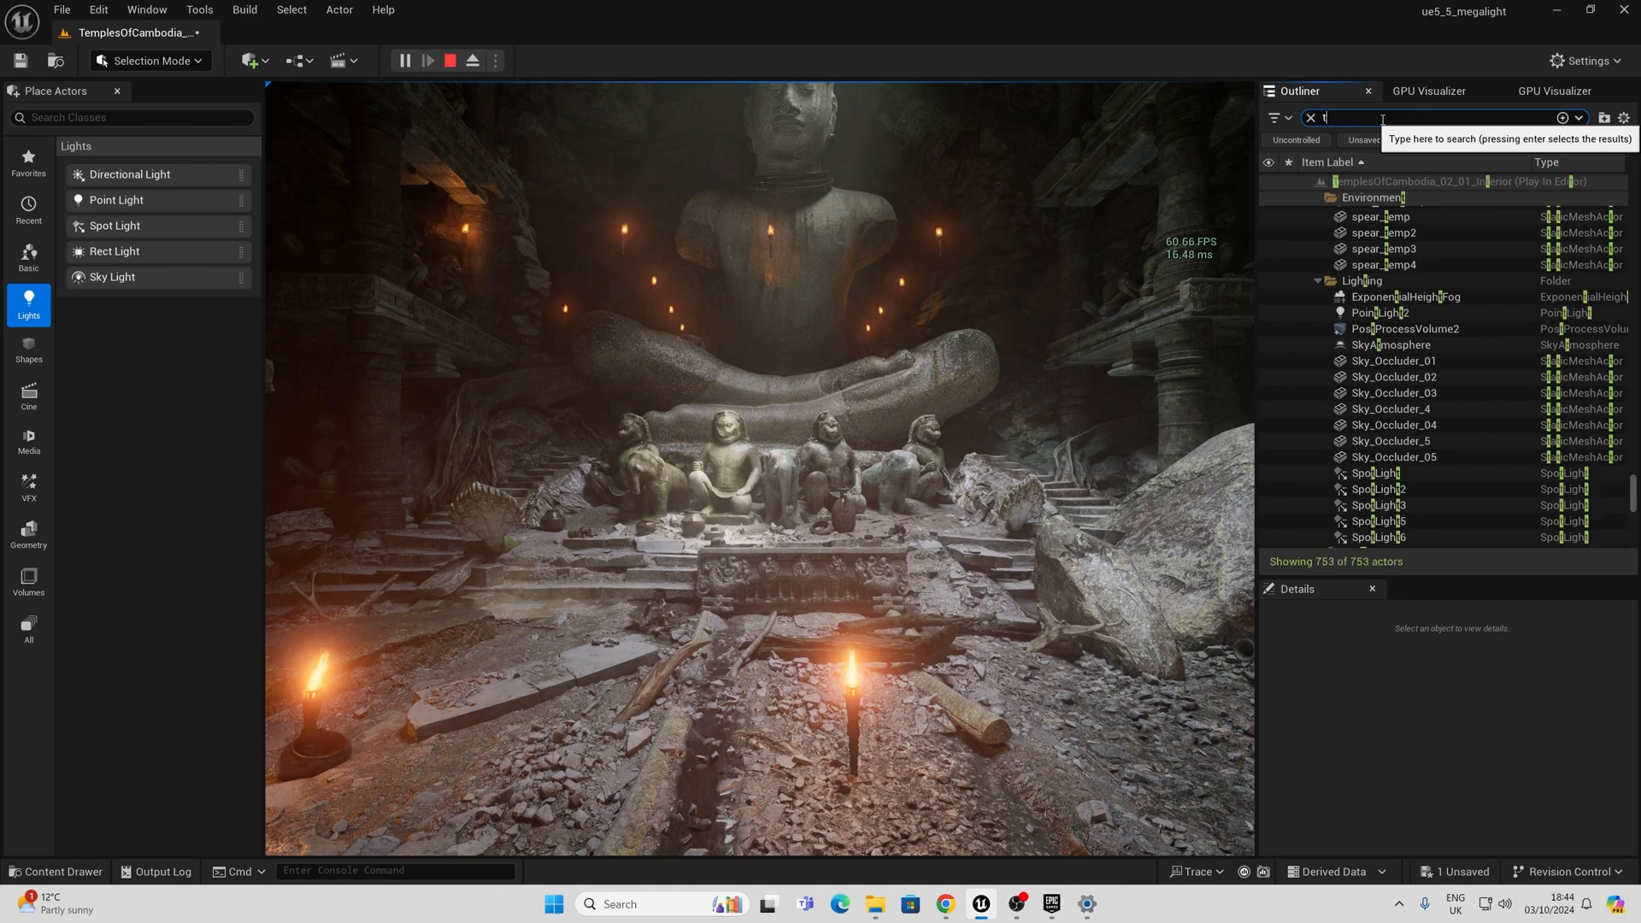
text(orch)
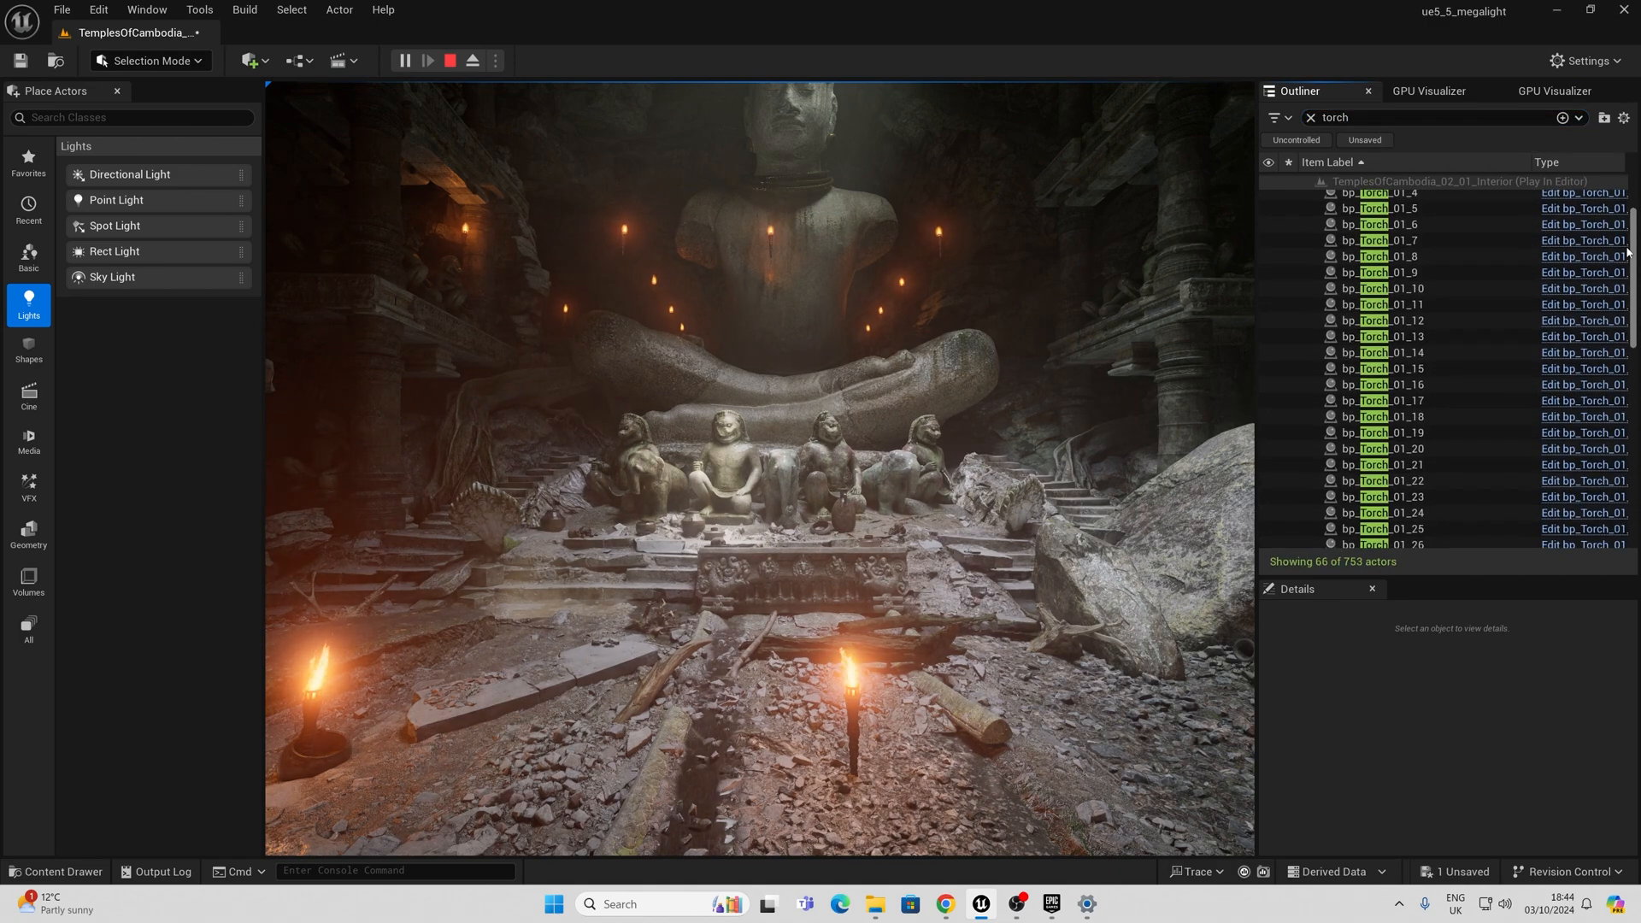
scroll(down, 3)
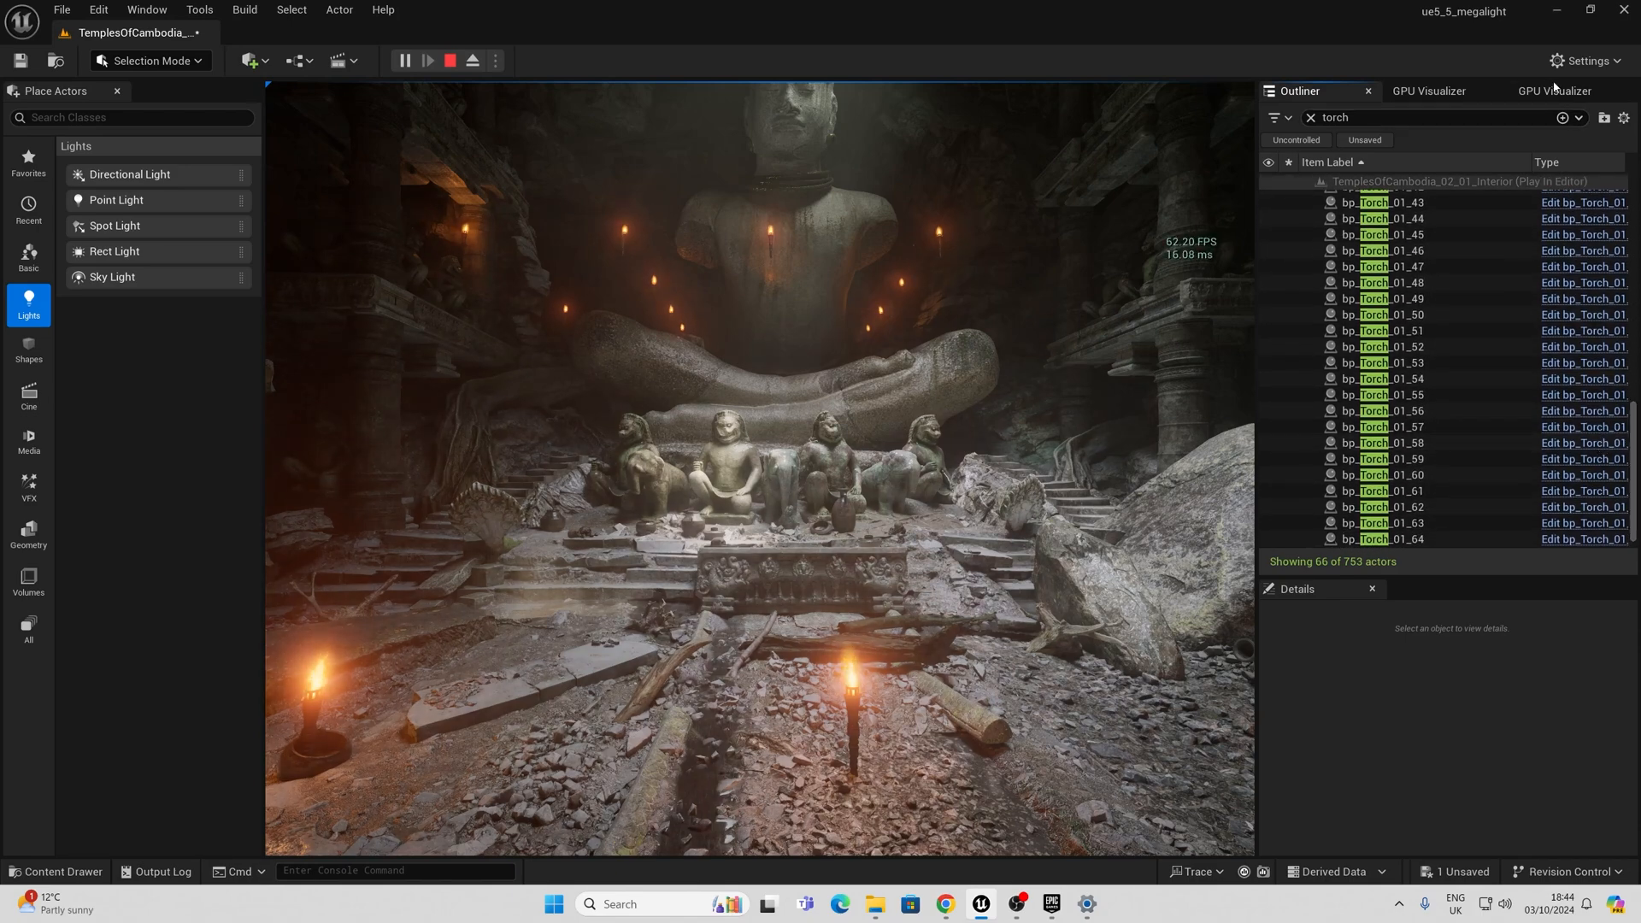
Step: Review the second GPU profile showing MegaLights 1.22 ms and Lights 0.13 ms, then return to the torch list
click(1429, 90)
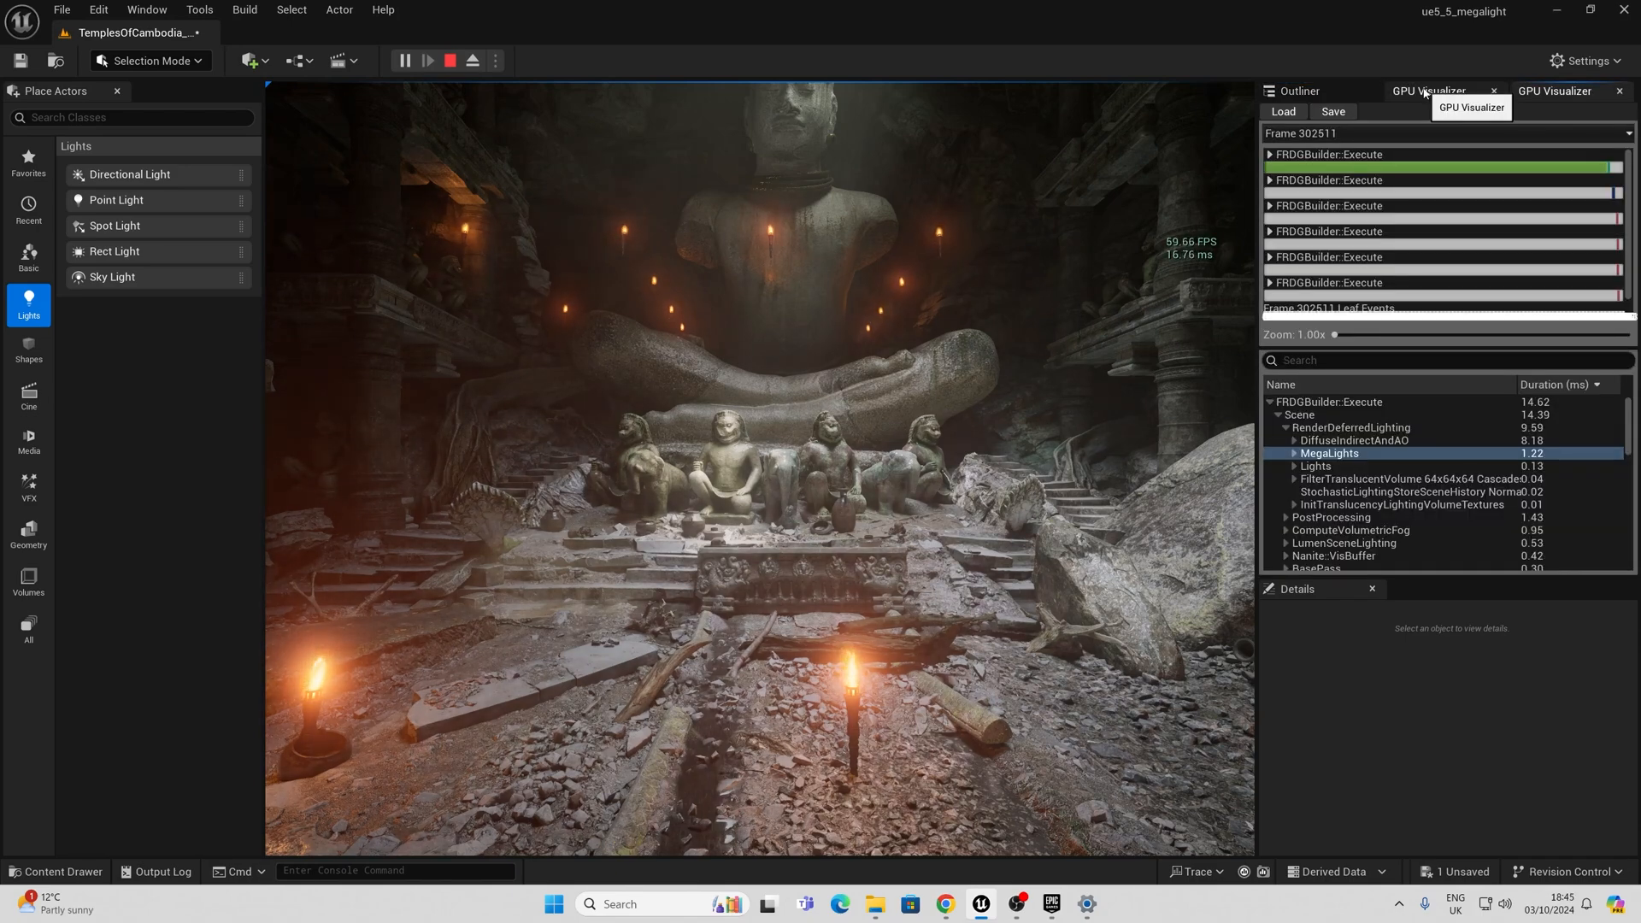
click(1298, 90)
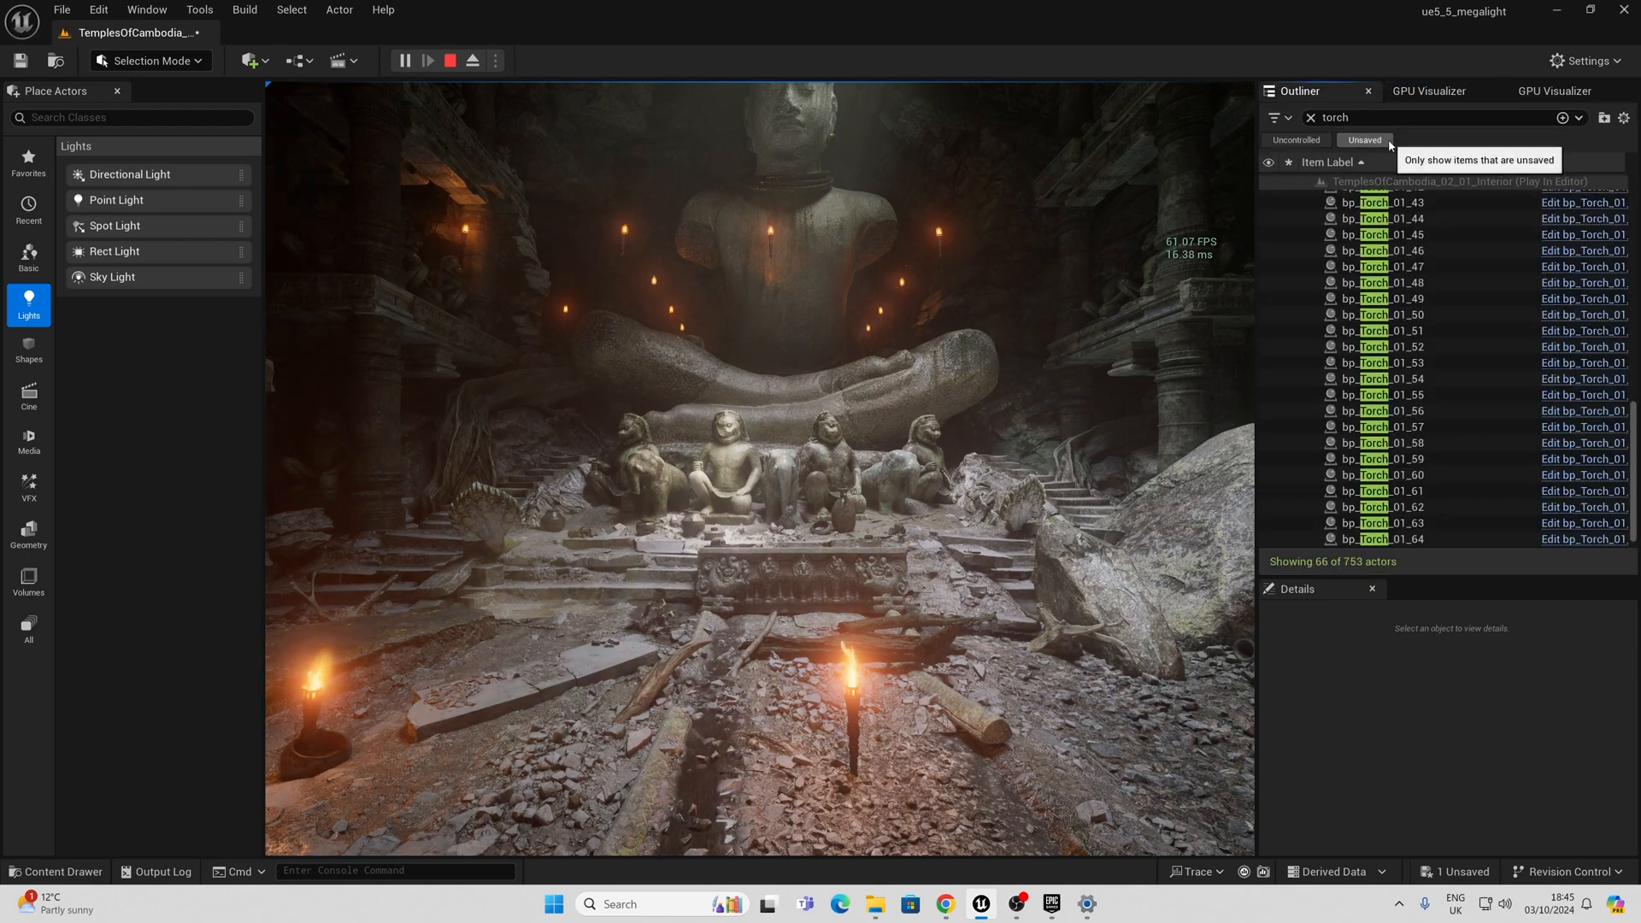